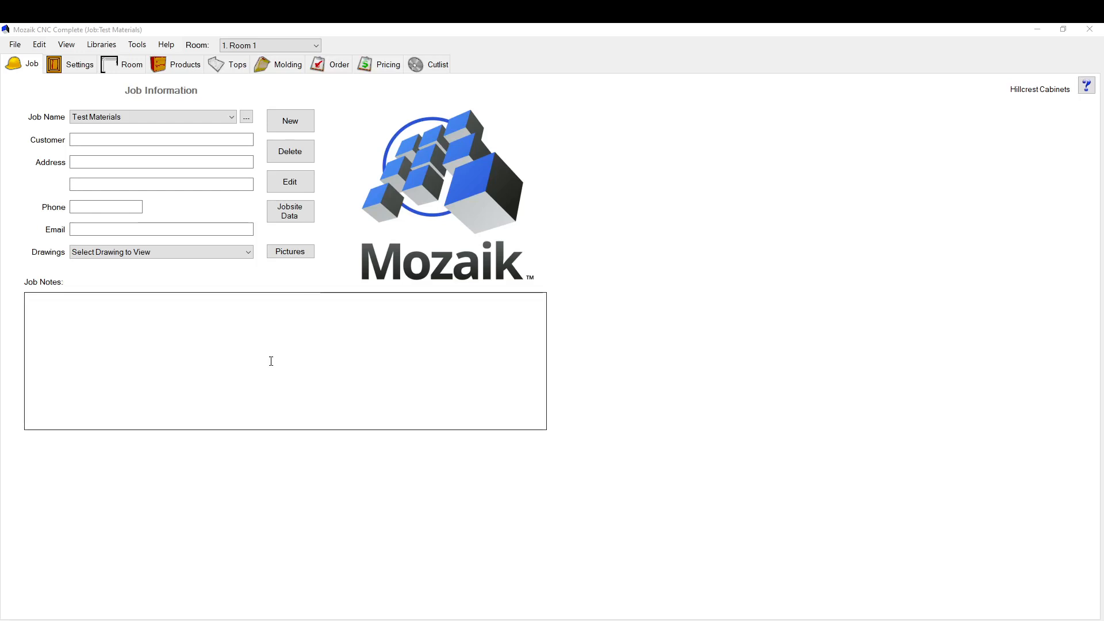
pyautogui.moveTo(397, 283)
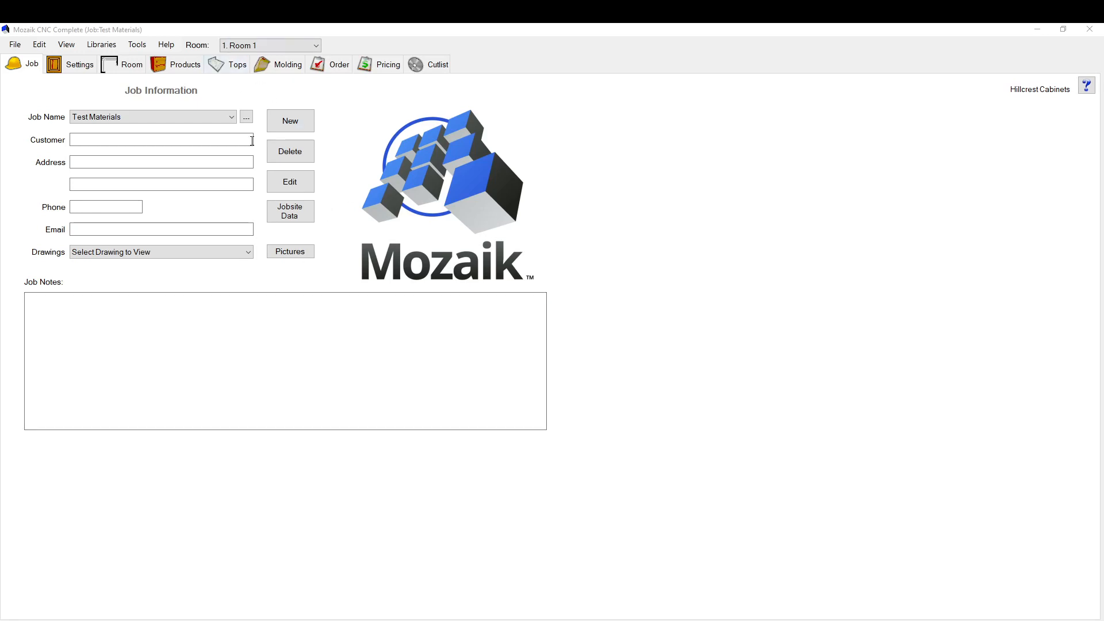
pyautogui.moveTo(102, 45)
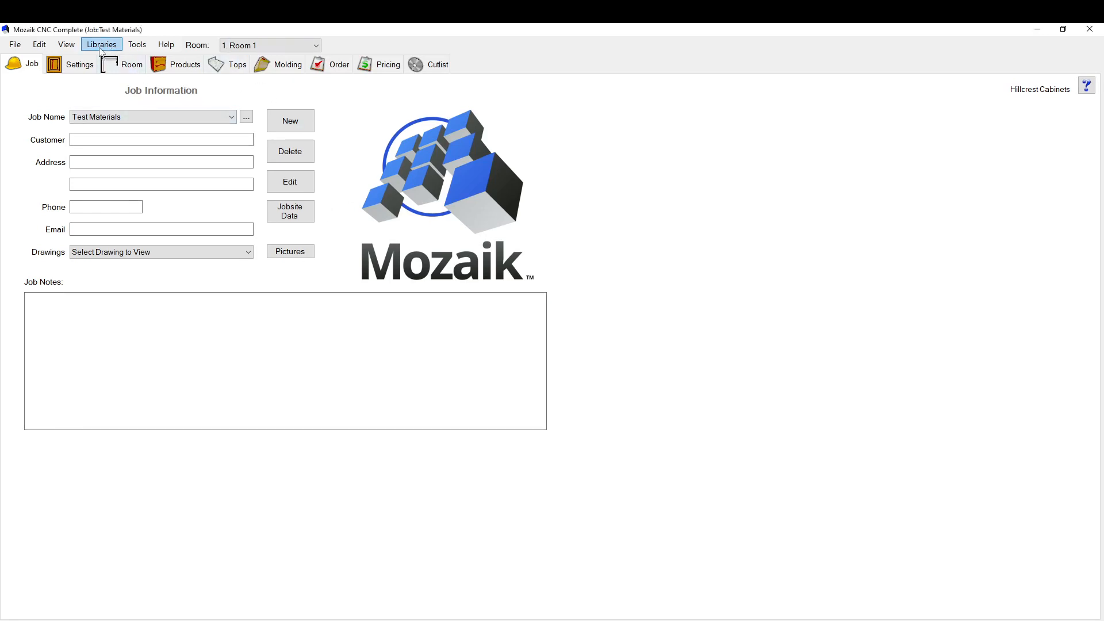
# - Launch the Product Editor for the Hillcrest Cabinets library from the Libraries menu
pyautogui.click(101, 45)
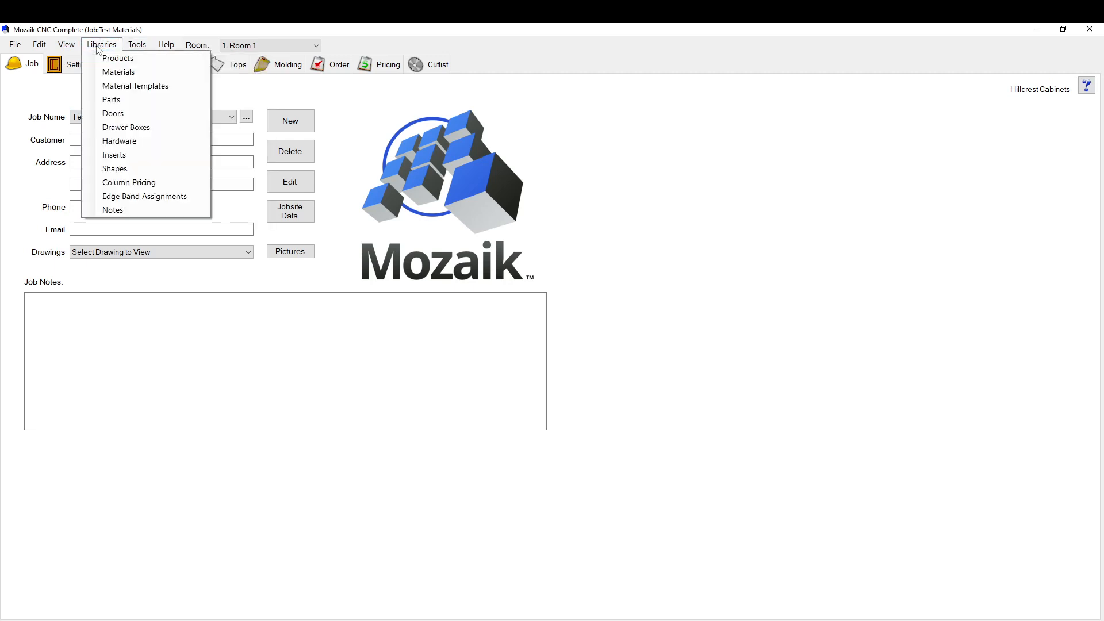
pyautogui.moveTo(117, 59)
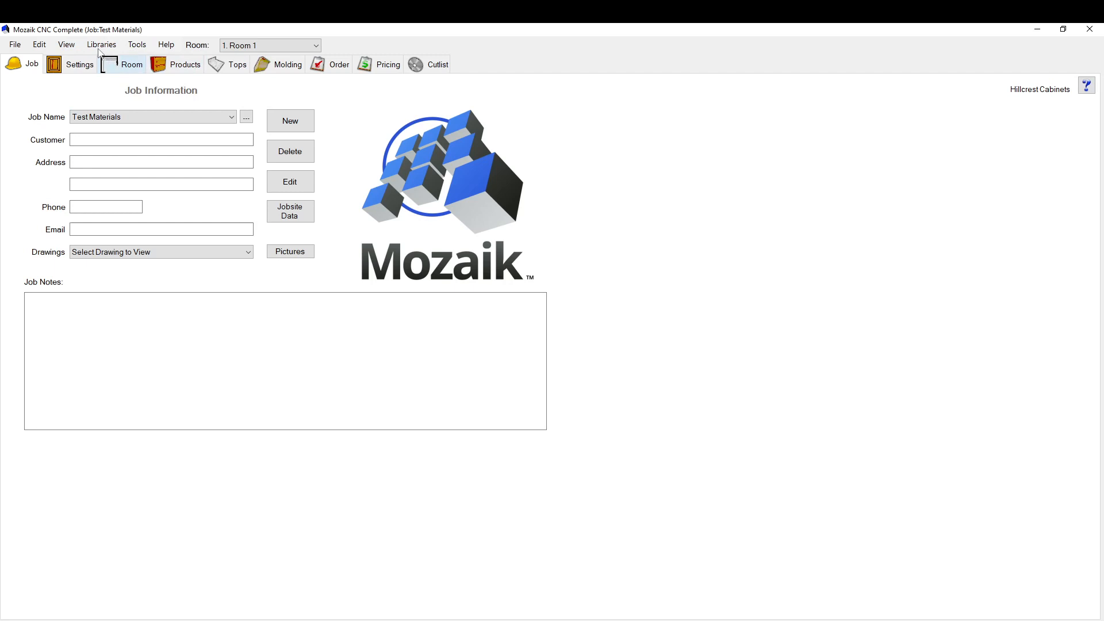
pyautogui.click(101, 45)
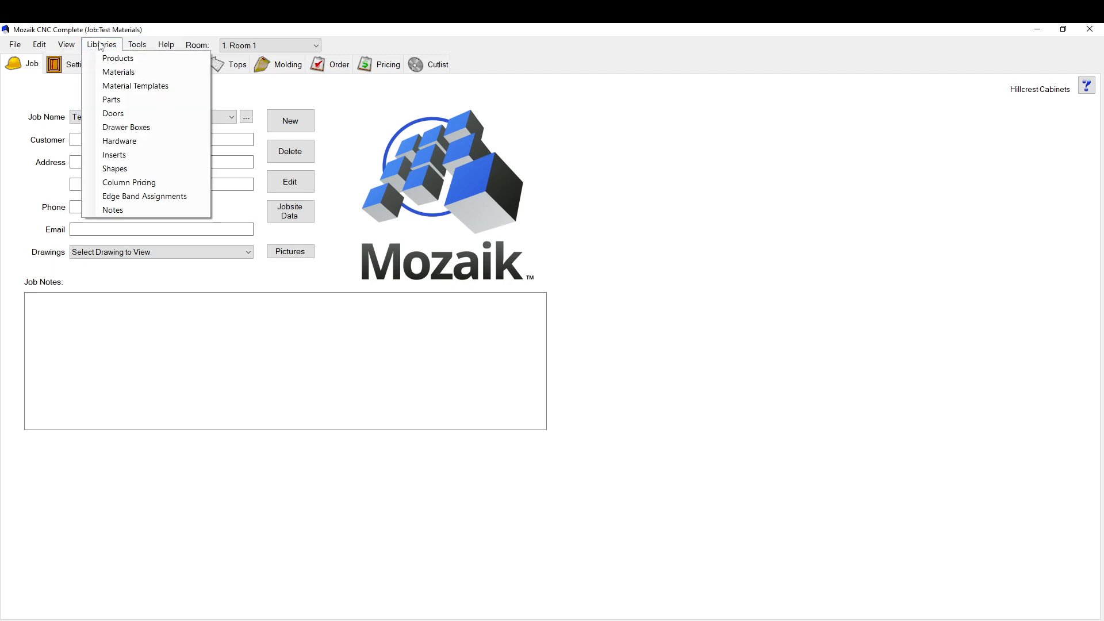
pyautogui.click(117, 58)
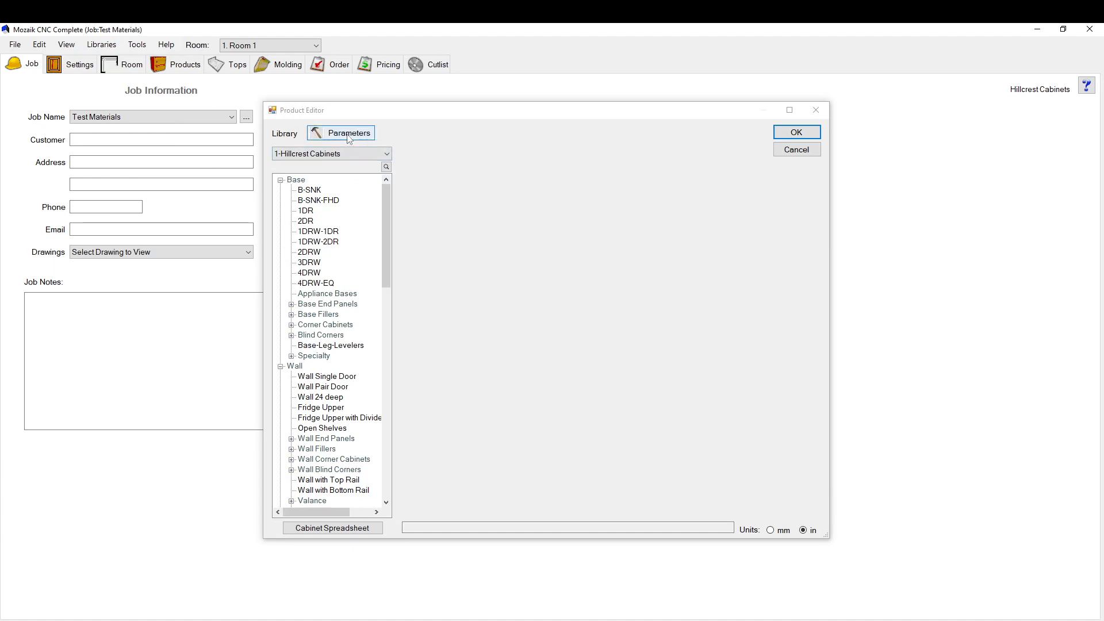
# - Show the library's Doors parameters and toggle units to millimetres and back to inches
pyautogui.click(347, 133)
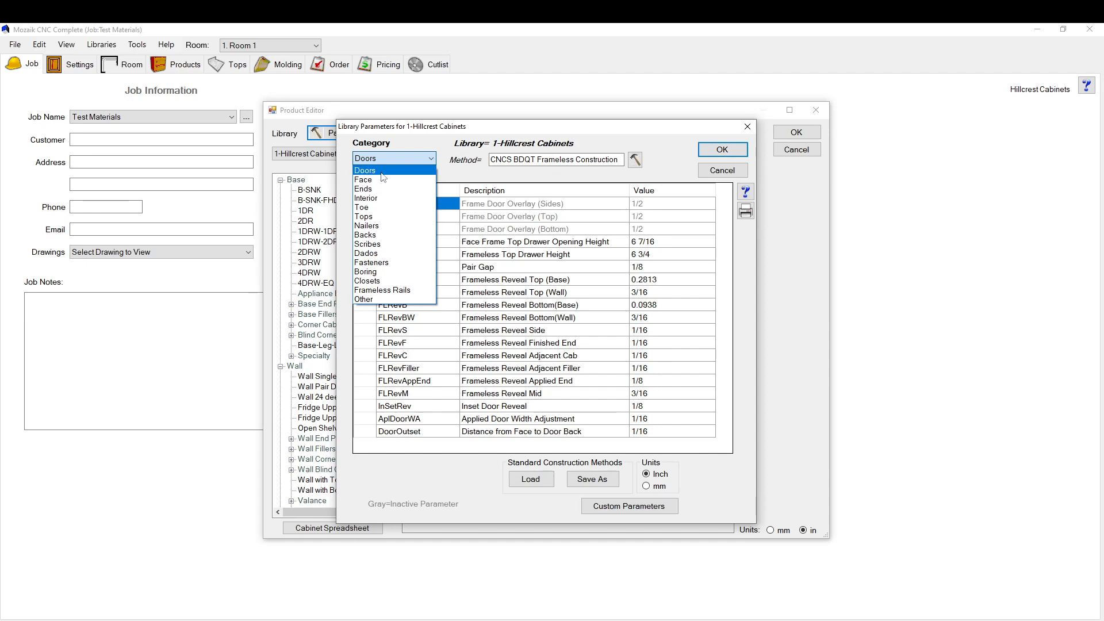
pyautogui.click(365, 170)
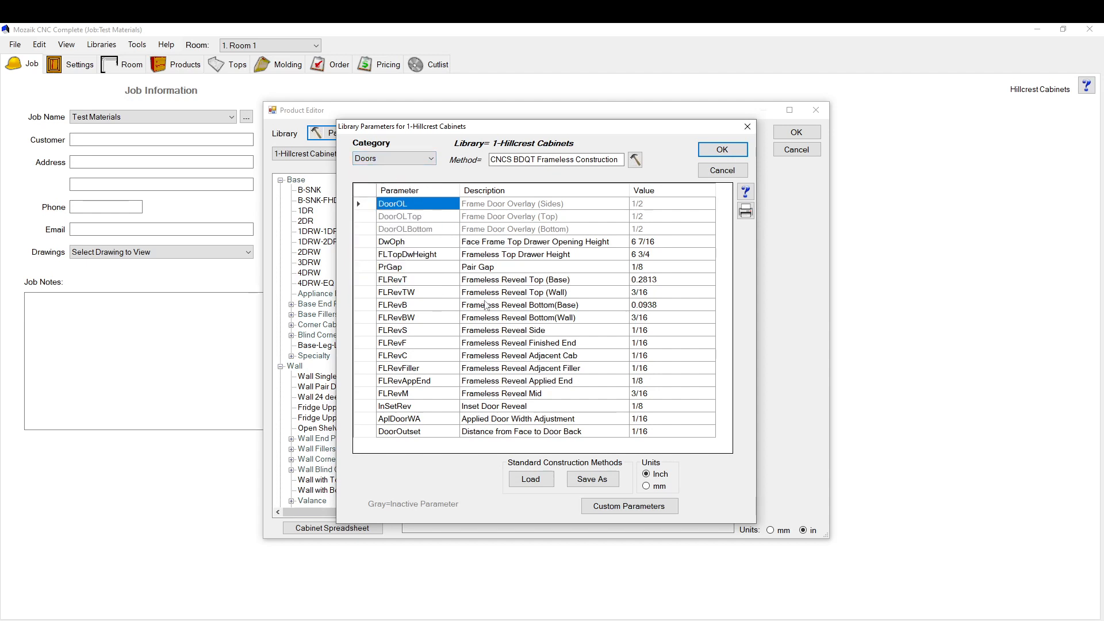
pyautogui.moveTo(607, 351)
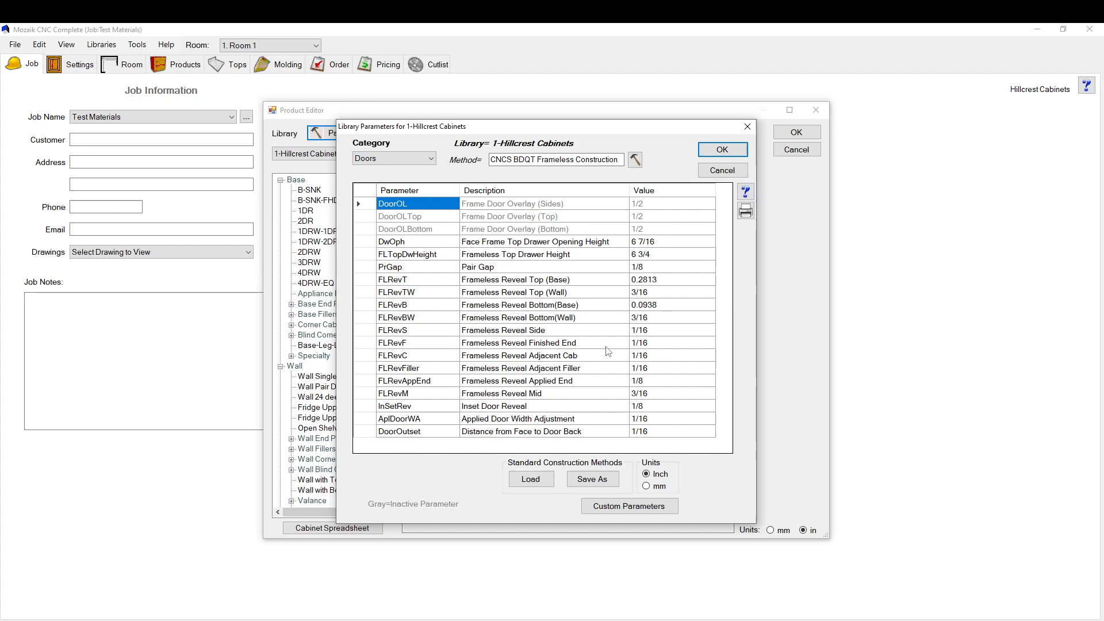
pyautogui.moveTo(418, 364)
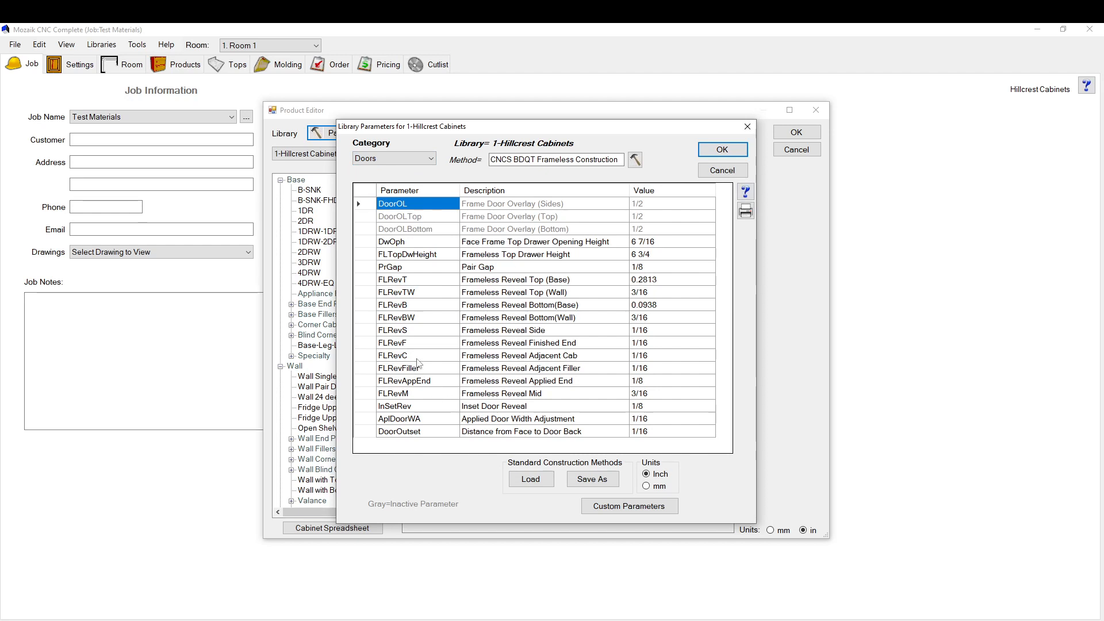
pyautogui.moveTo(745, 191)
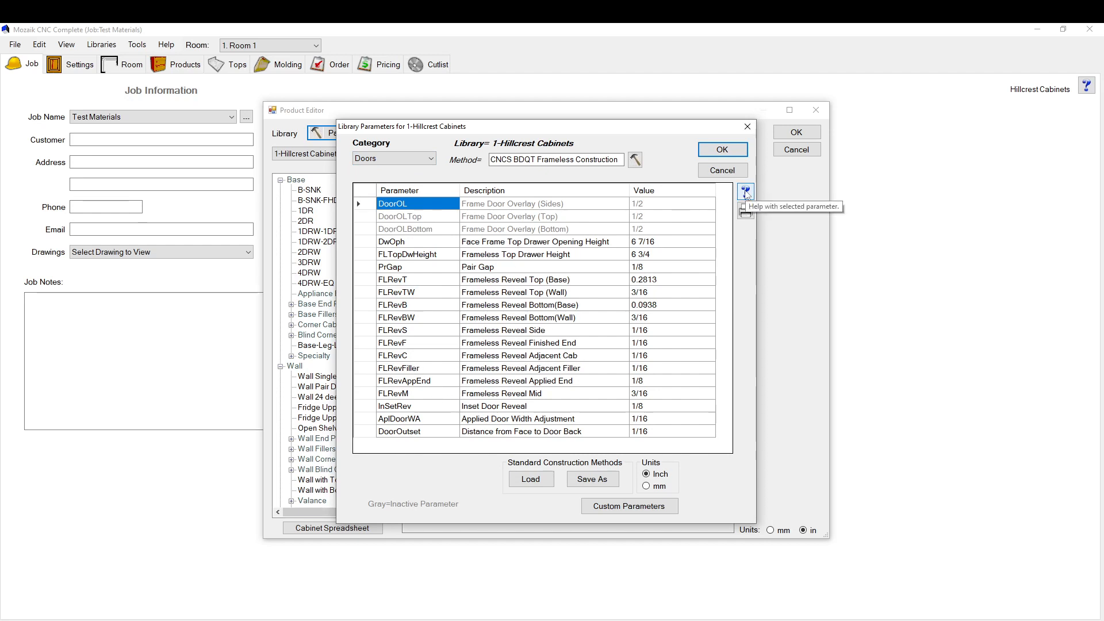
pyautogui.moveTo(609, 292)
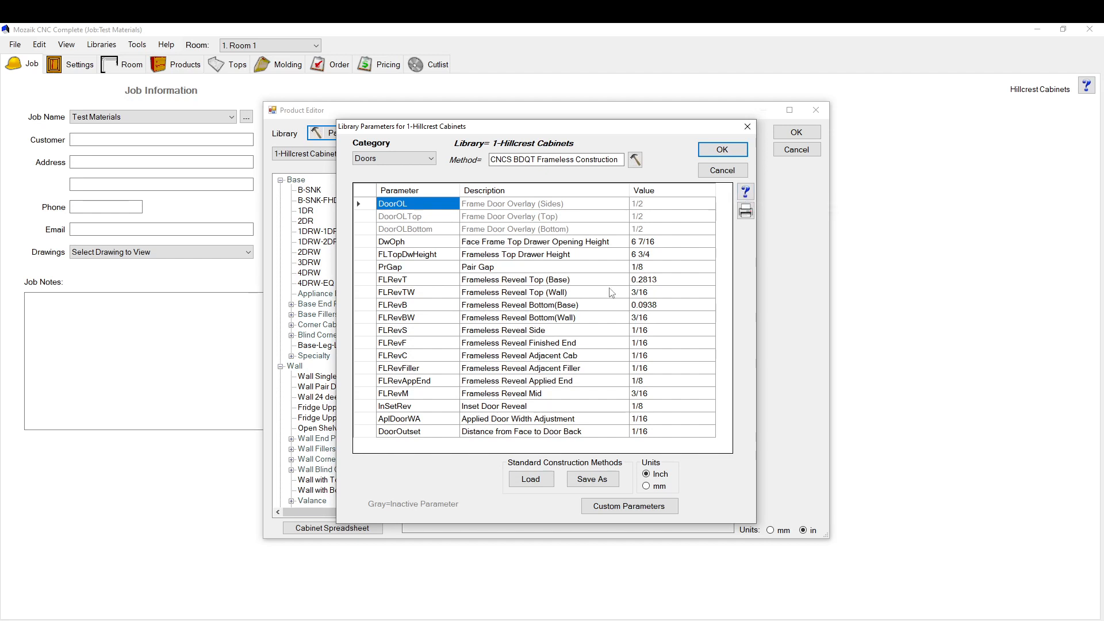
pyautogui.moveTo(529, 269)
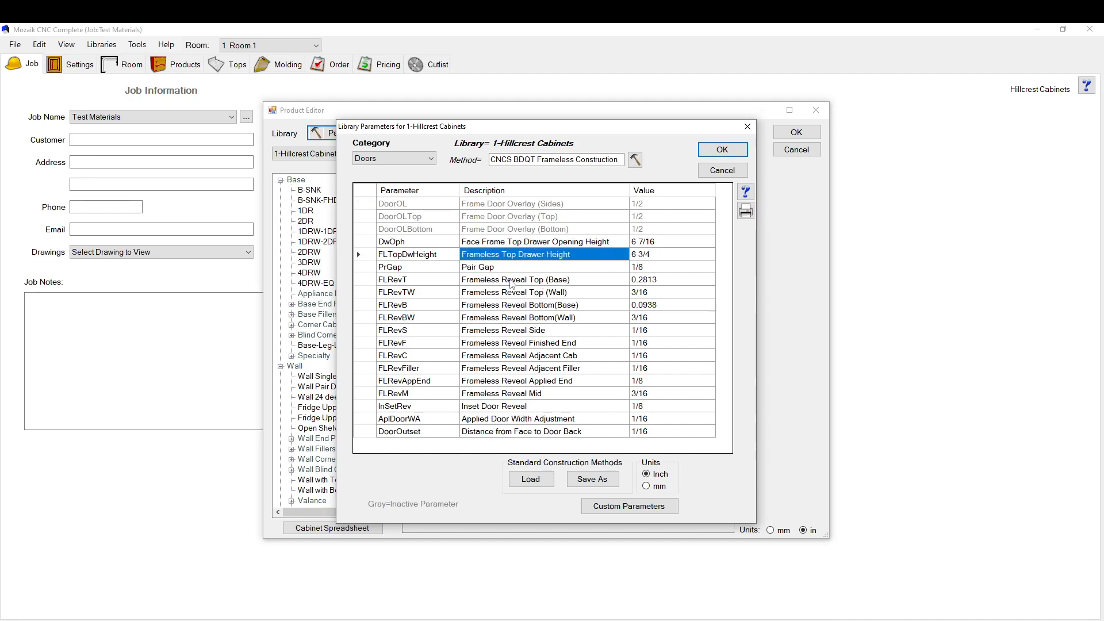
pyautogui.click(516, 278)
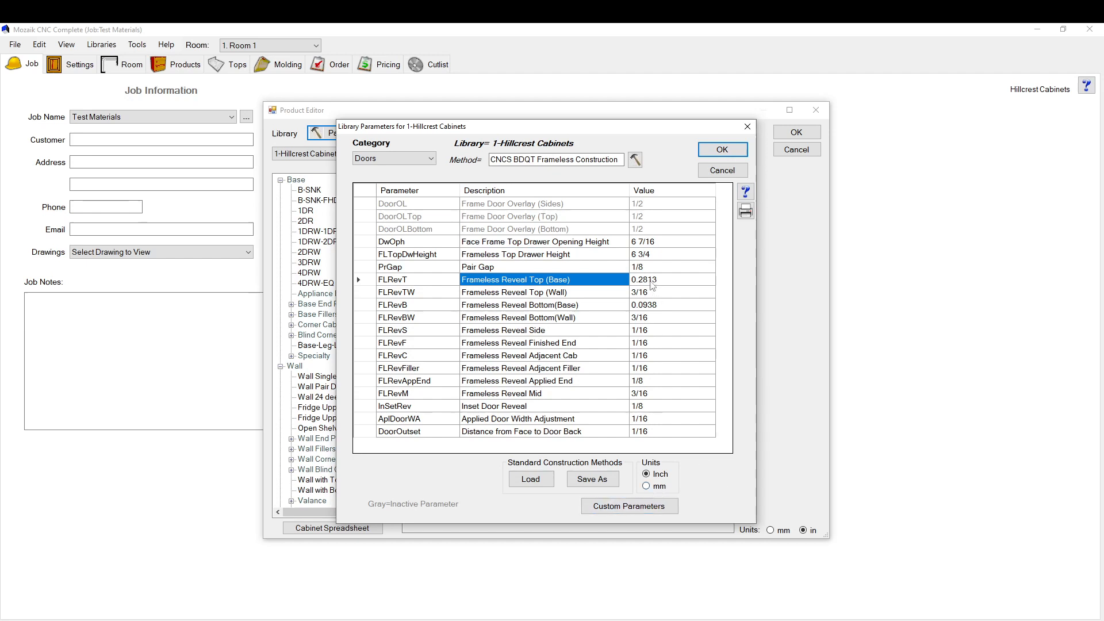
pyautogui.click(645, 486)
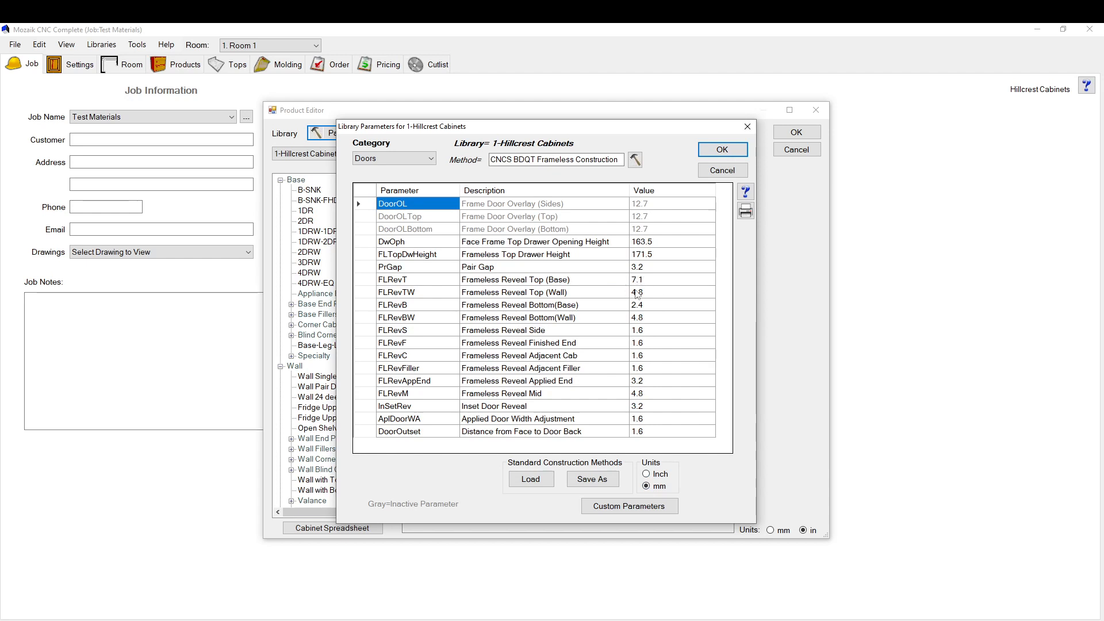
pyautogui.click(647, 473)
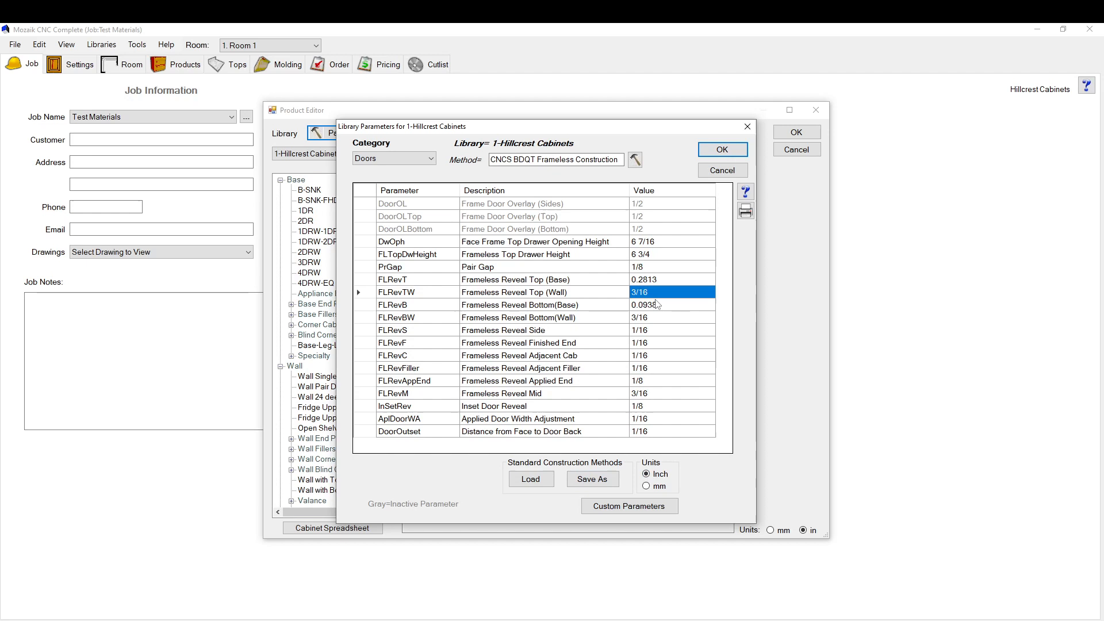
# - Review the Frameless Reveal Bottom, Side and Applied End parameter rows
pyautogui.click(670, 304)
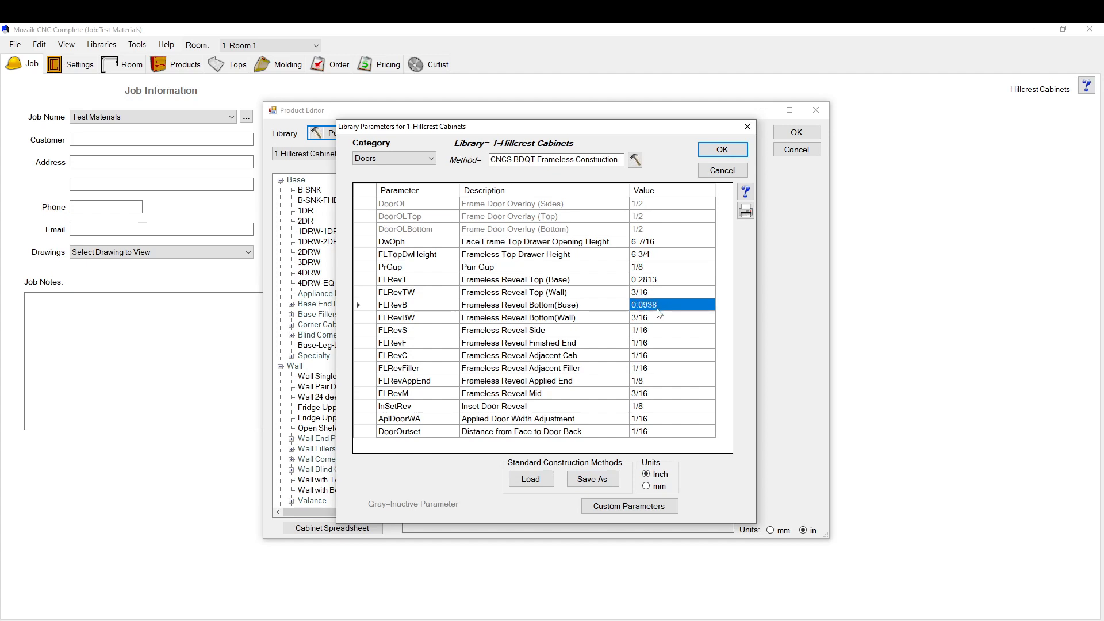
pyautogui.moveTo(637, 324)
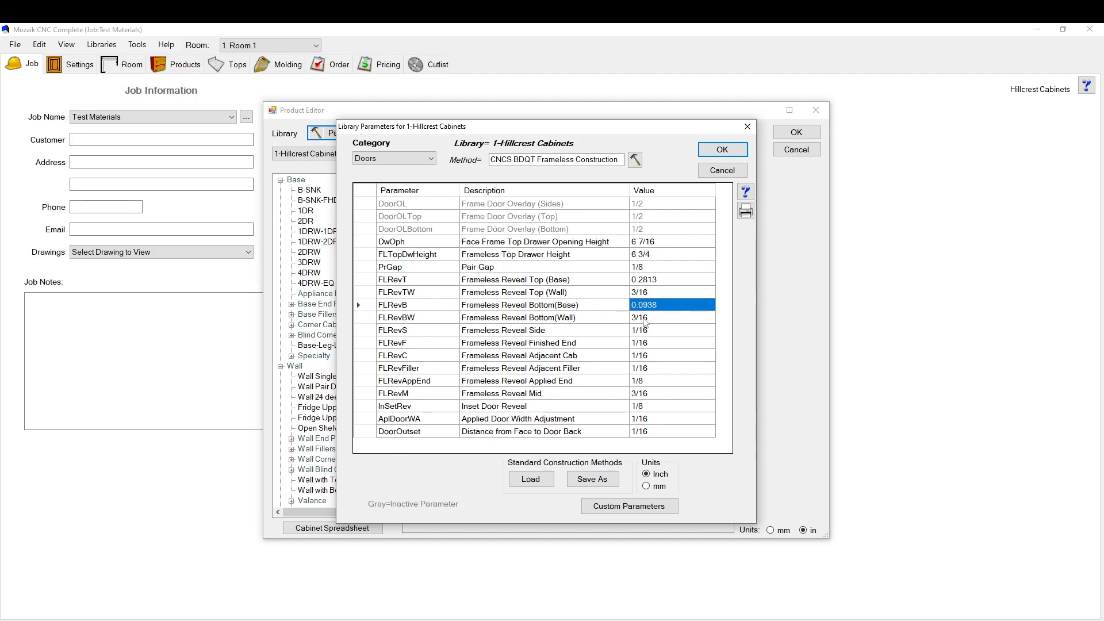
pyautogui.click(517, 318)
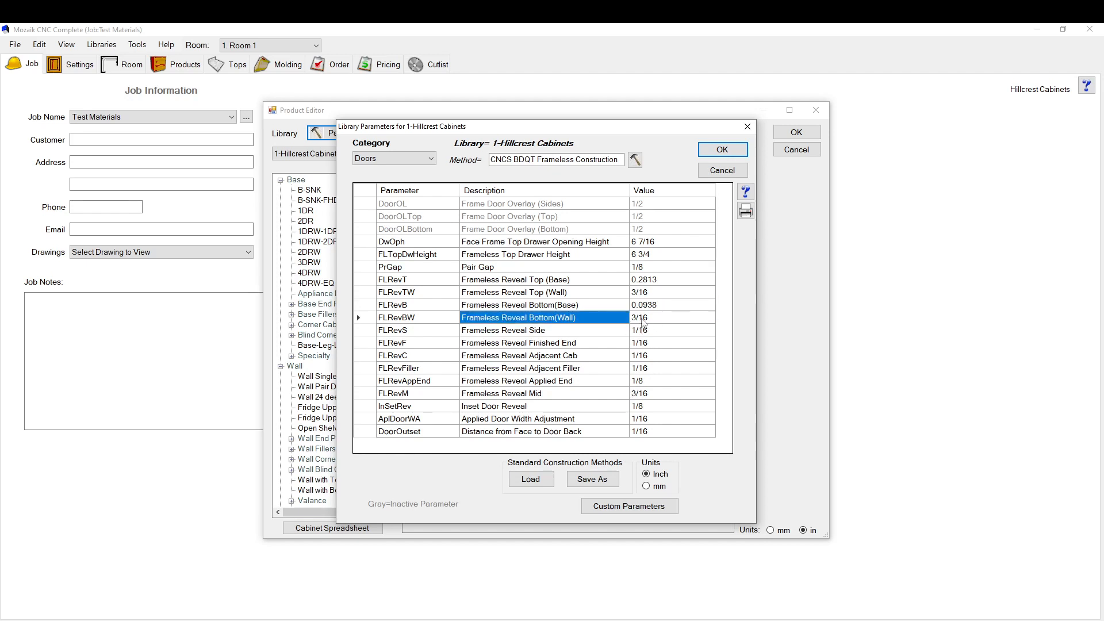
pyautogui.click(503, 330)
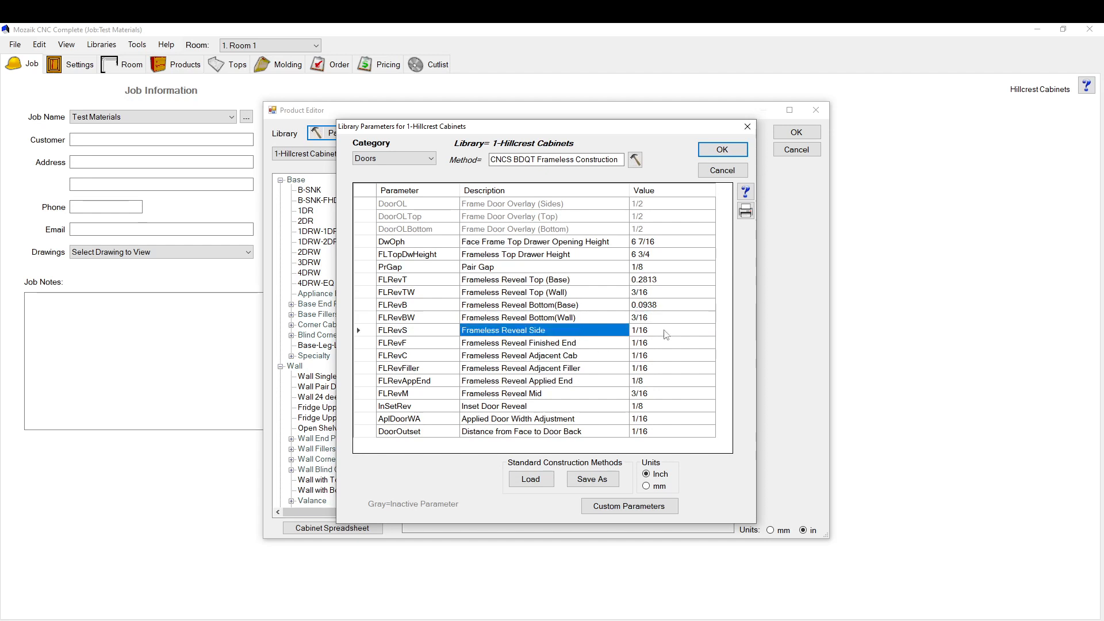
pyautogui.click(670, 330)
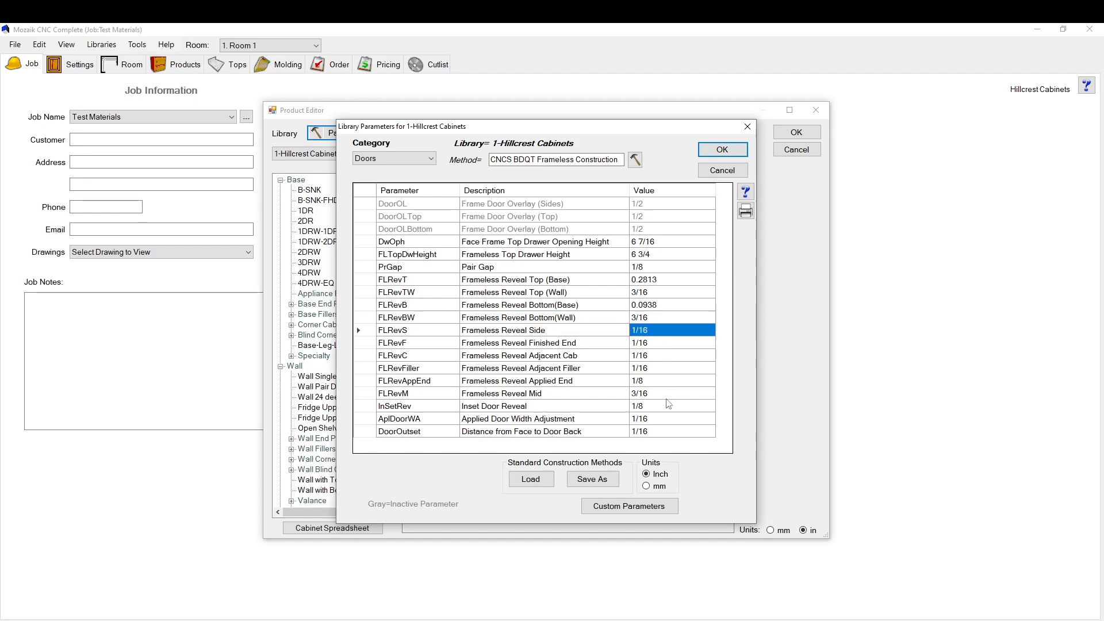
pyautogui.click(521, 380)
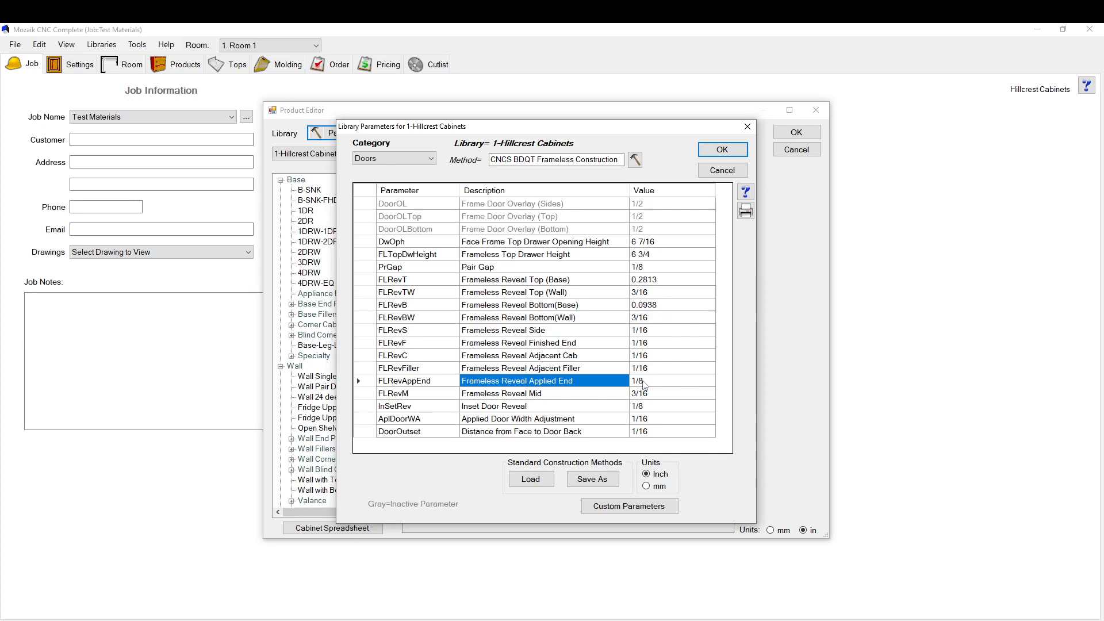
# - View the Applied End reveal help, then browse the Adjacent Cab, Applied End and Bottom (Base) reveals
pyautogui.click(745, 191)
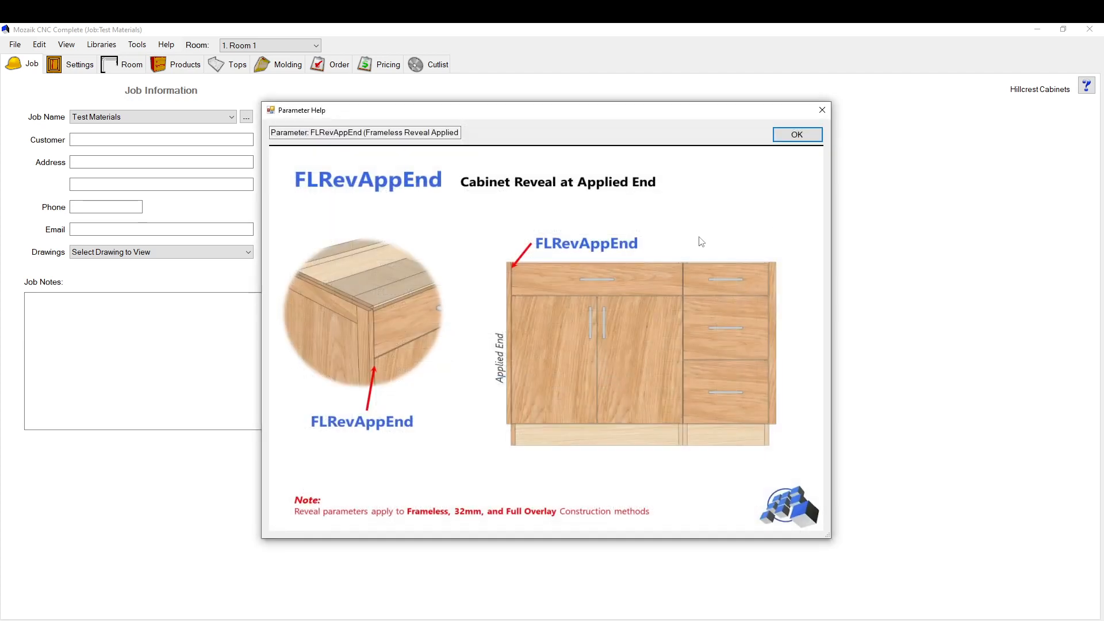
pyautogui.click(795, 135)
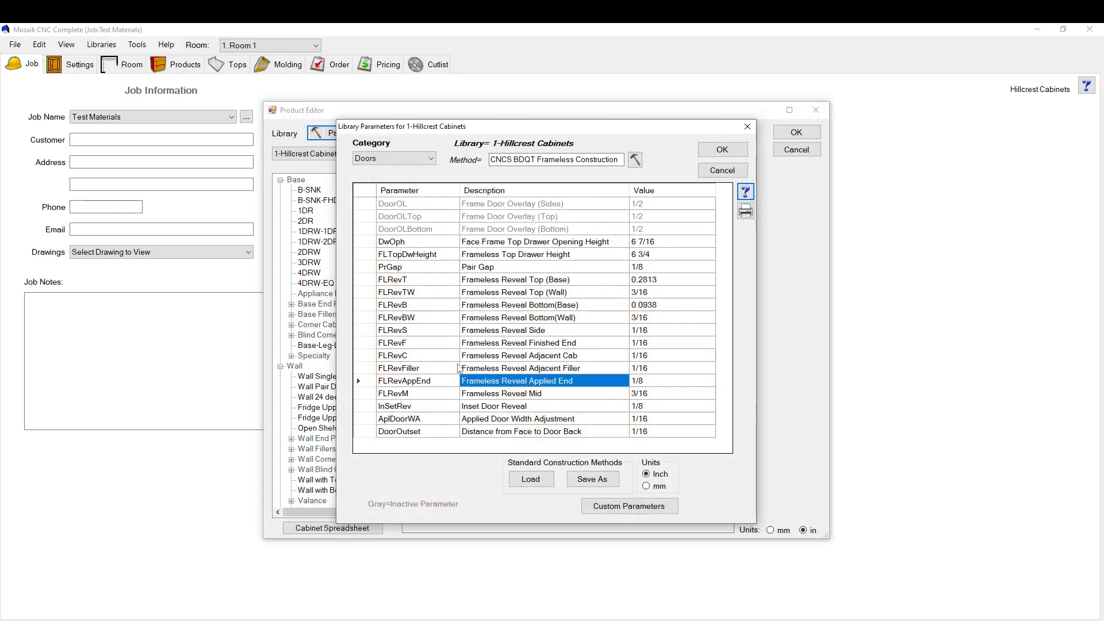
pyautogui.click(393, 355)
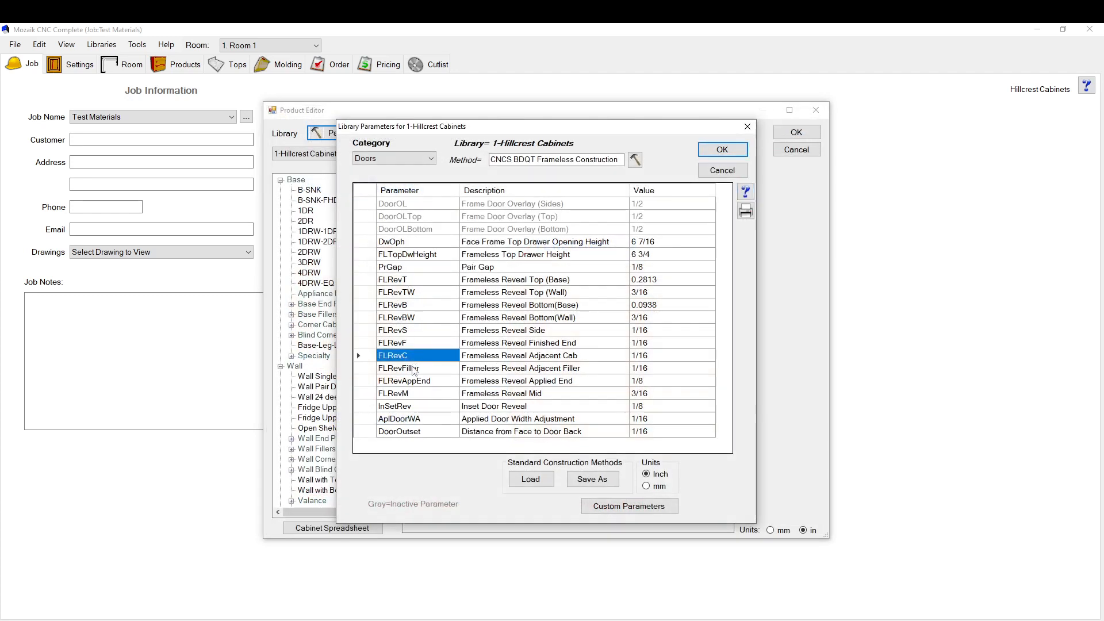
pyautogui.click(422, 380)
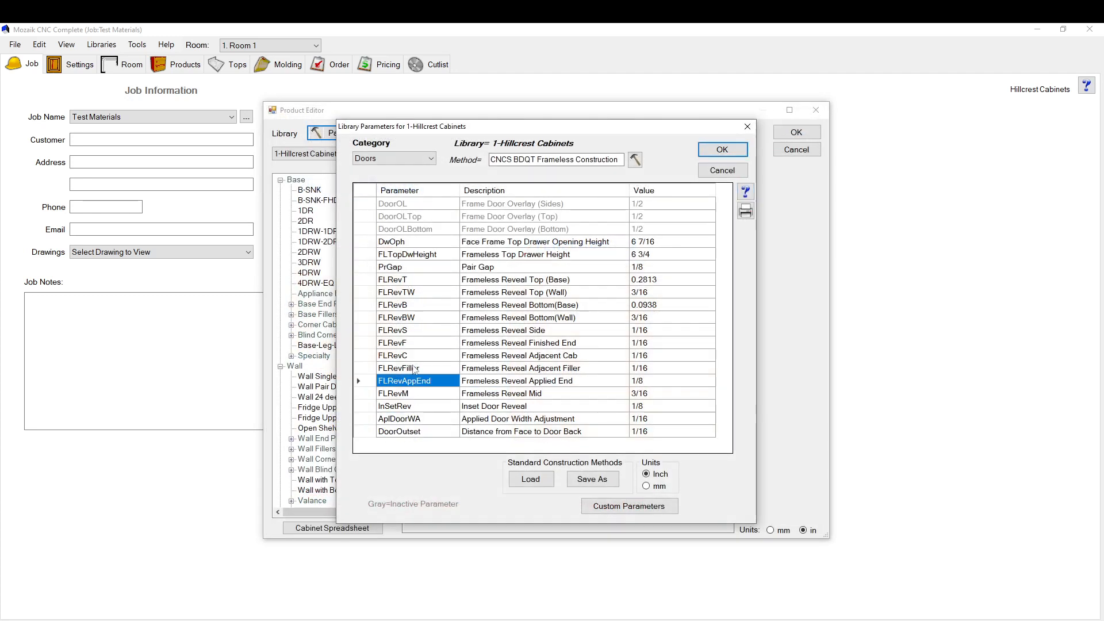
pyautogui.click(416, 304)
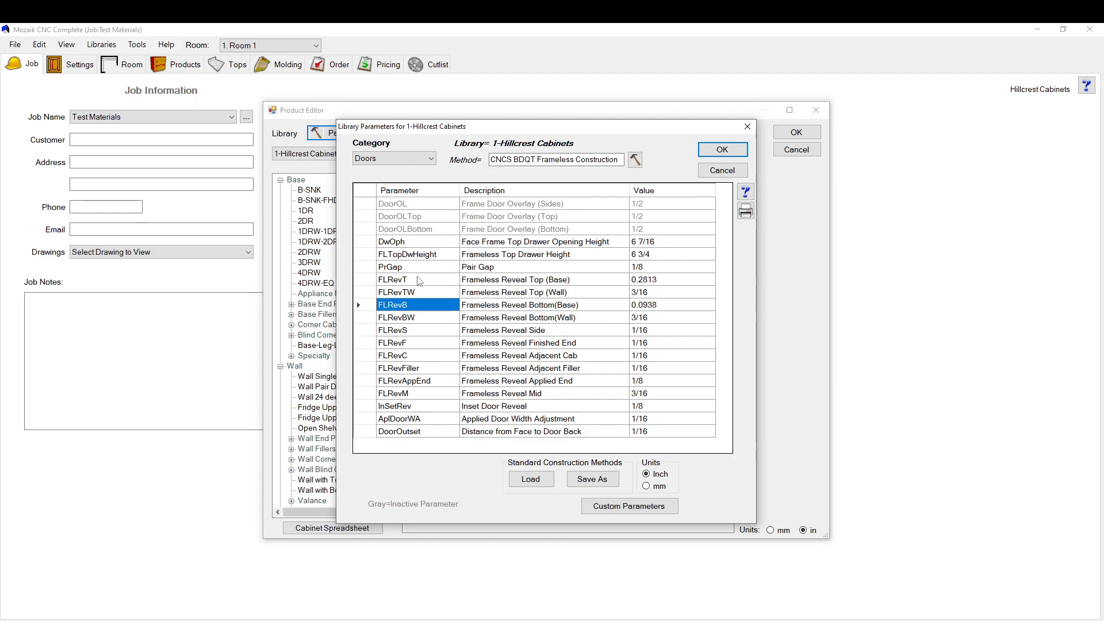
pyautogui.moveTo(493, 343)
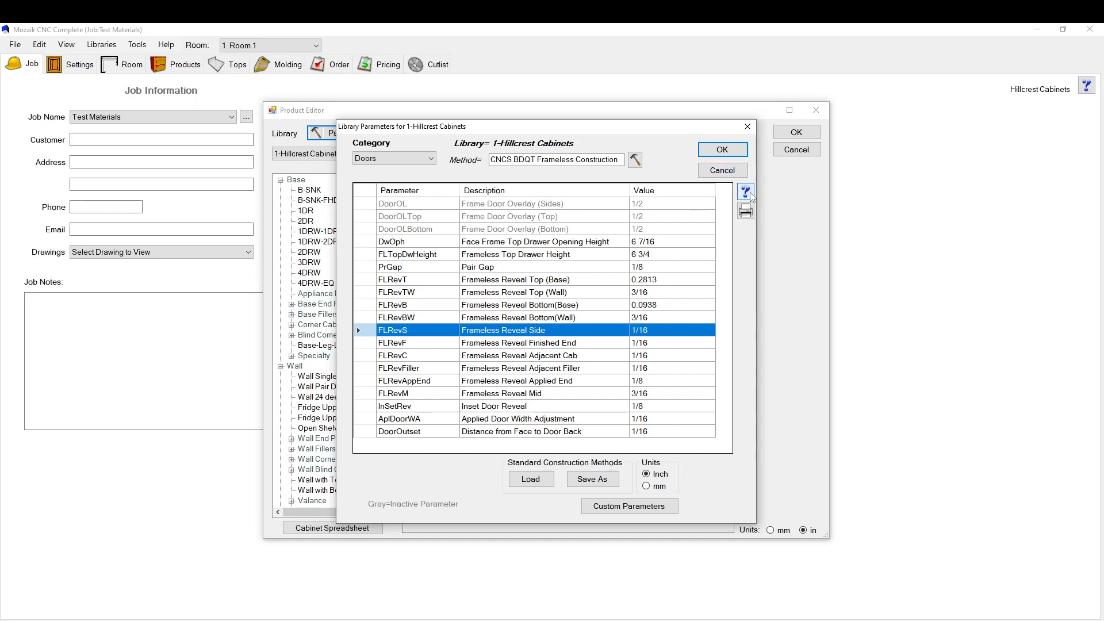
pyautogui.moveTo(745, 192)
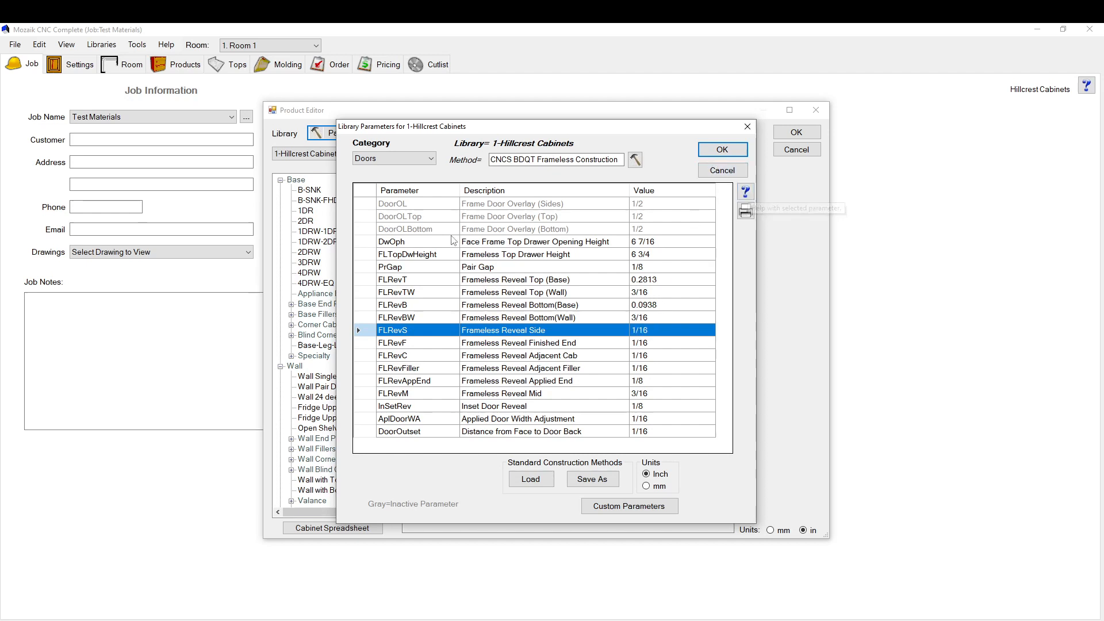
# - View the help illustrations for Frameless Reveal Side and Frameless Reveal Mid
pyautogui.click(745, 191)
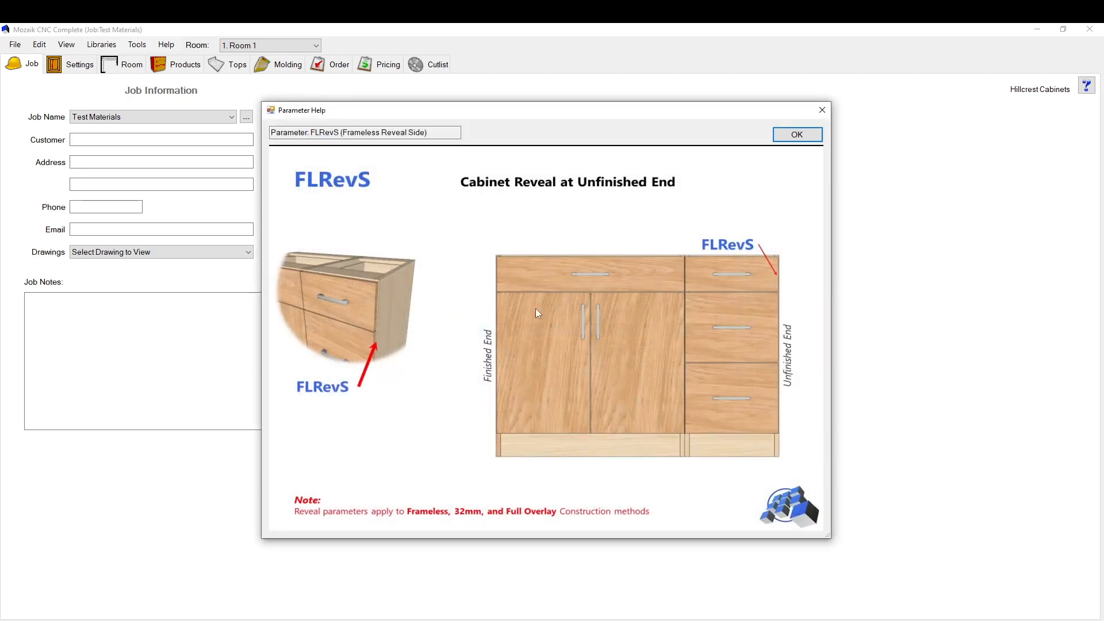
pyautogui.moveTo(306, 401)
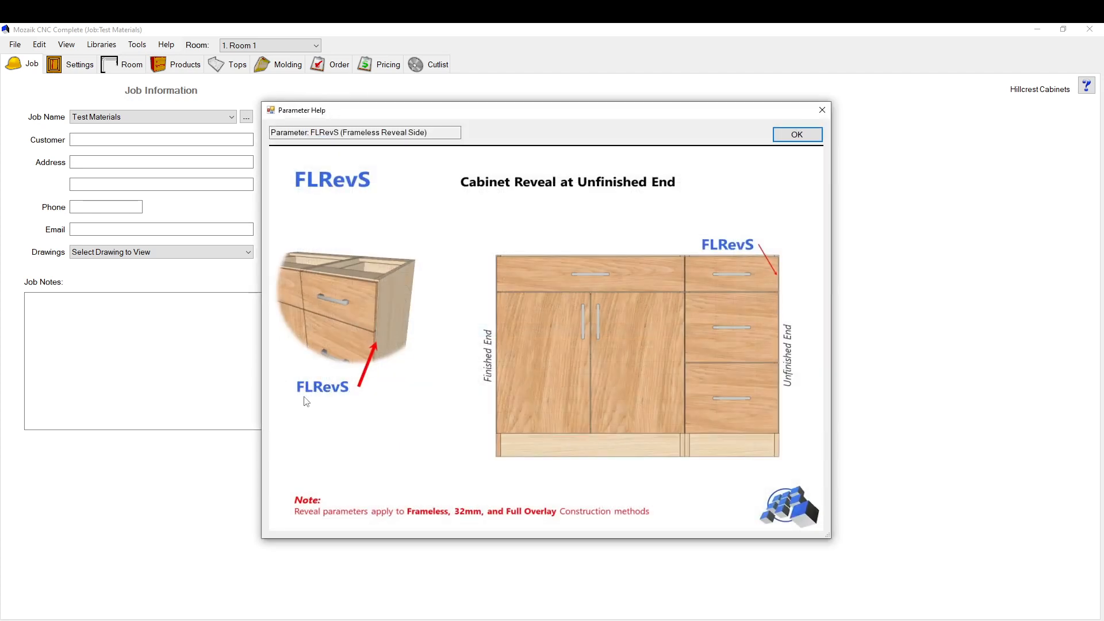
pyautogui.moveTo(777, 282)
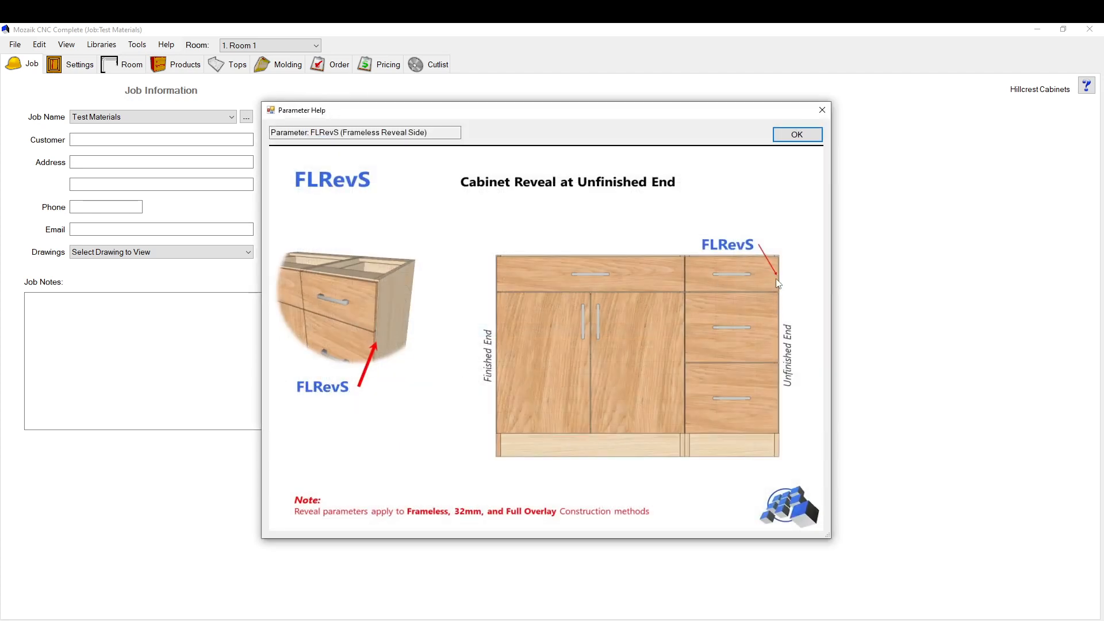
pyautogui.moveTo(305, 392)
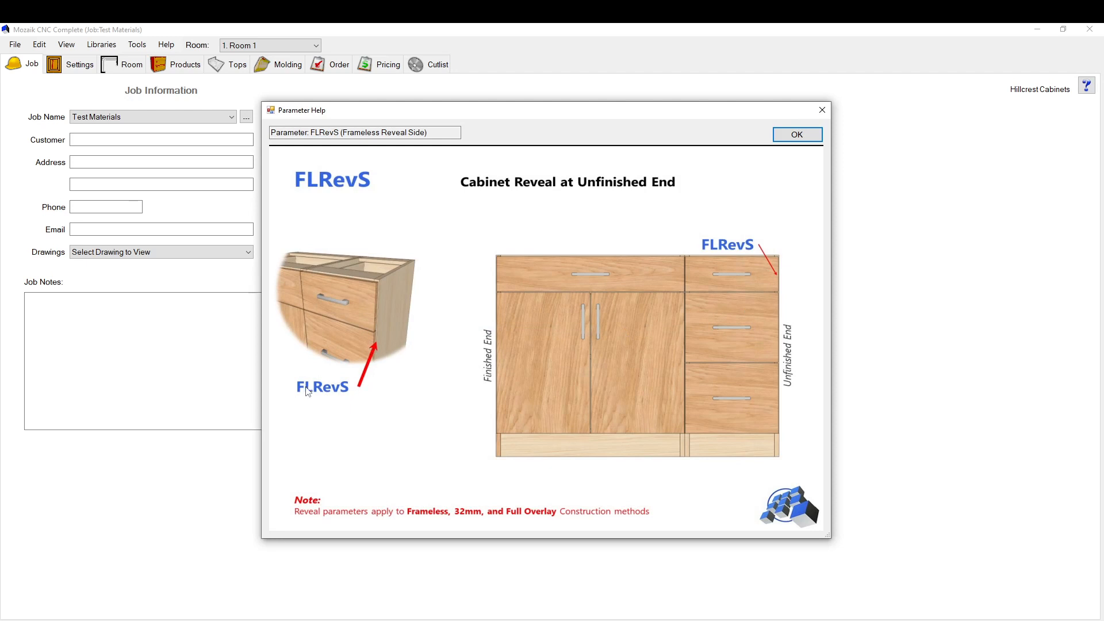
pyautogui.click(796, 135)
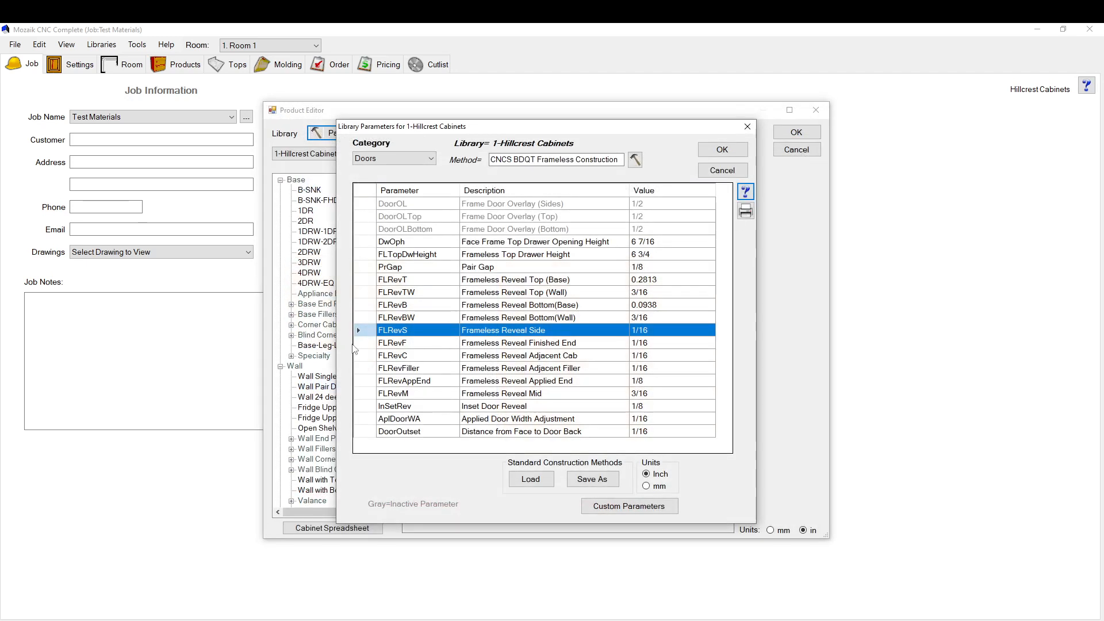
pyautogui.moveTo(422, 395)
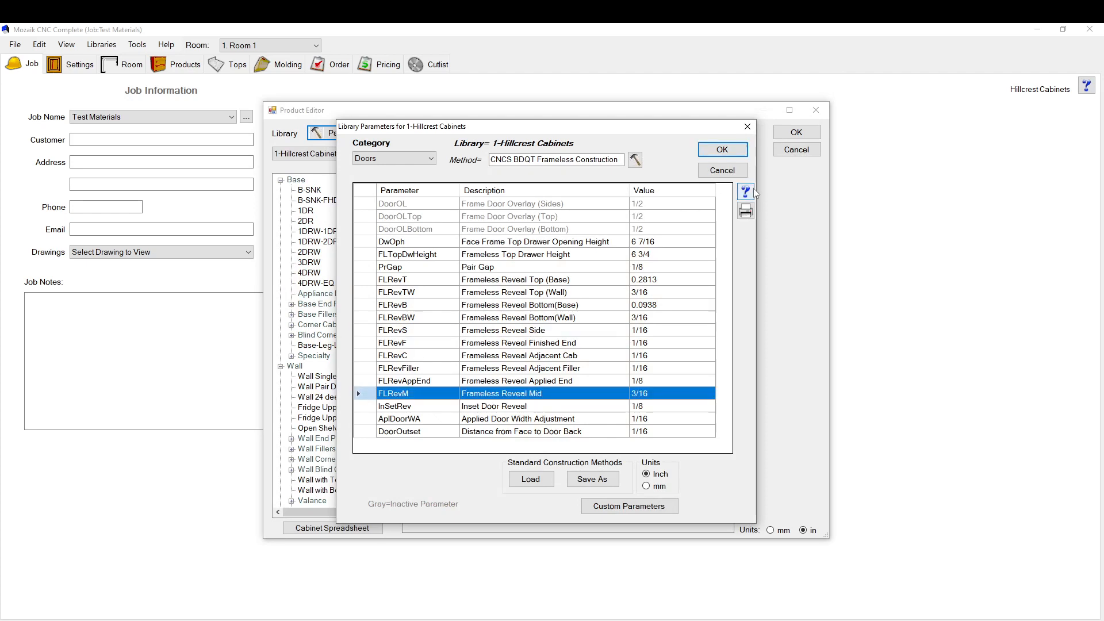
pyautogui.click(745, 191)
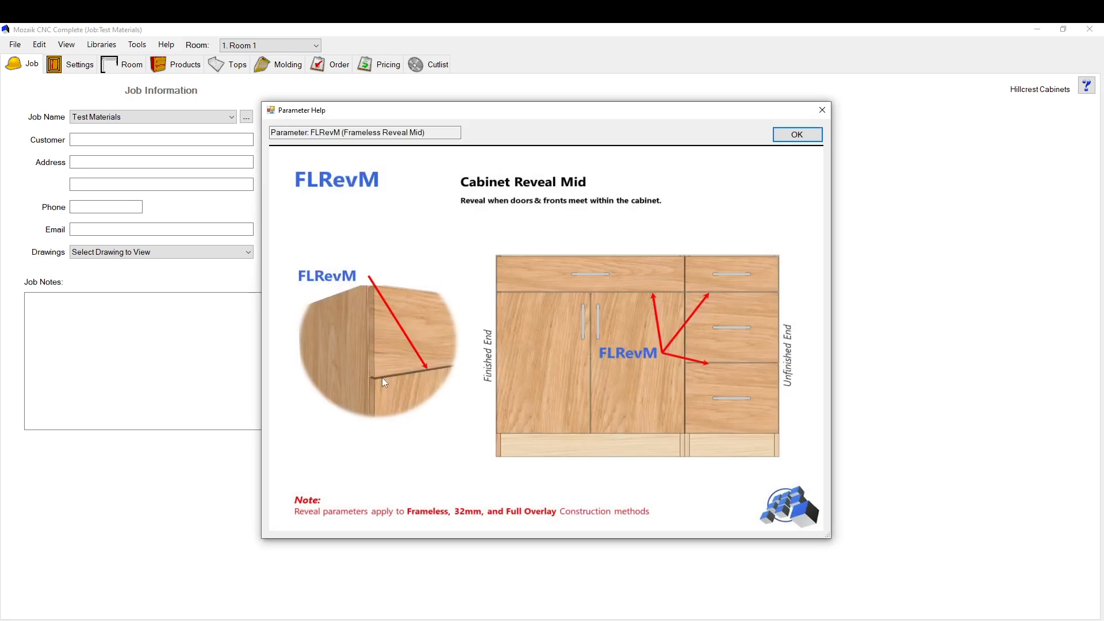
pyautogui.moveTo(736, 361)
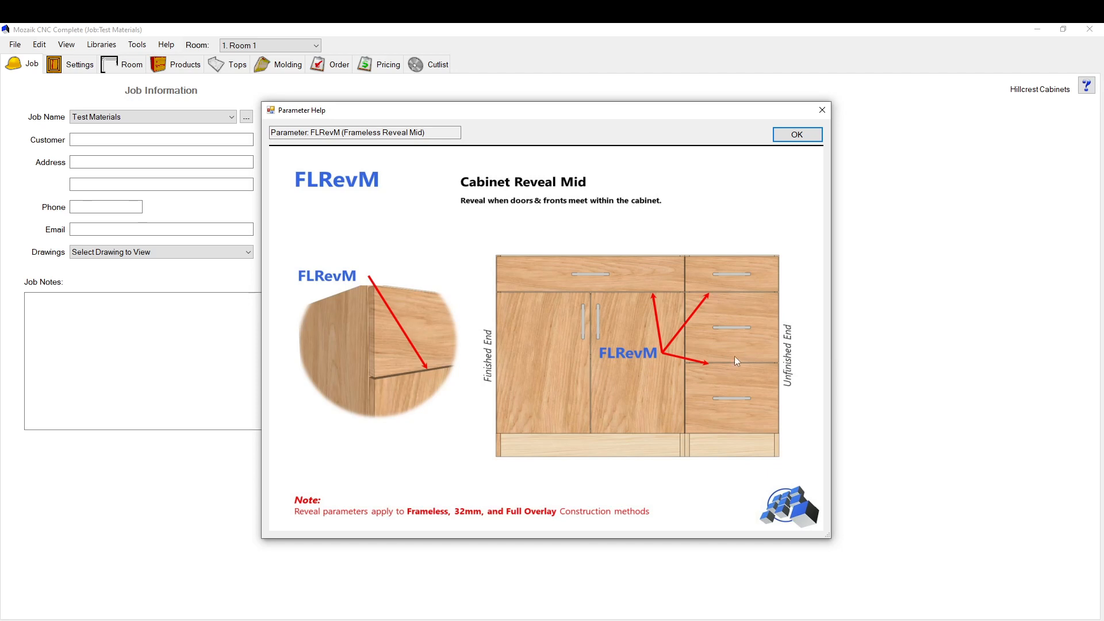
# - Enter .25 for Frameless Reveal Mid, then cancel the library parameters without saving
pyautogui.click(796, 135)
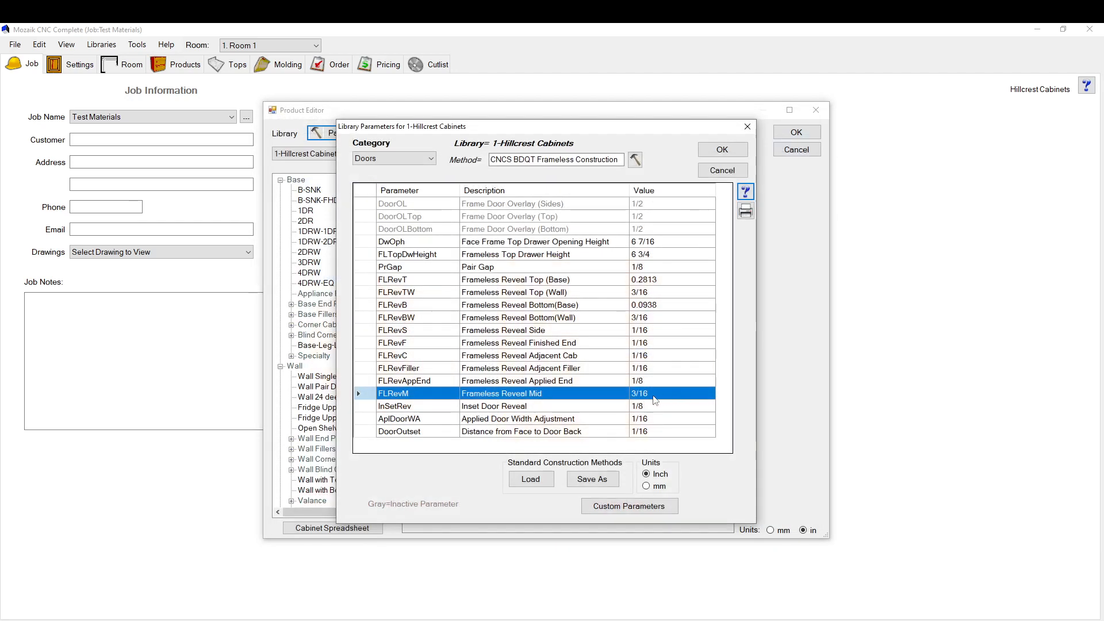
pyautogui.click(671, 393)
pyautogui.write('.25')
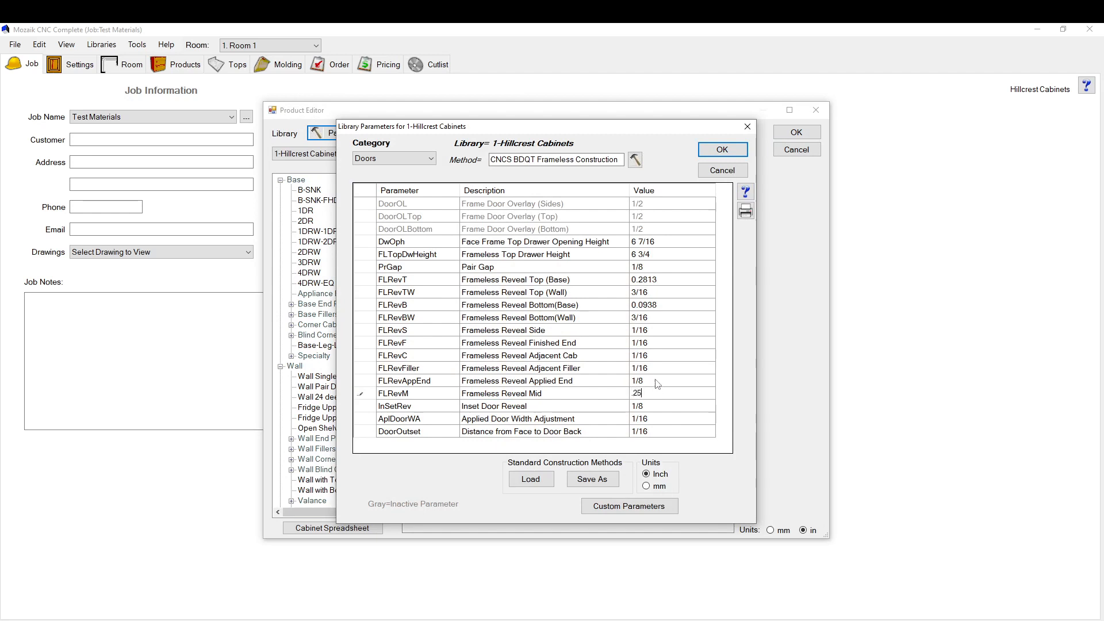
pyautogui.click(670, 380)
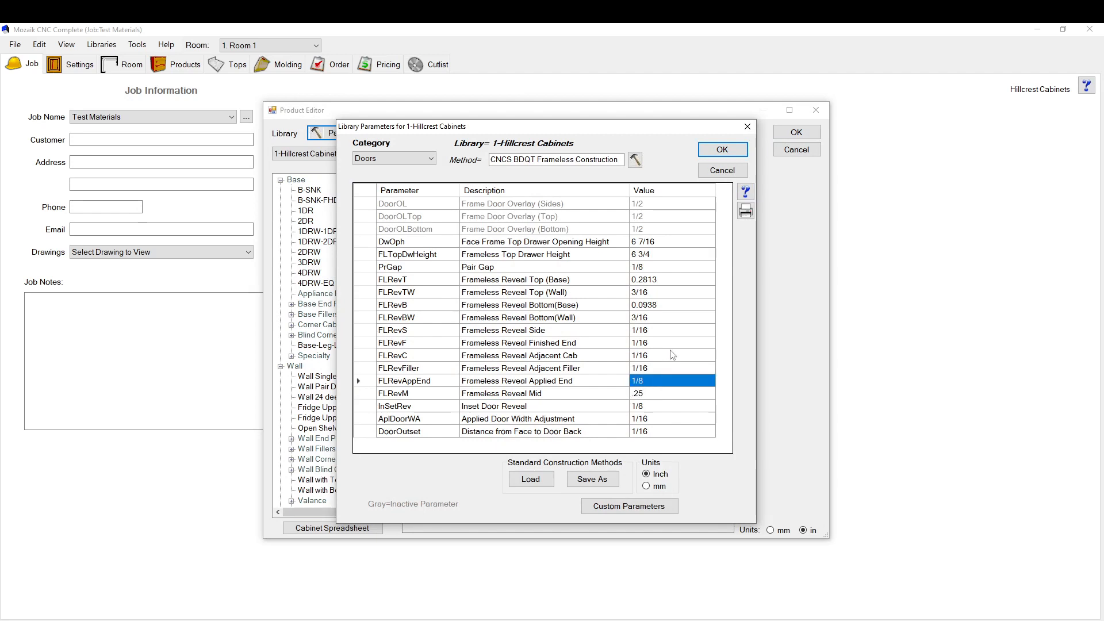
pyautogui.moveTo(614, 336)
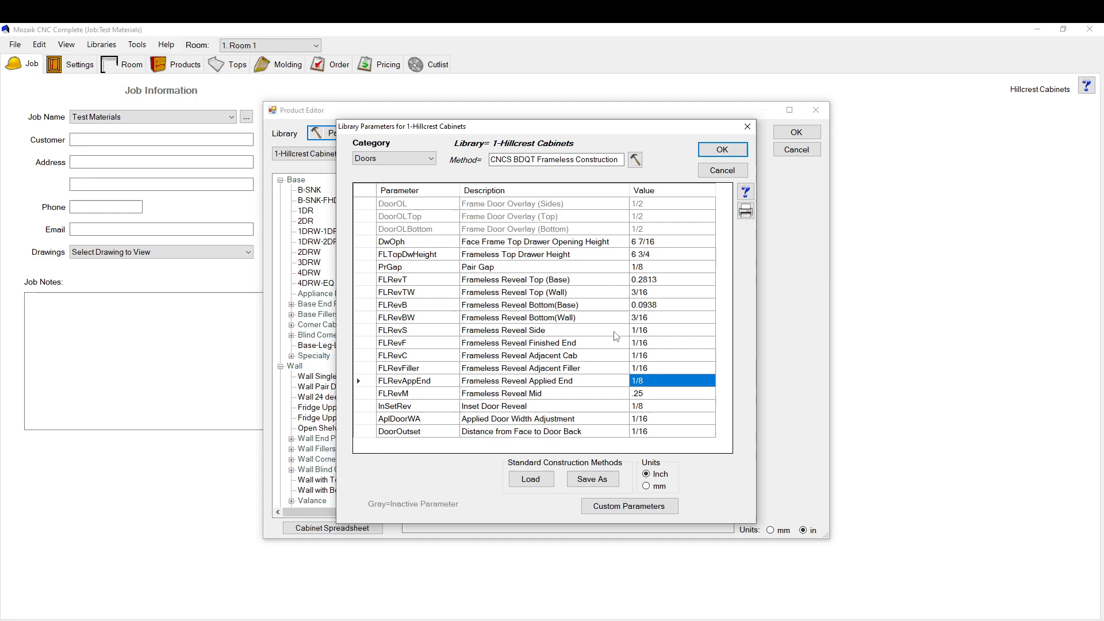
pyautogui.moveTo(713, 180)
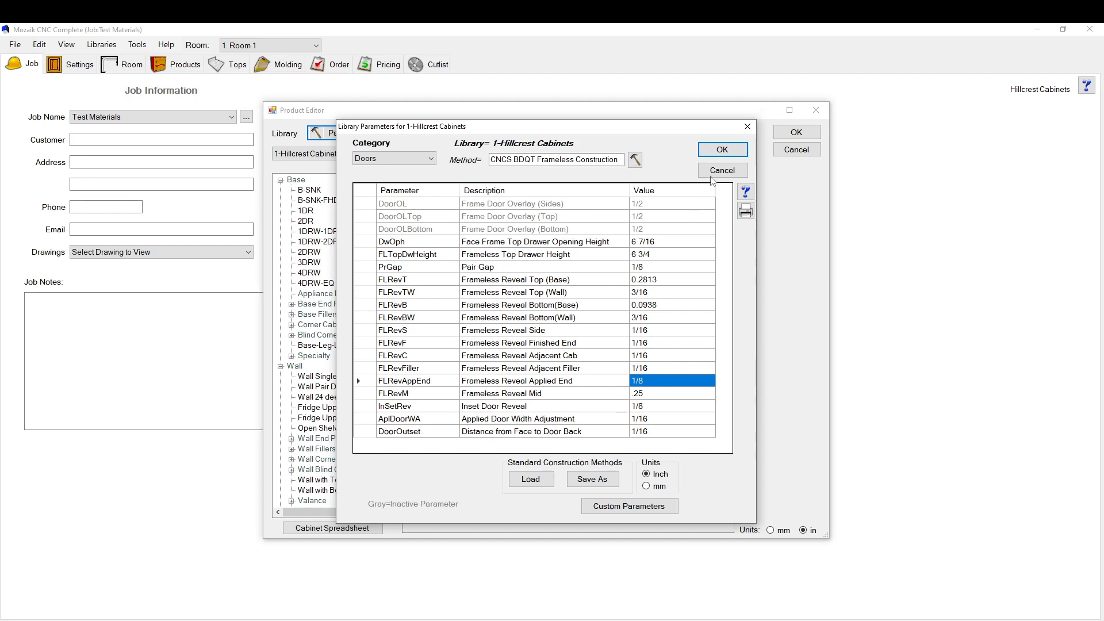
pyautogui.click(721, 149)
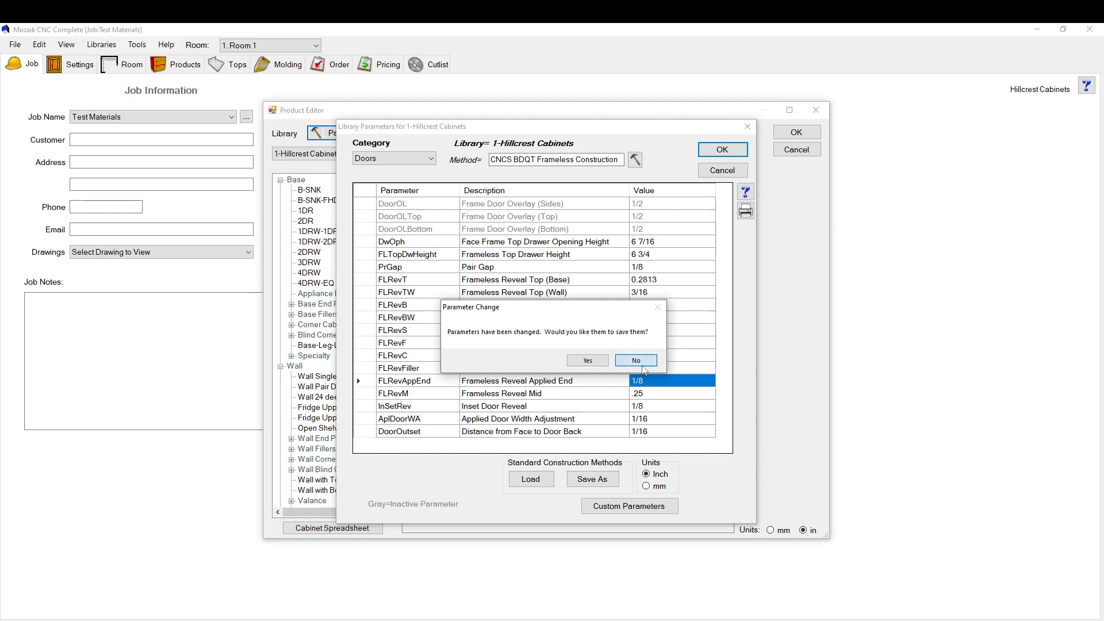
pyautogui.click(634, 360)
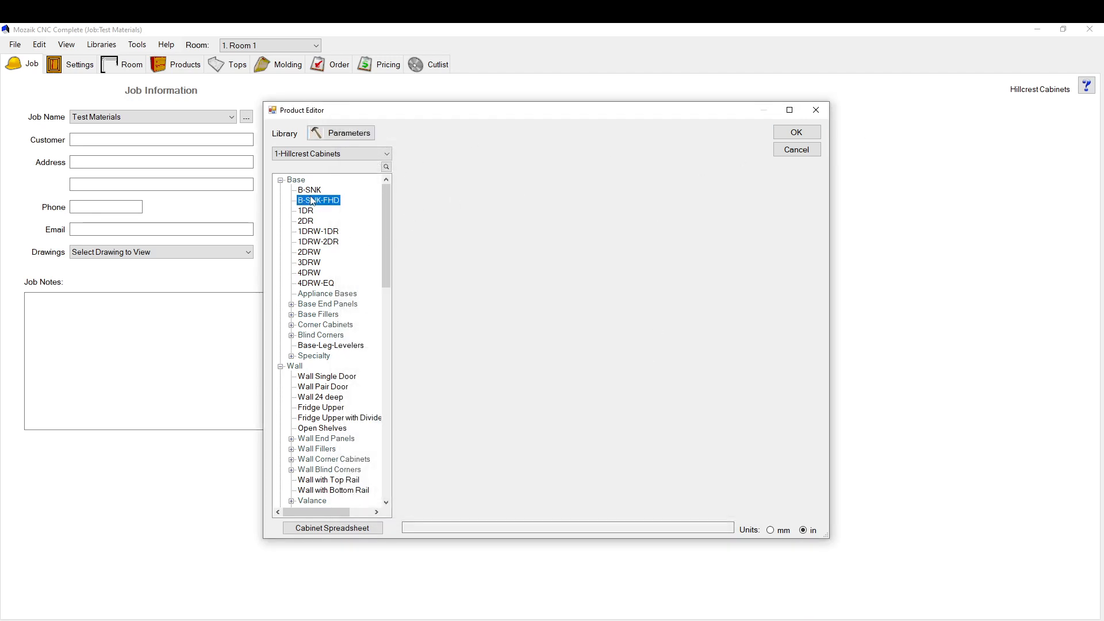
# - Browse the 1DRW-1DR and 3DRW products, then cancel out of the Product Editor
pyautogui.click(308, 273)
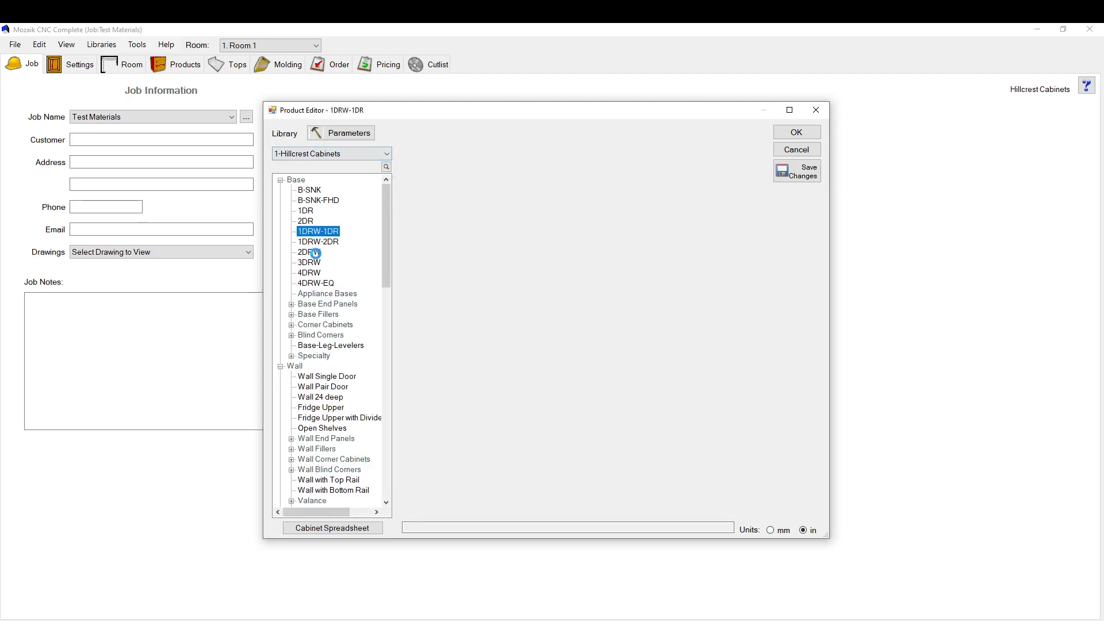
pyautogui.click(309, 263)
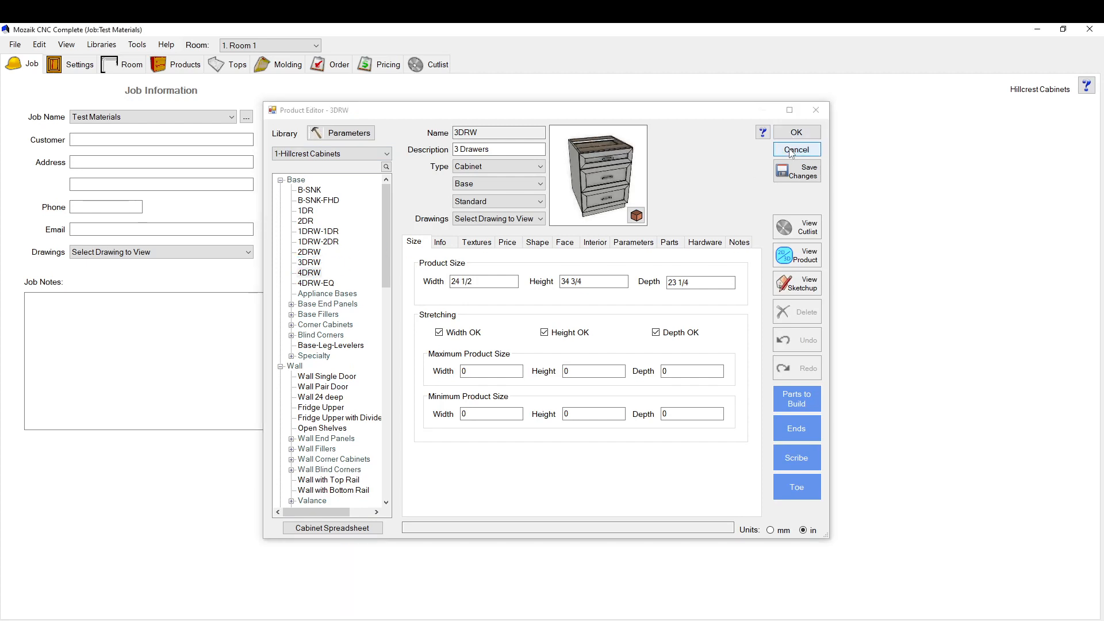
pyautogui.click(796, 131)
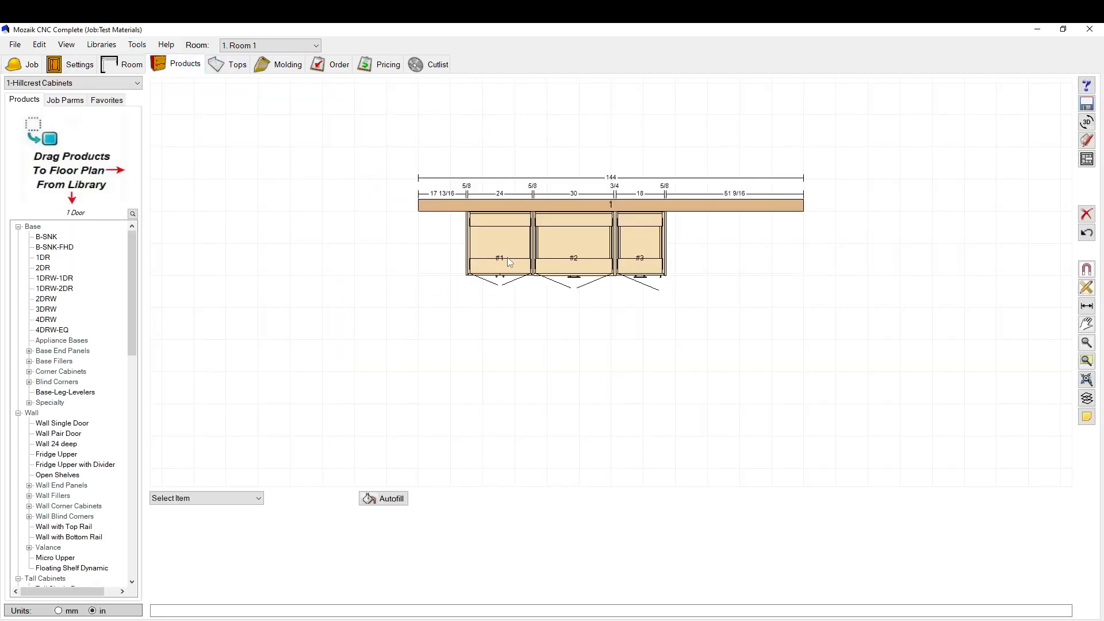
# - Select the wall and show its elevation with the three cabinets
pyautogui.click(610, 205)
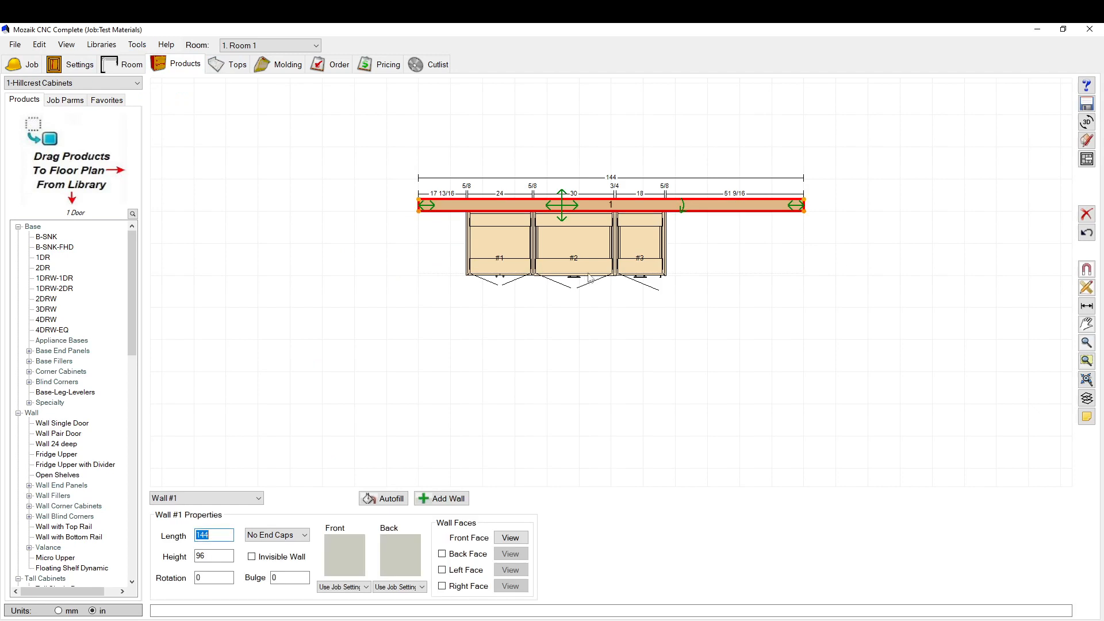
pyautogui.click(511, 537)
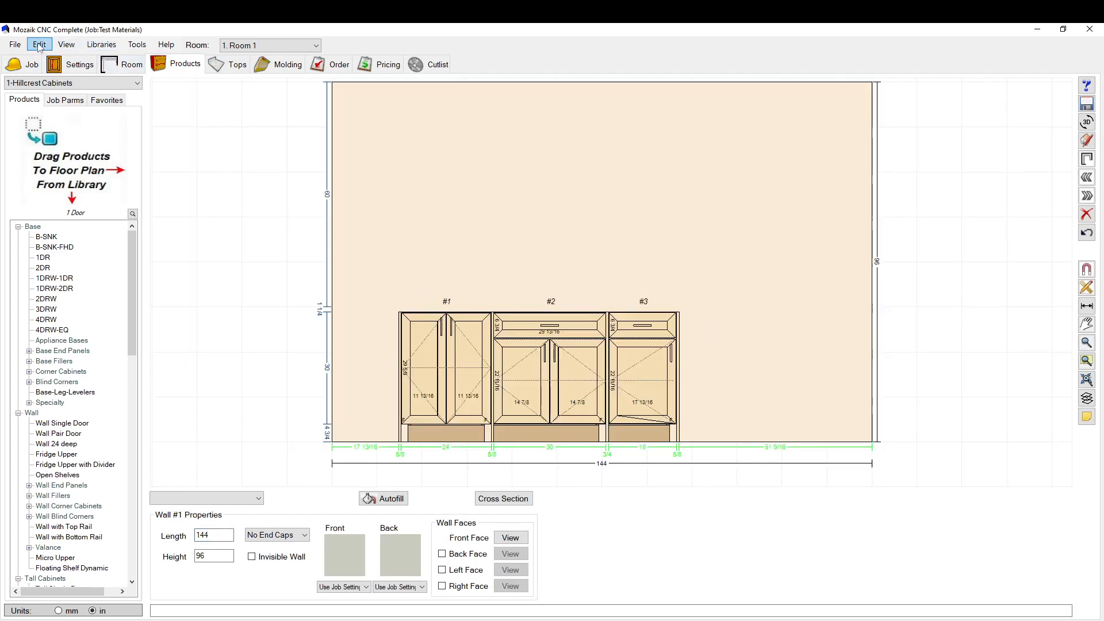
pyautogui.click(39, 45)
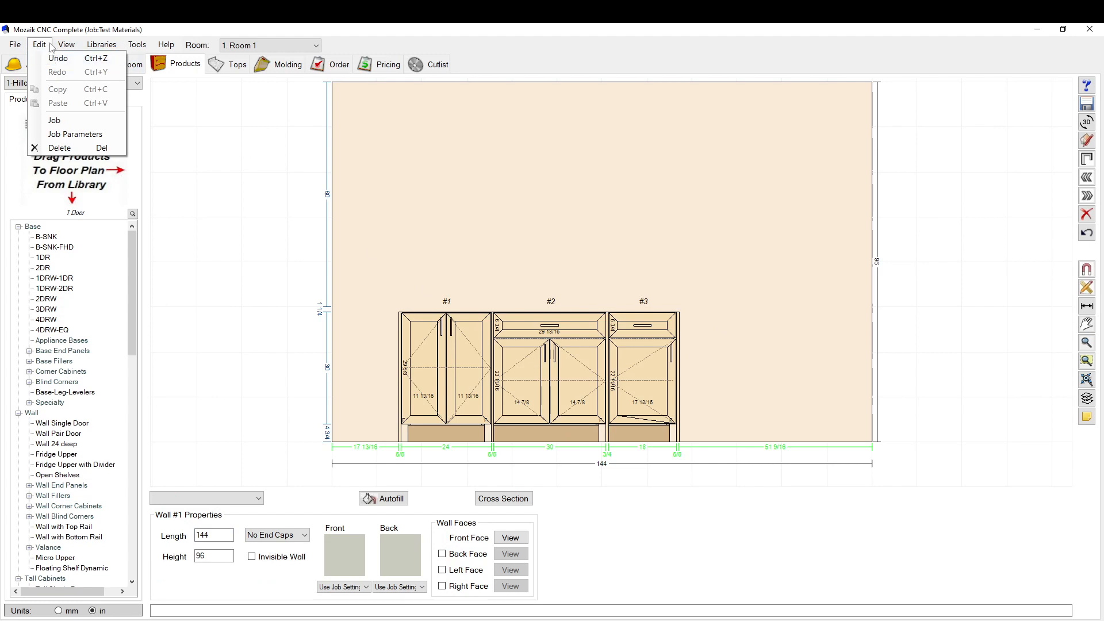
pyautogui.click(101, 45)
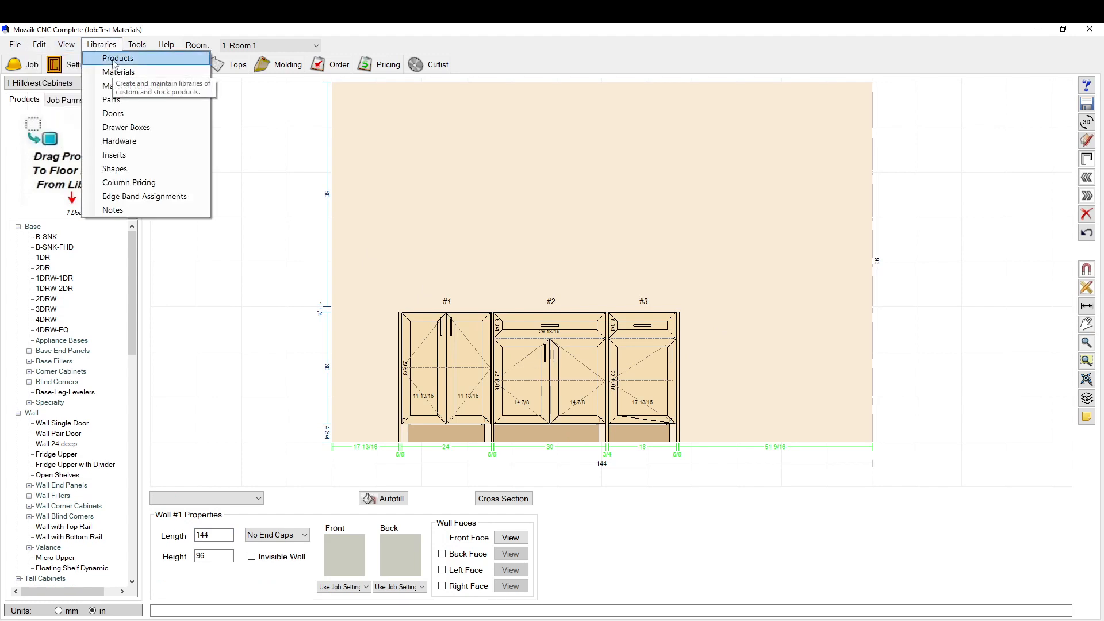
# - Close the library Product Editor and reopen the job's Hillcrest door parameters
pyautogui.click(117, 58)
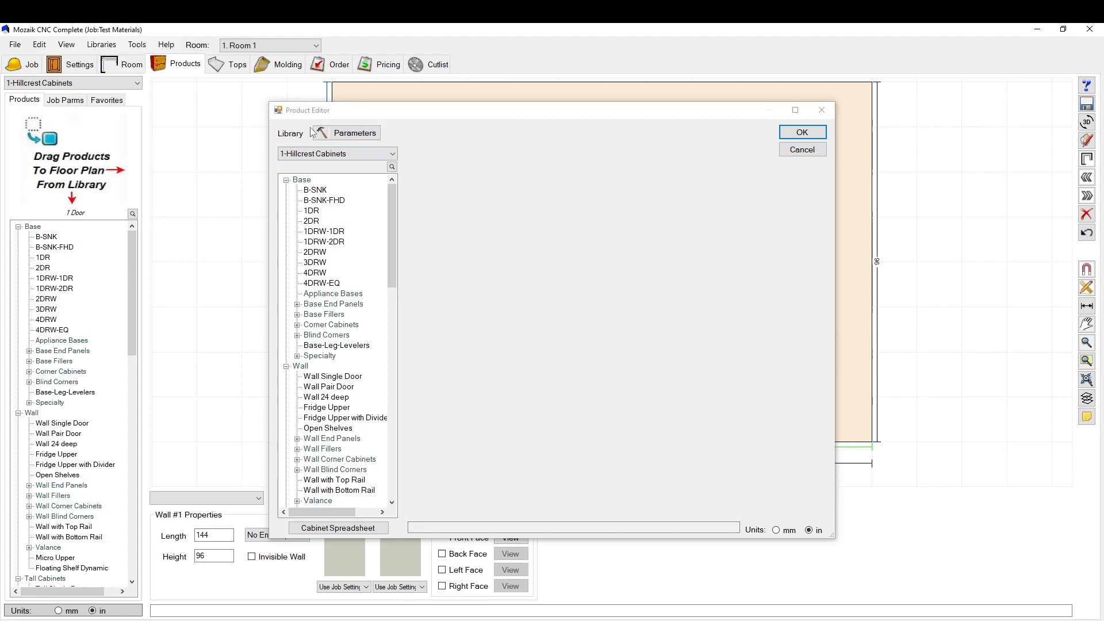
pyautogui.click(801, 131)
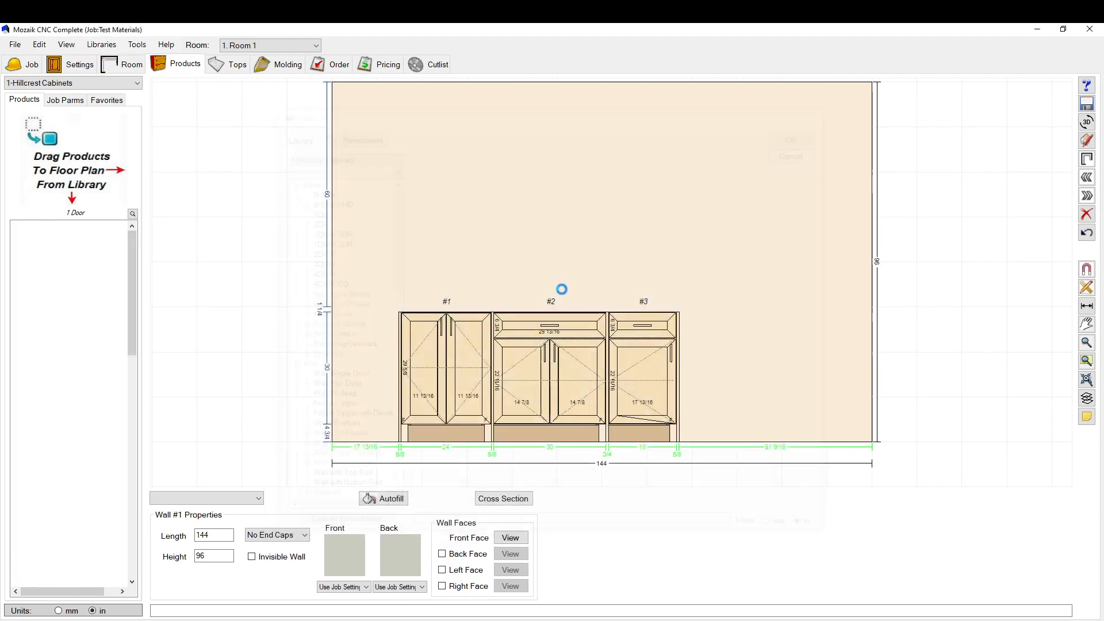
pyautogui.click(39, 45)
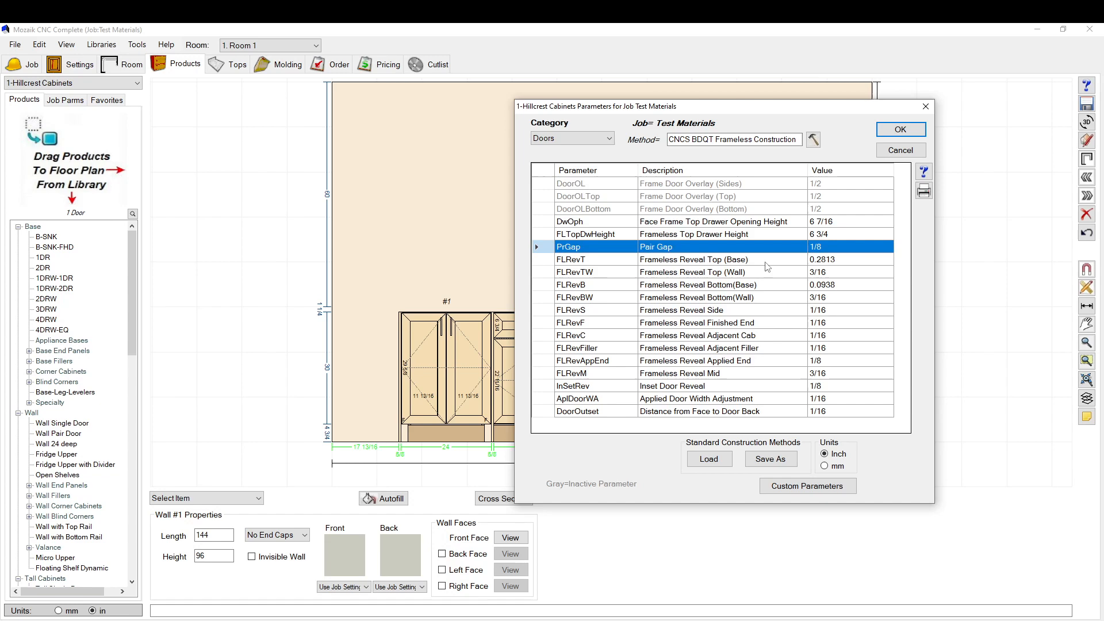
# - Check the Pair Gap help, set the job's Pair Gap to 1 inch and accept it
pyautogui.click(924, 172)
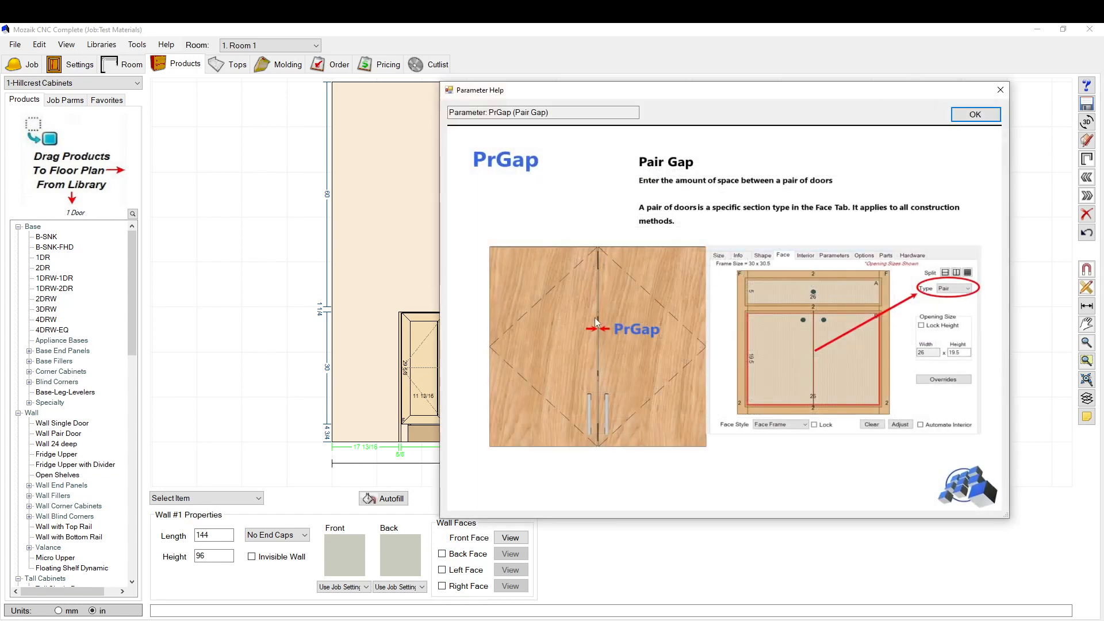
pyautogui.click(975, 114)
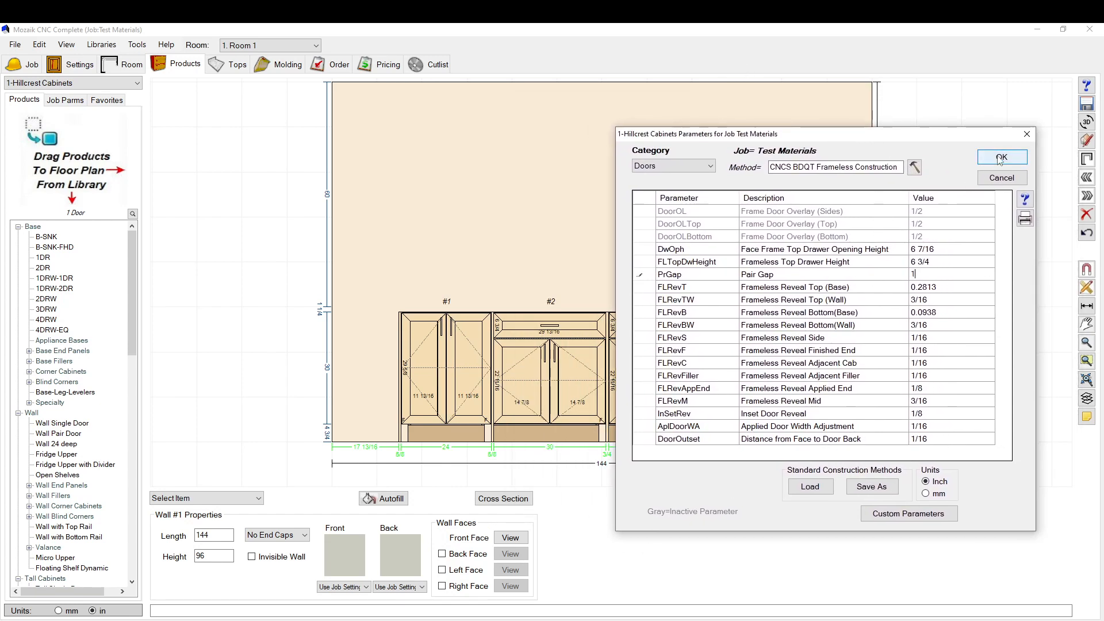
pyautogui.click(1000, 157)
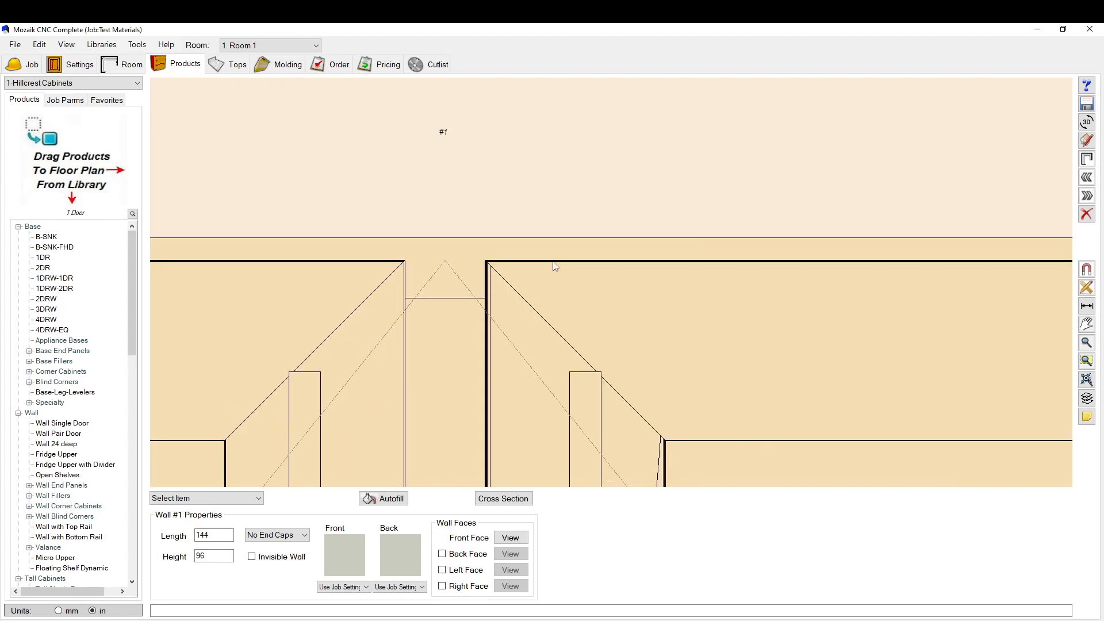
# - Pick the dimension tool, then return to the job's door parameters showing Pair Gap 1
pyautogui.click(1087, 306)
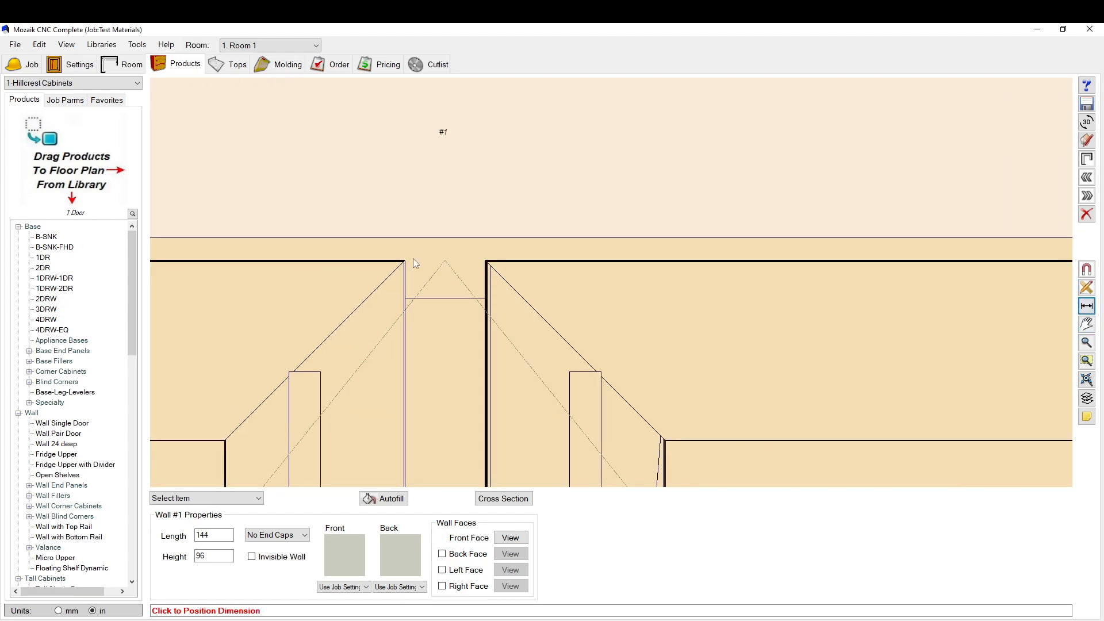
pyautogui.click(493, 265)
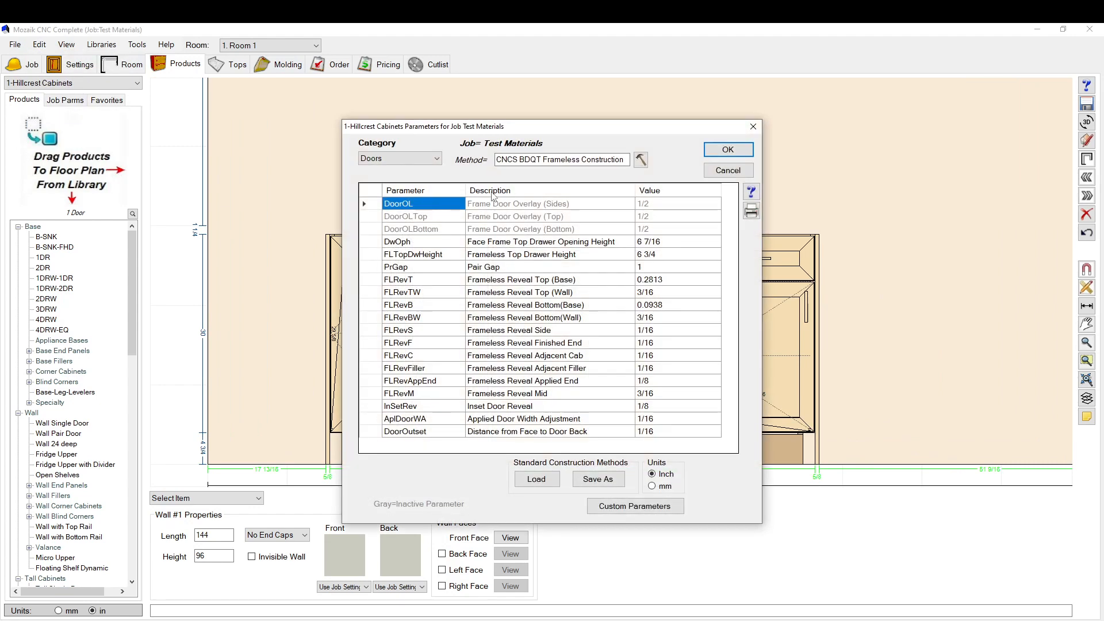
# - Restore Pair Gap to .125 and select the Frameless Reveal Mid parameter
pyautogui.click(394, 266)
pyautogui.write('.12')
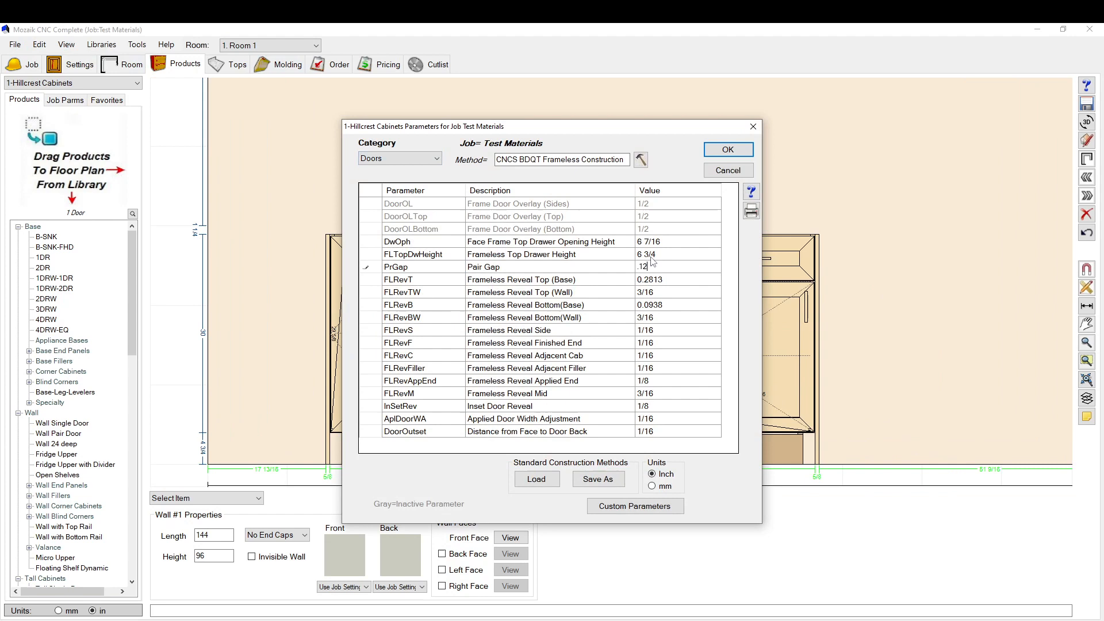
pyautogui.click(676, 330)
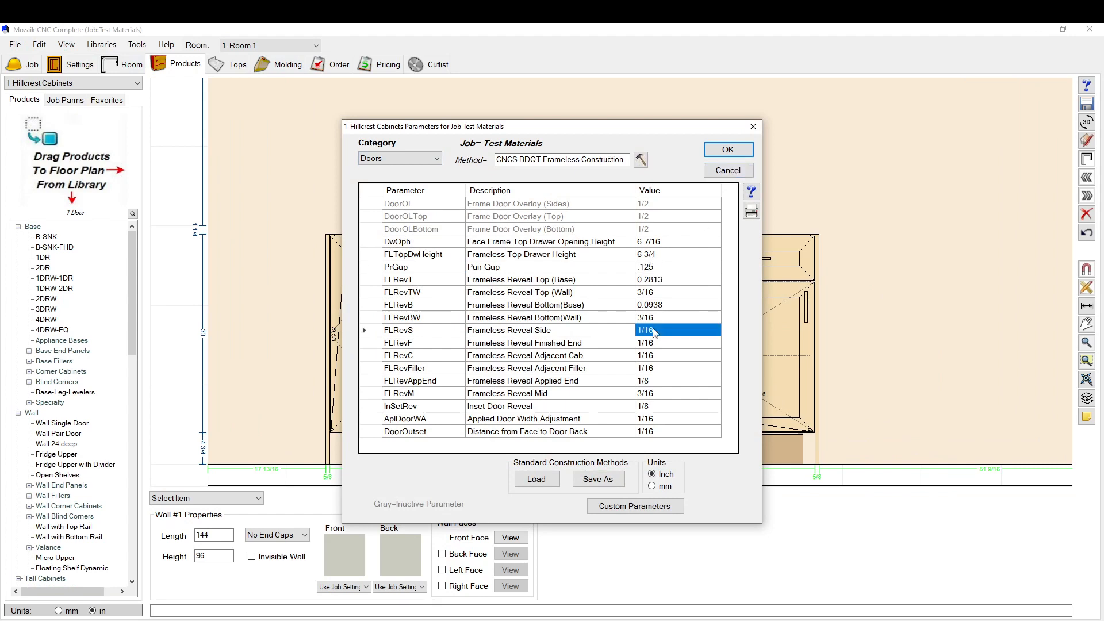
pyautogui.click(676, 318)
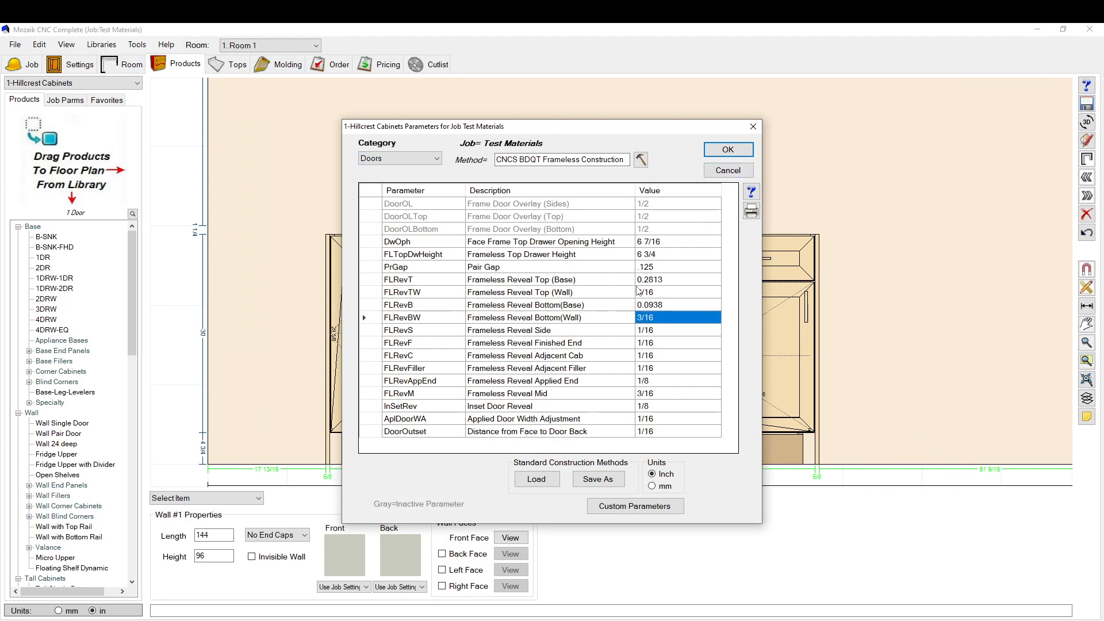
pyautogui.click(506, 393)
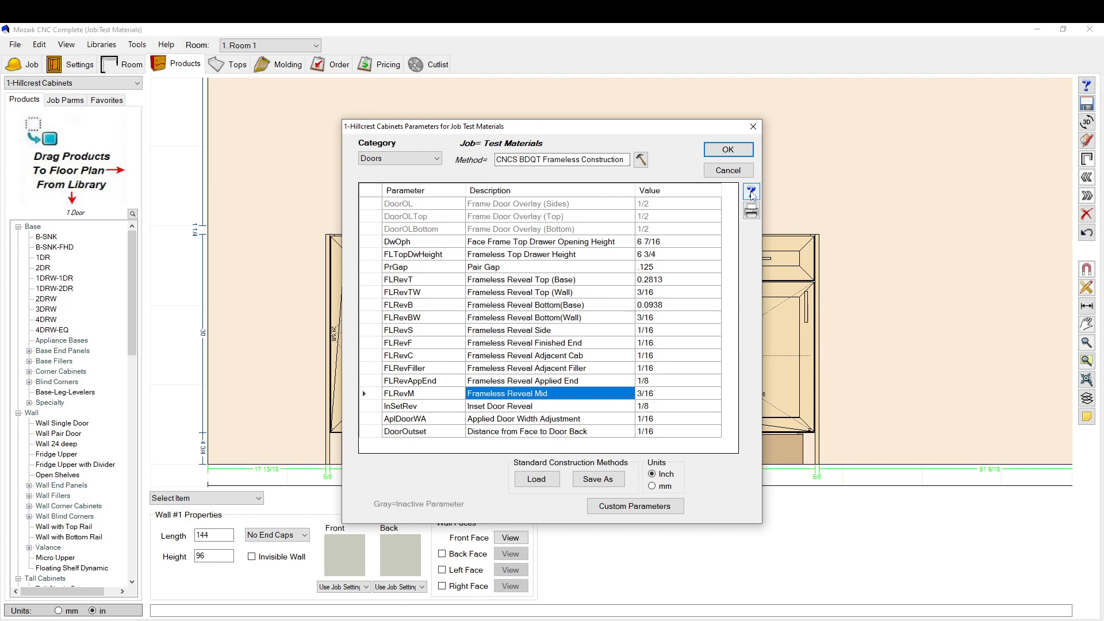
# - Check the Frameless Reveal Mid help, set it to 1 and accept the door parameters
pyautogui.click(751, 192)
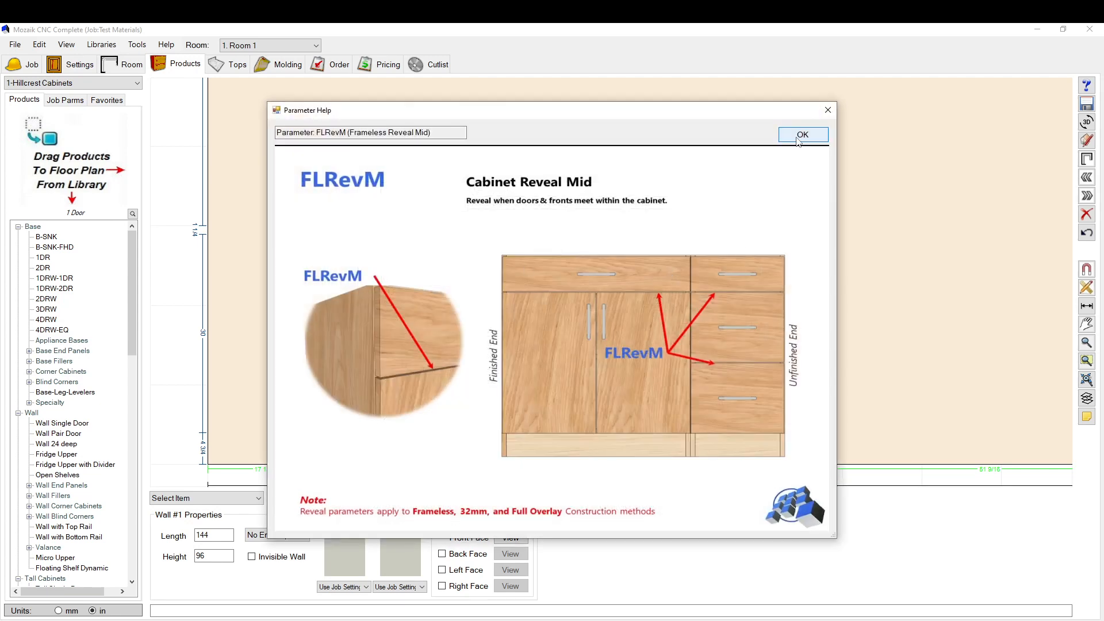
pyautogui.click(802, 135)
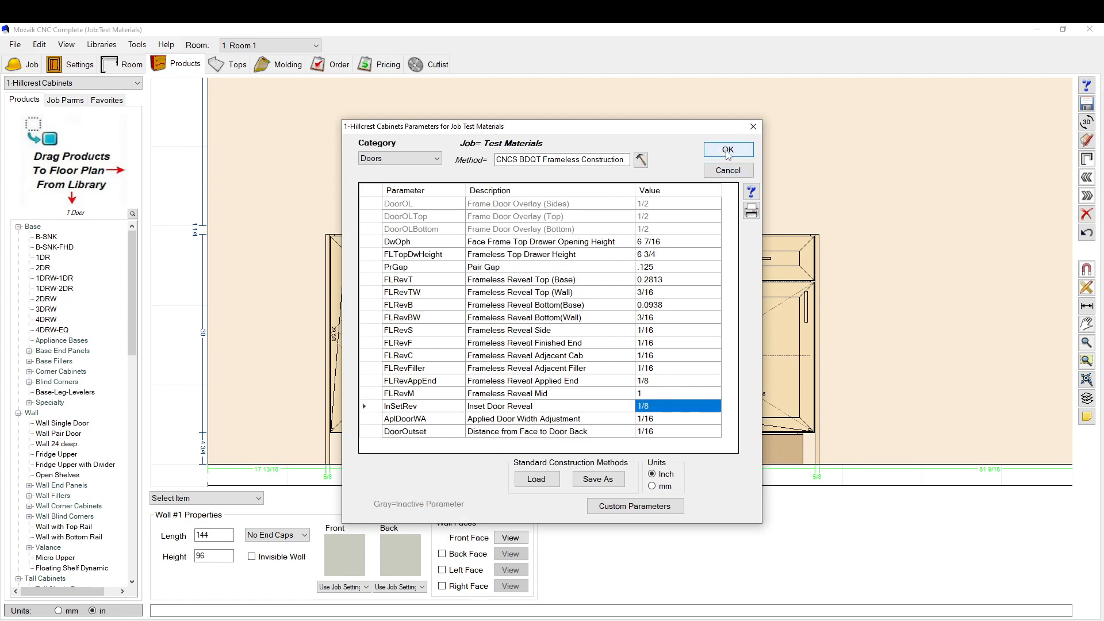
pyautogui.click(727, 150)
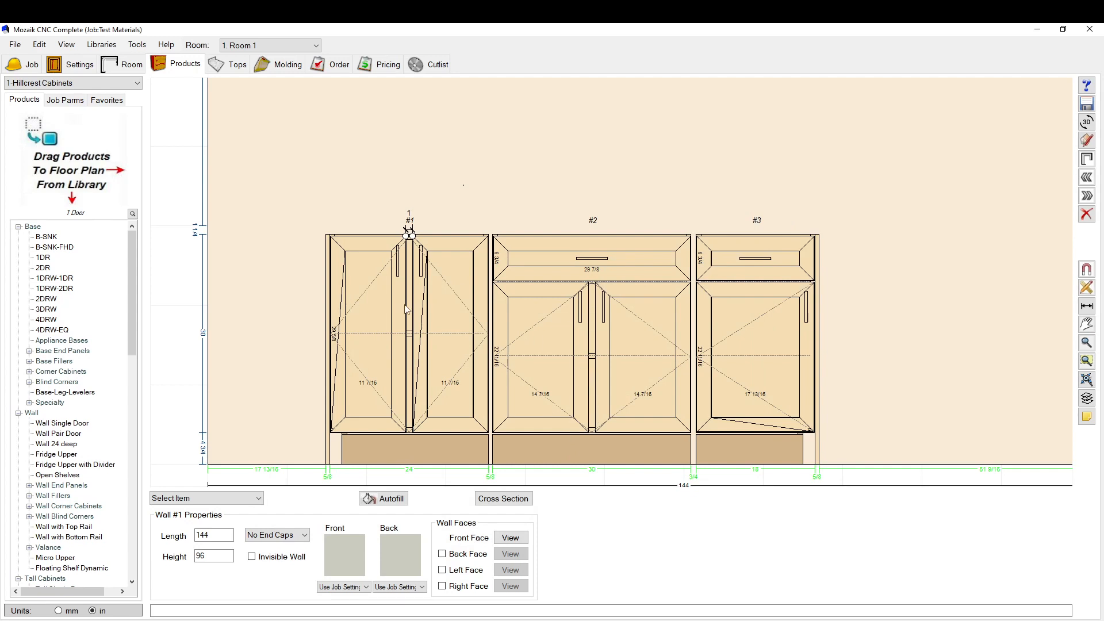
pyautogui.moveTo(494, 304)
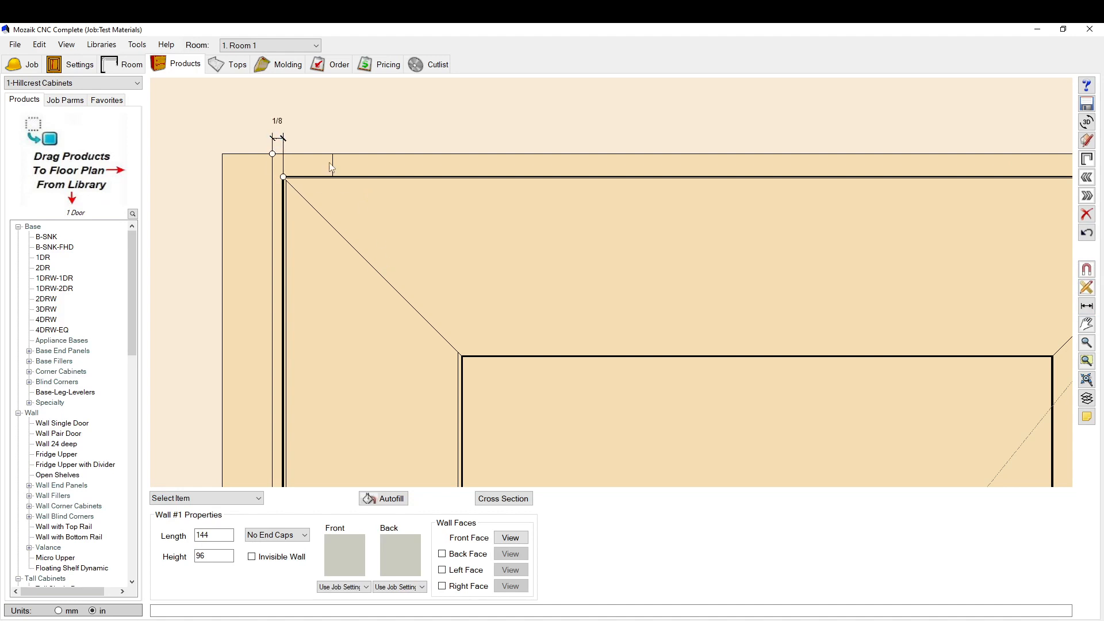
# - Dimension the door reveals on the elevation and open cabinet #2's 1DRW-2DR Product Editor
pyautogui.click(390, 498)
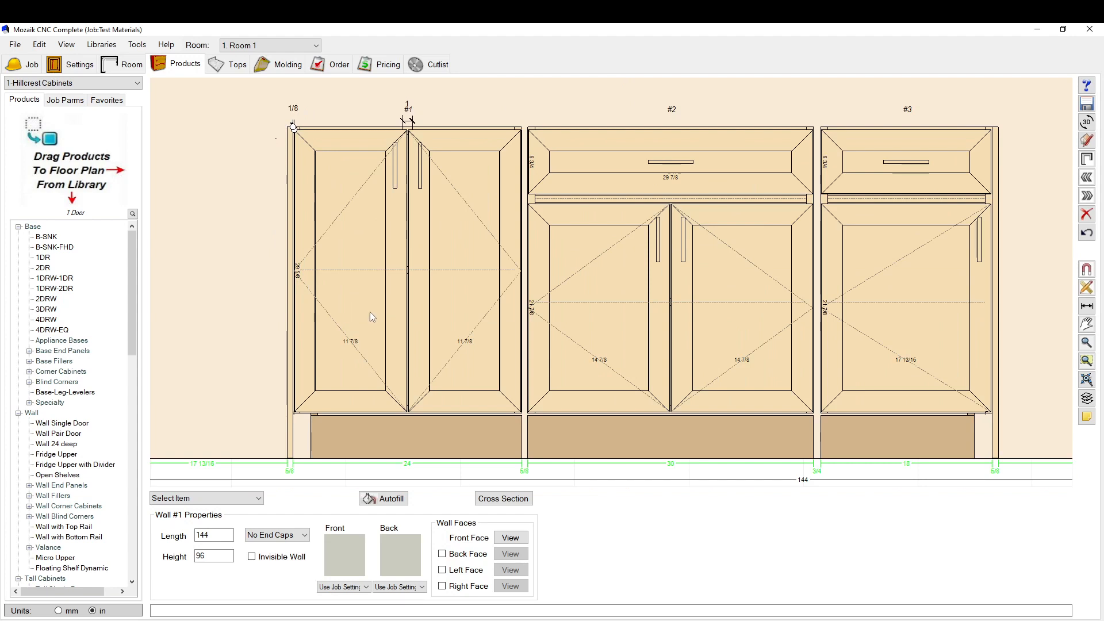
pyautogui.moveTo(567, 186)
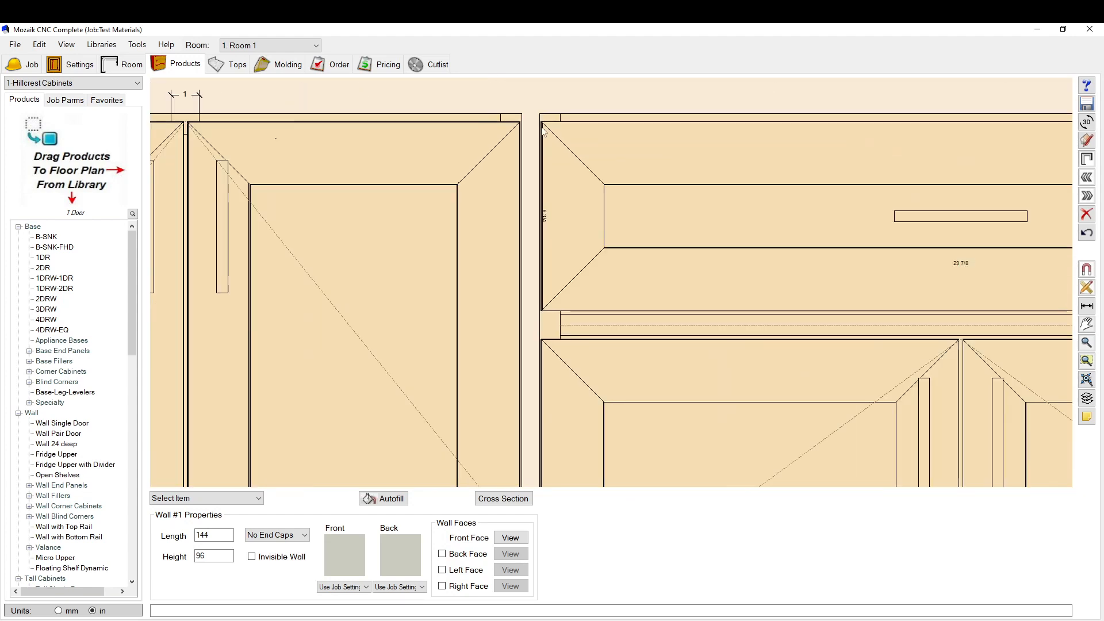
pyautogui.click(1087, 306)
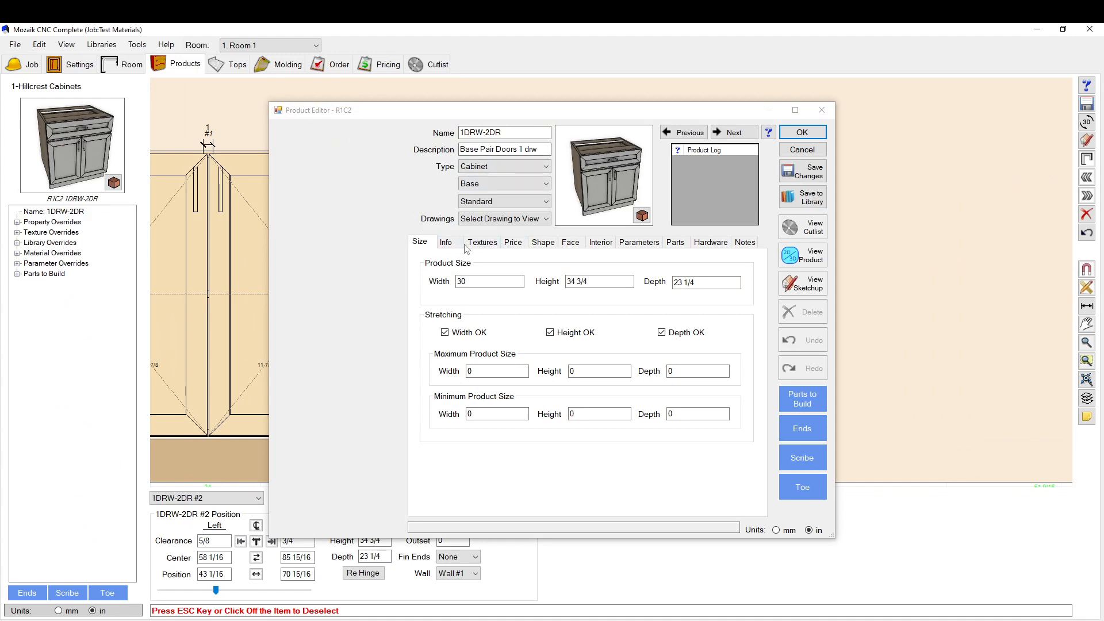
# - Show the 1DRW-2DR face layout and select the right-hand door opening's settings
pyautogui.click(570, 241)
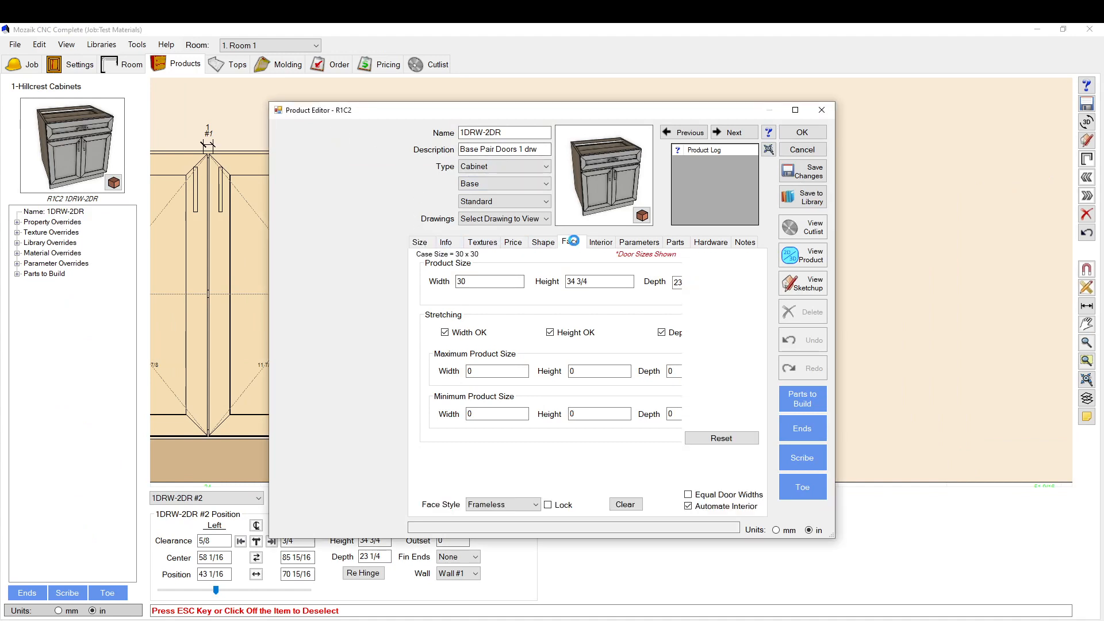
pyautogui.click(570, 242)
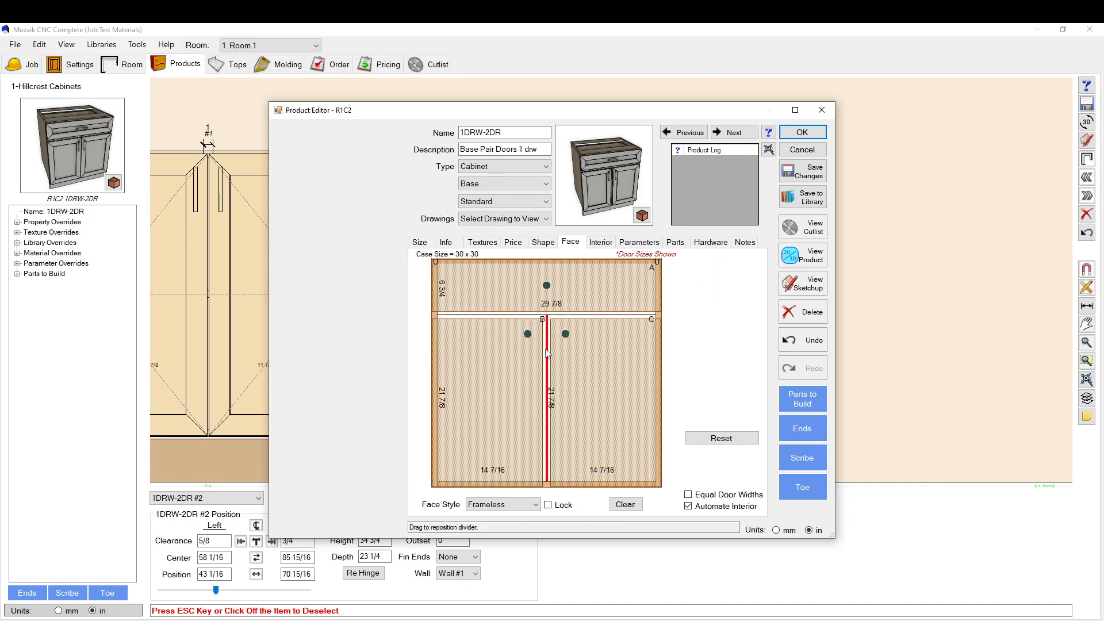
pyautogui.click(601, 387)
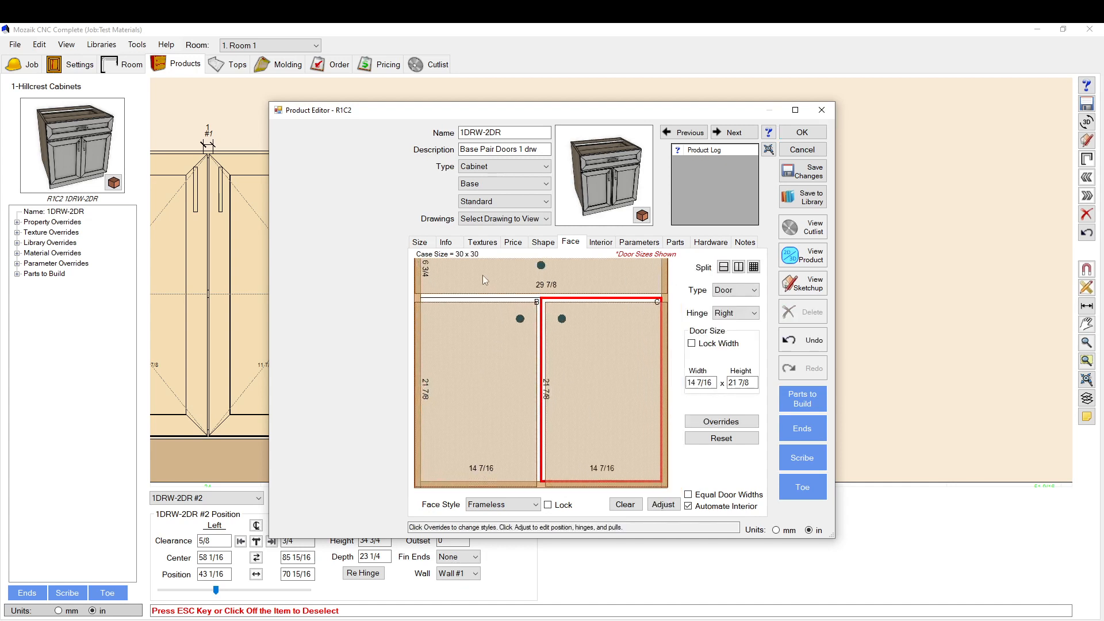
pyautogui.click(663, 503)
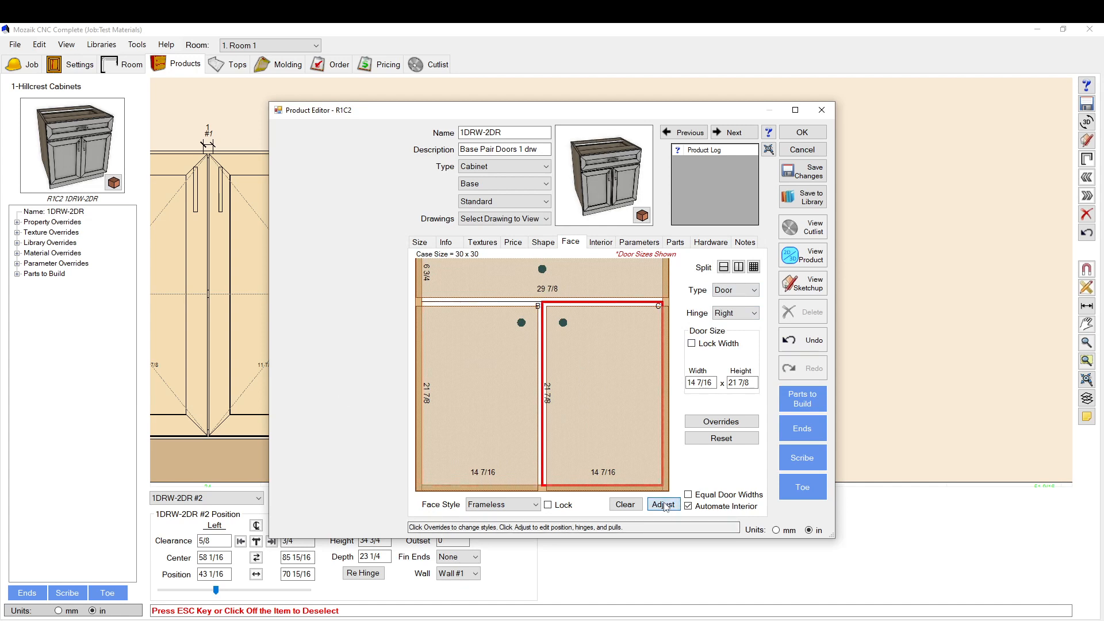
# - Give door C a 1-inch Bottom reveal in Face Opening Options and confirm it
pyautogui.click(662, 503)
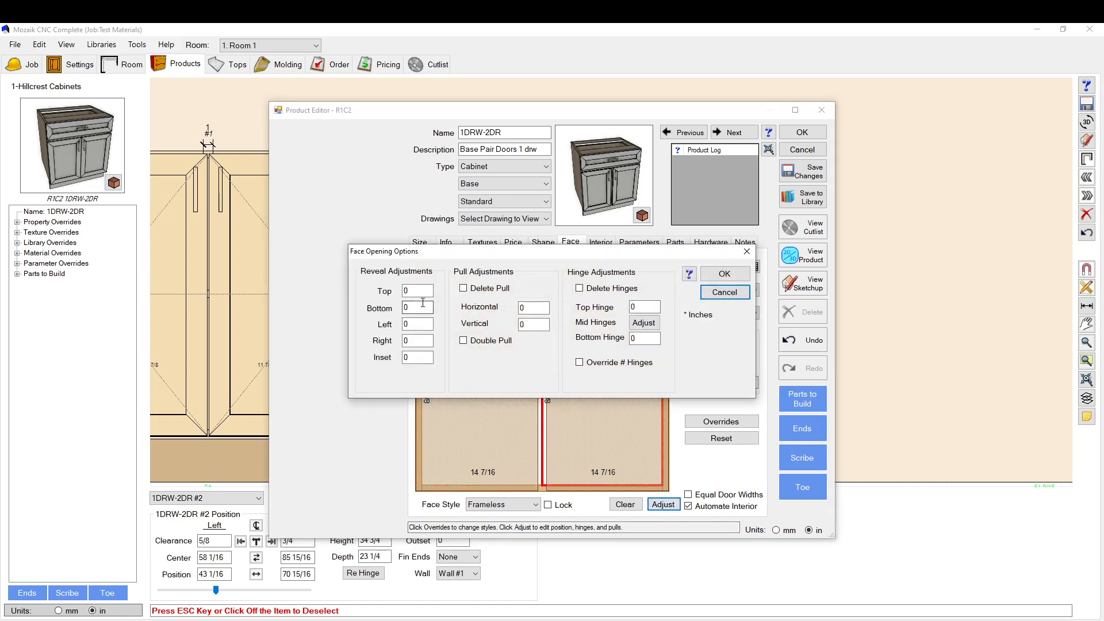
pyautogui.moveTo(416, 291)
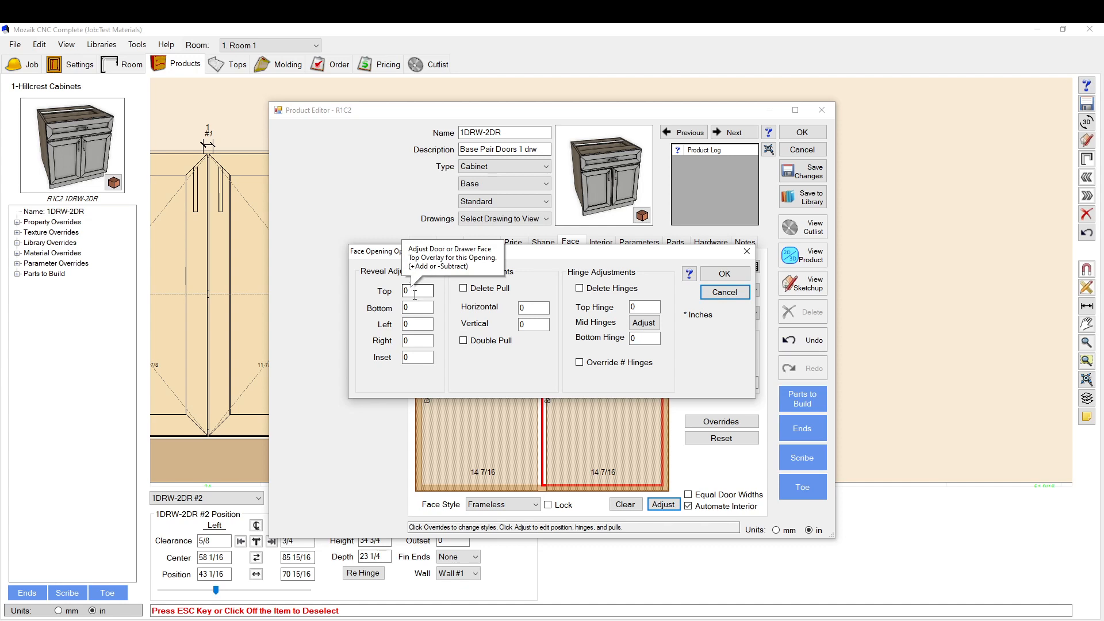
pyautogui.moveTo(417, 340)
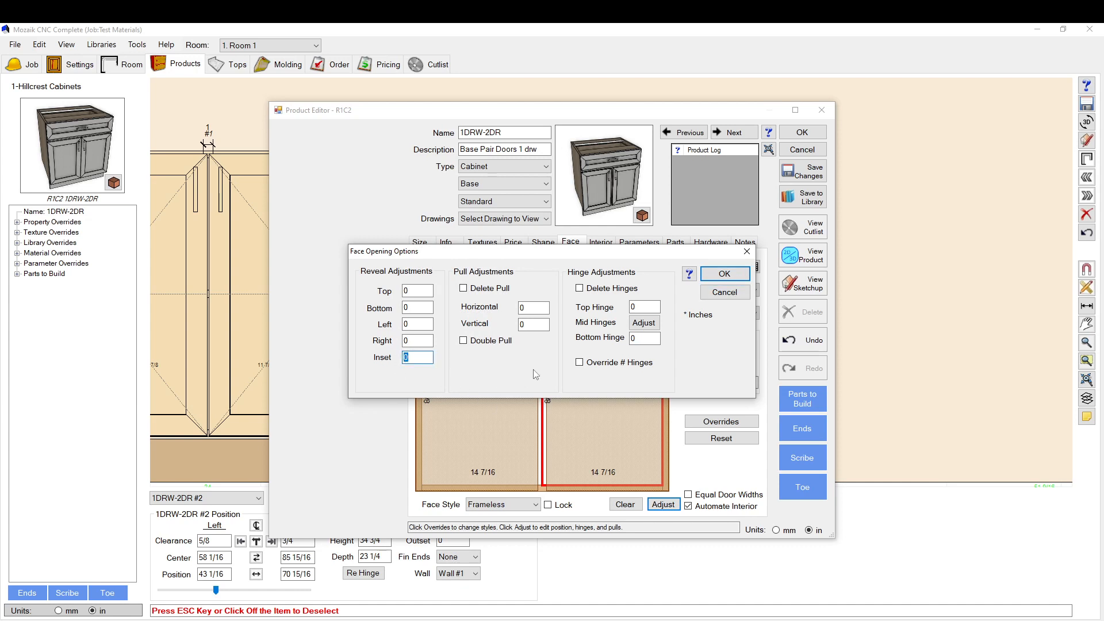
pyautogui.moveTo(551, 376)
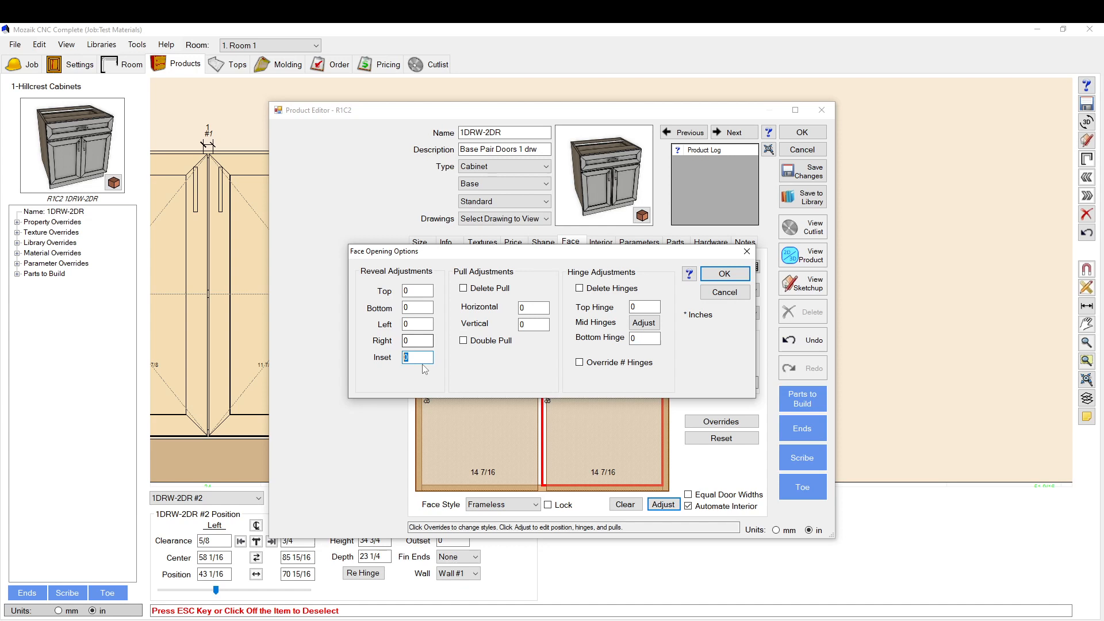
pyautogui.click(416, 308)
pyautogui.write('1')
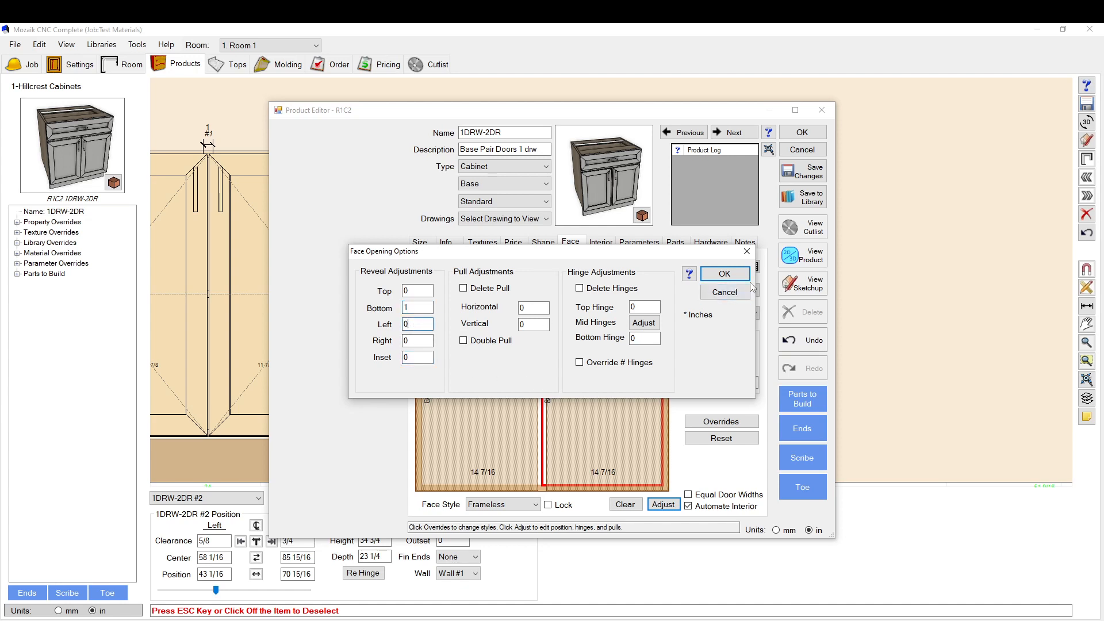
pyautogui.click(723, 274)
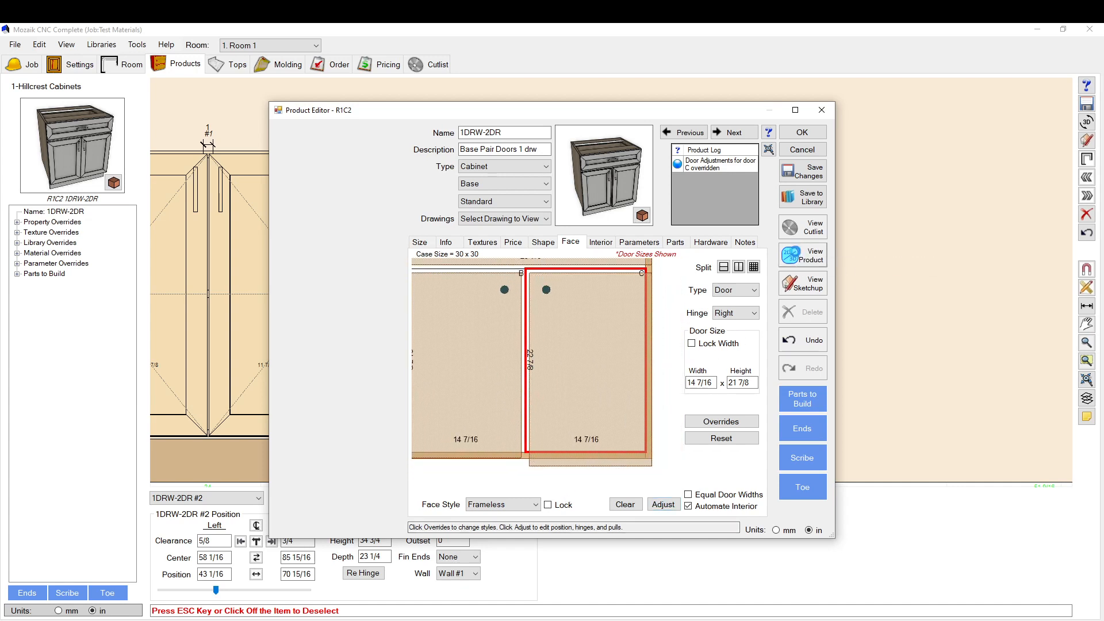
pyautogui.click(805, 255)
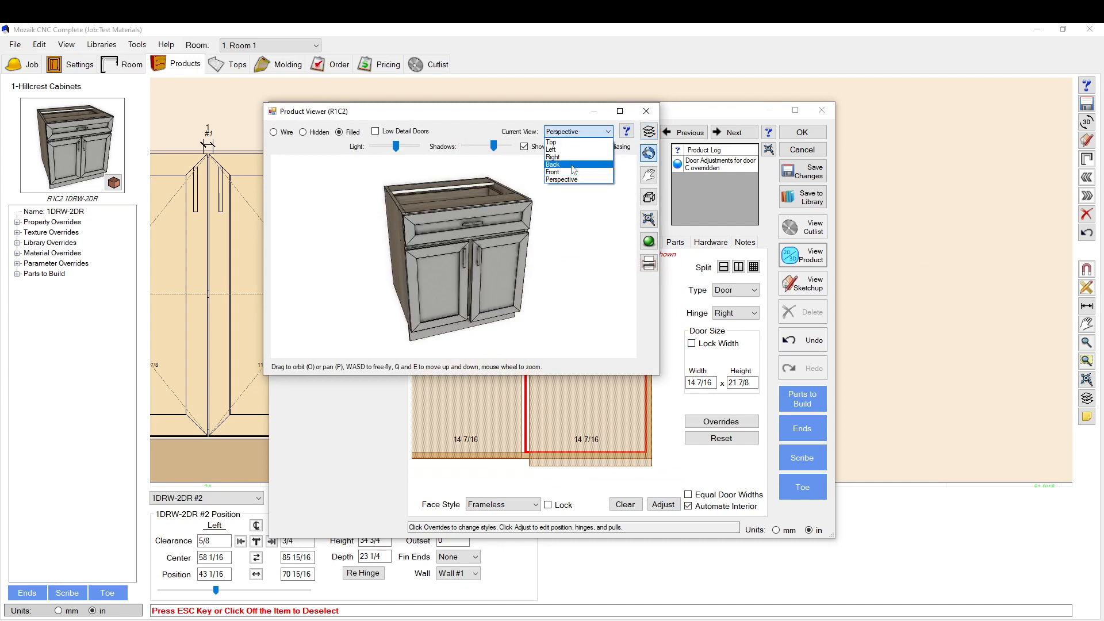
pyautogui.click(550, 149)
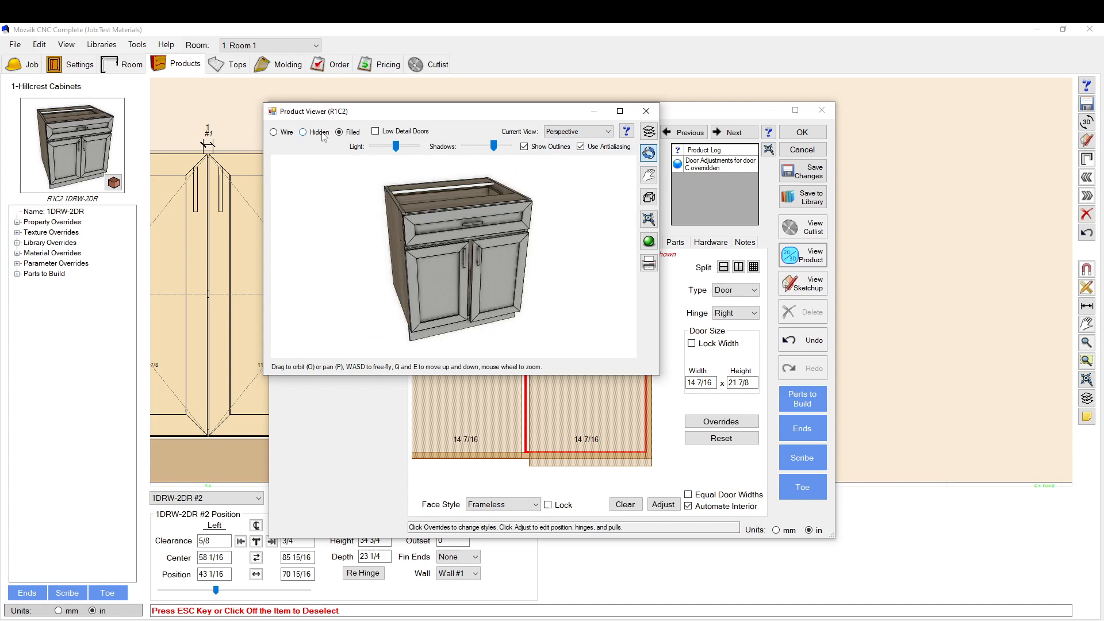
pyautogui.click(273, 132)
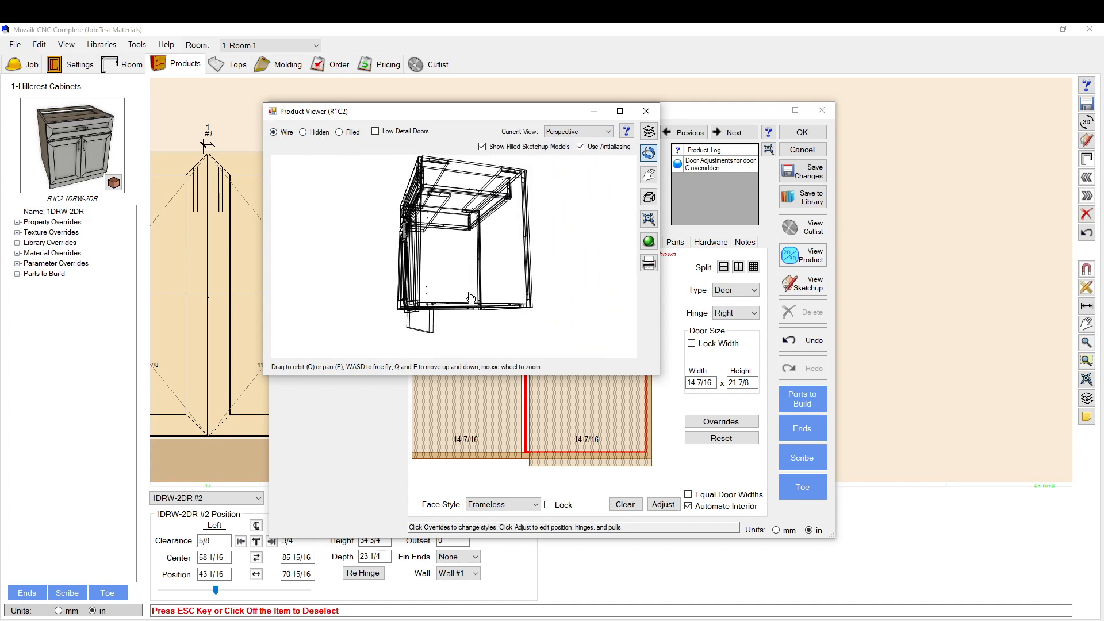
pyautogui.click(577, 131)
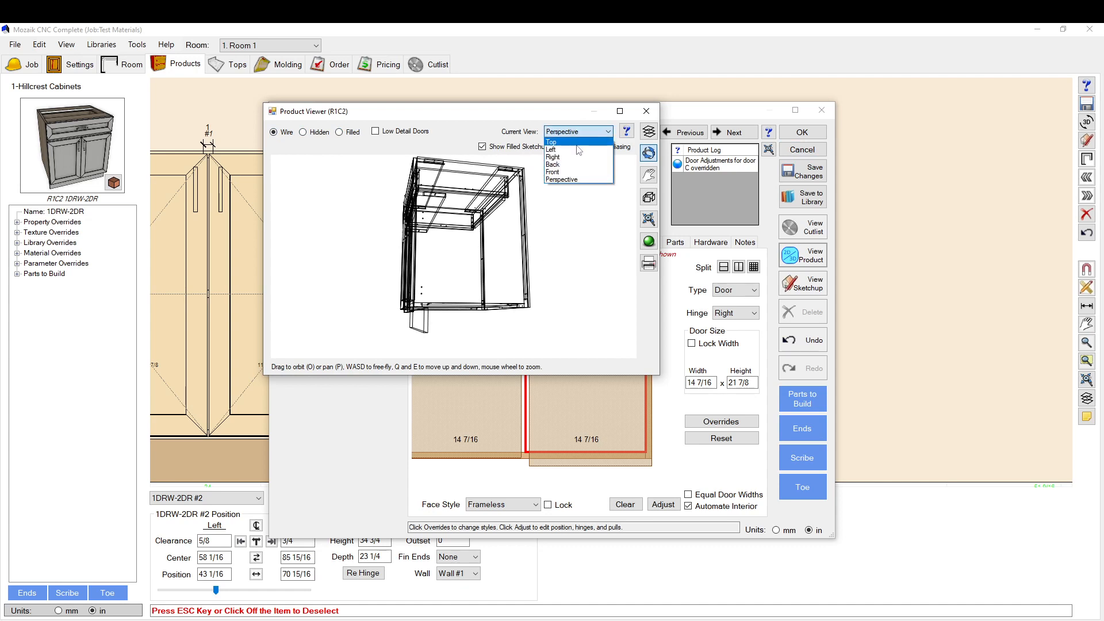
pyautogui.click(551, 149)
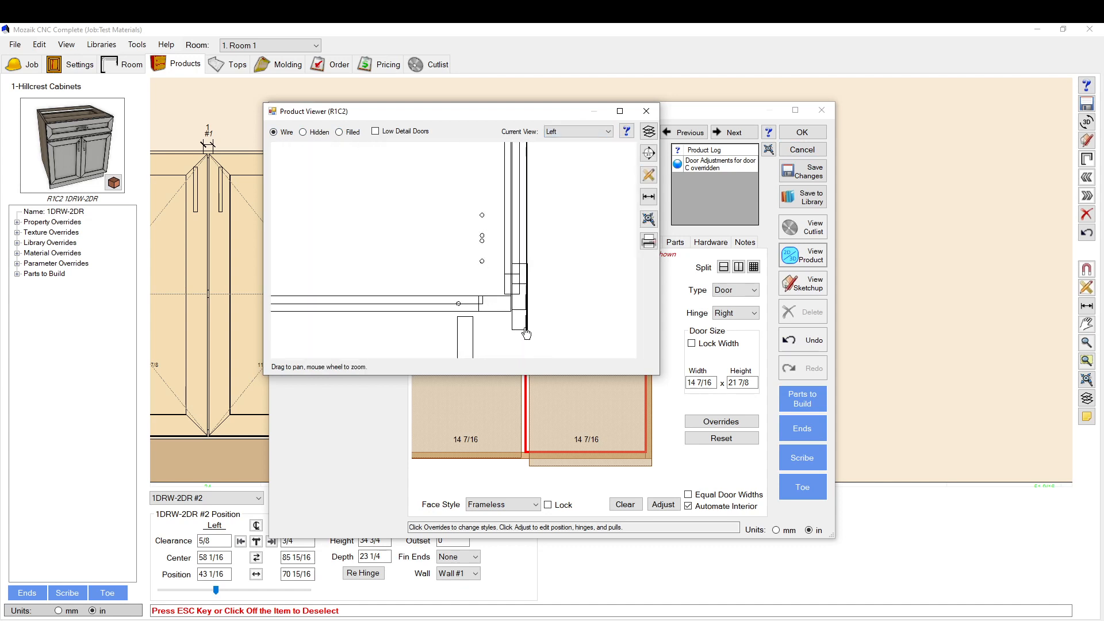
pyautogui.moveTo(521, 321)
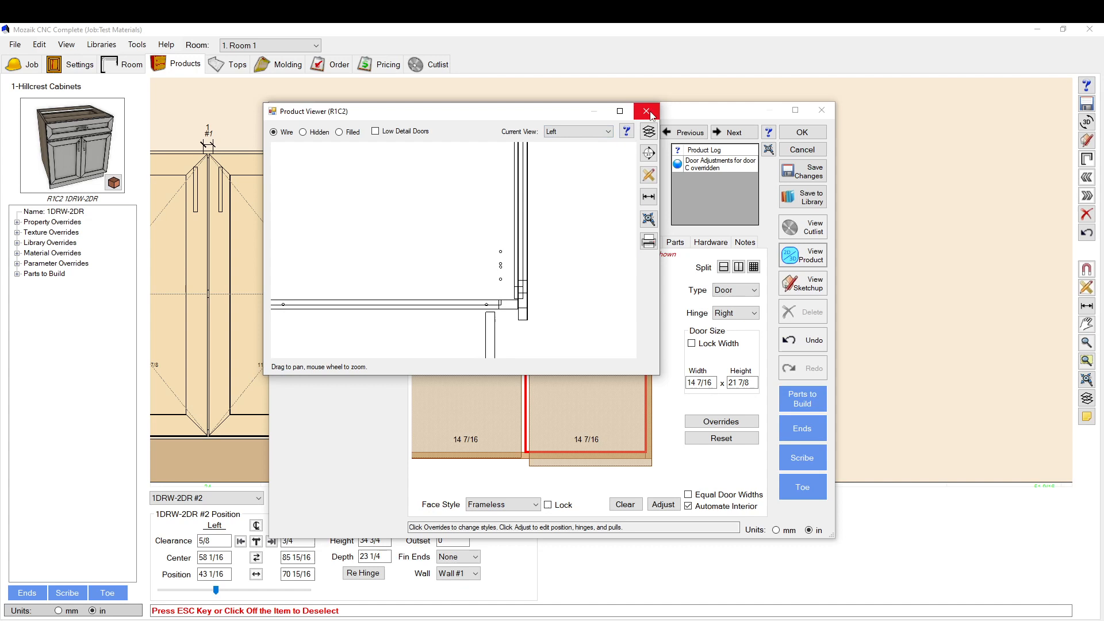
pyautogui.click(644, 111)
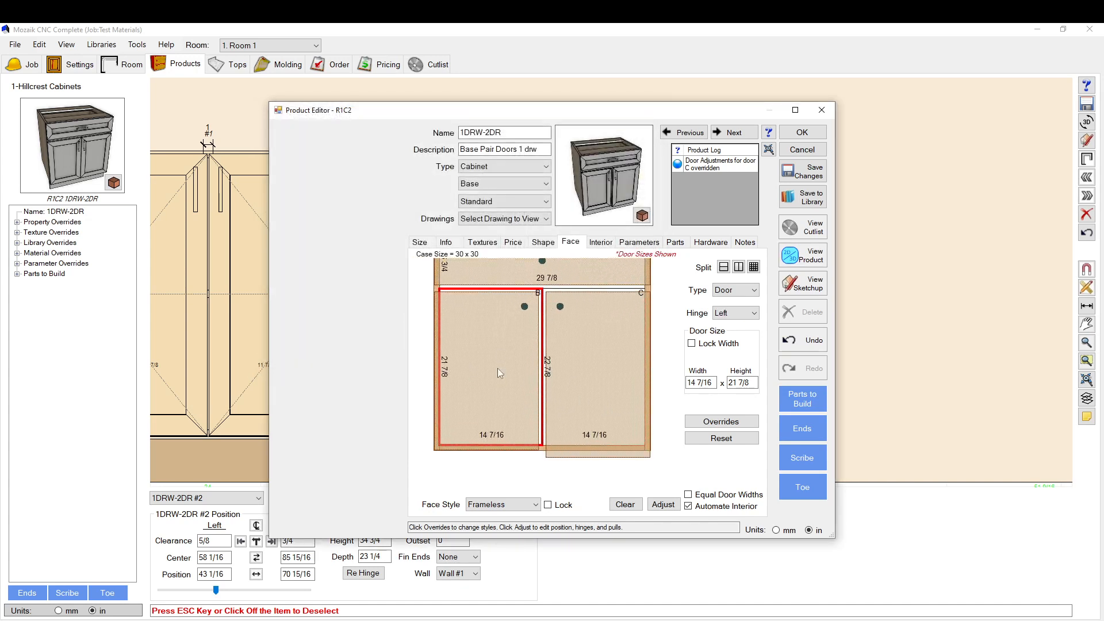
# - Give door B a .5 Top reveal override, then accept the product changes and close the editor
pyautogui.click(662, 503)
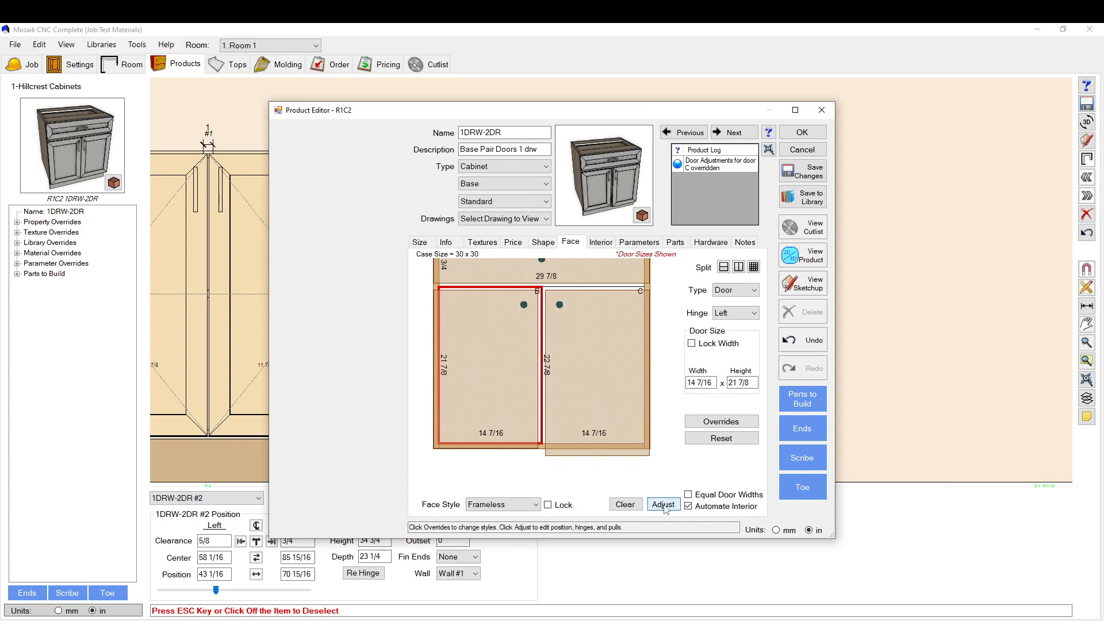
pyautogui.click(662, 503)
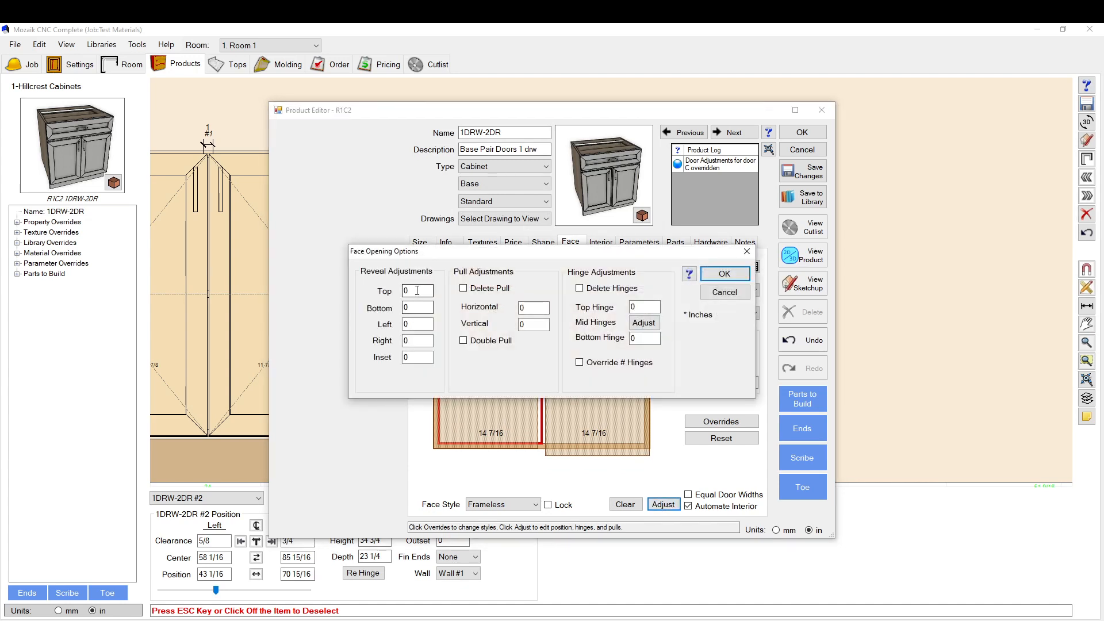
pyautogui.write('5')
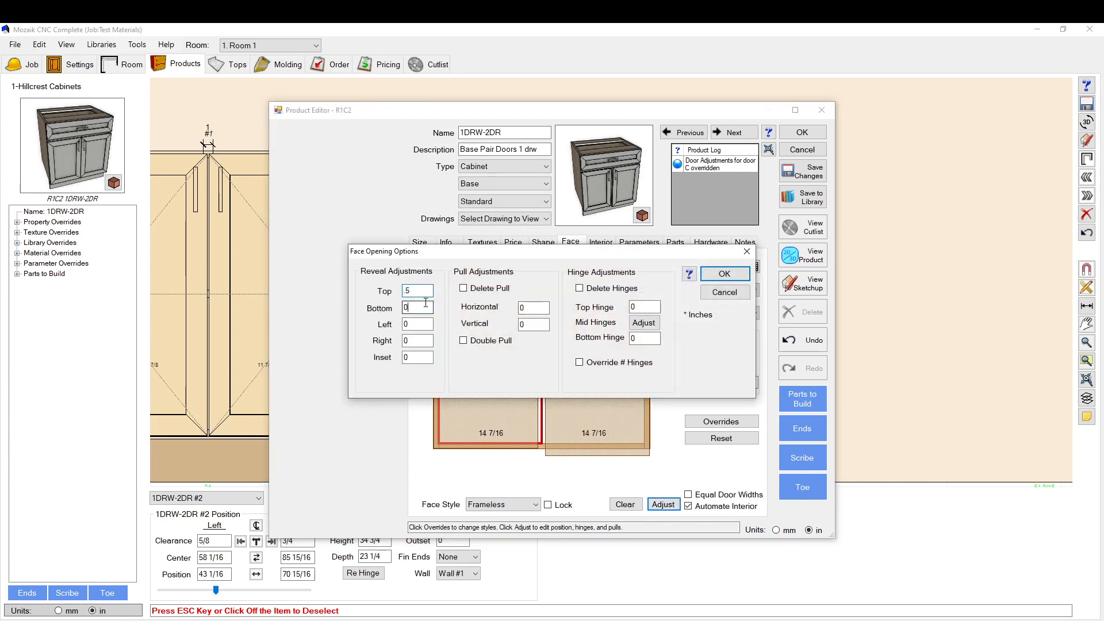
pyautogui.click(723, 274)
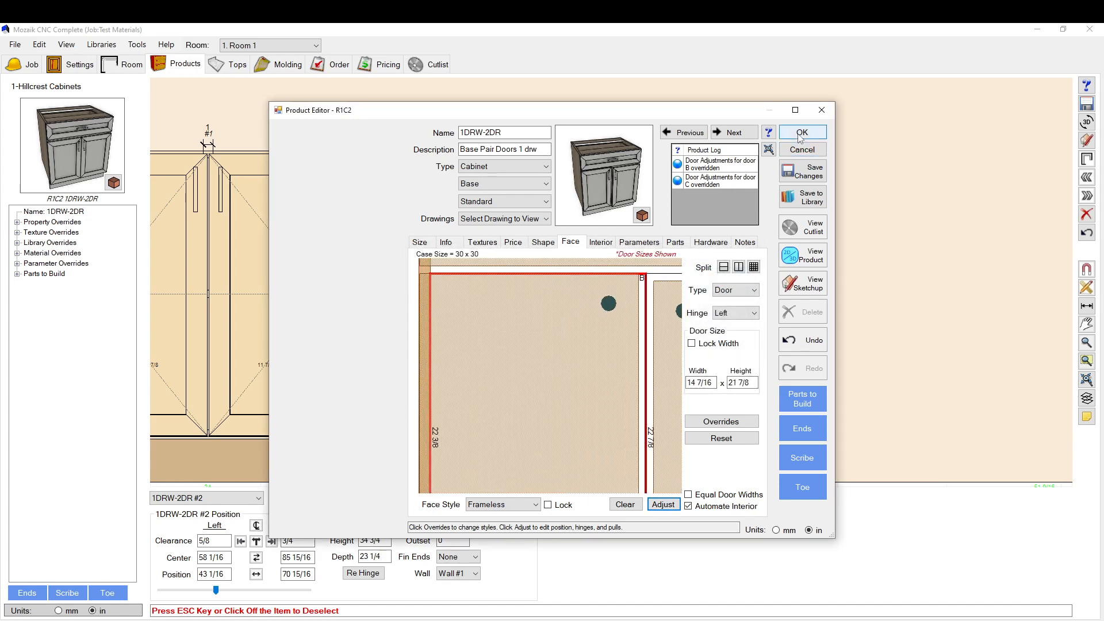
pyautogui.click(801, 131)
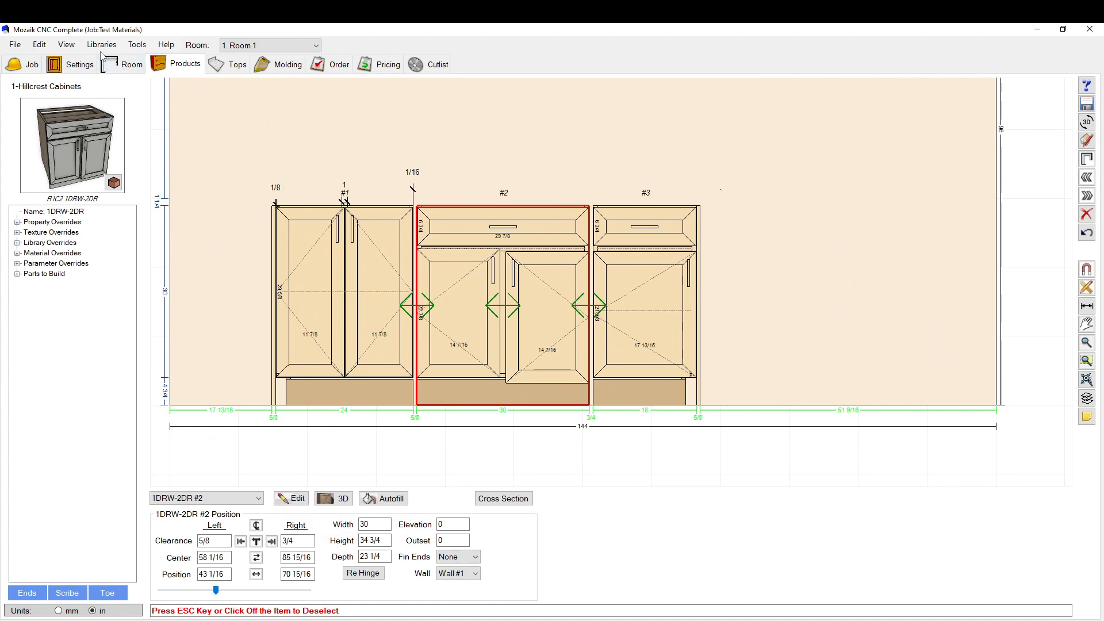
pyautogui.moveTo(174, 102)
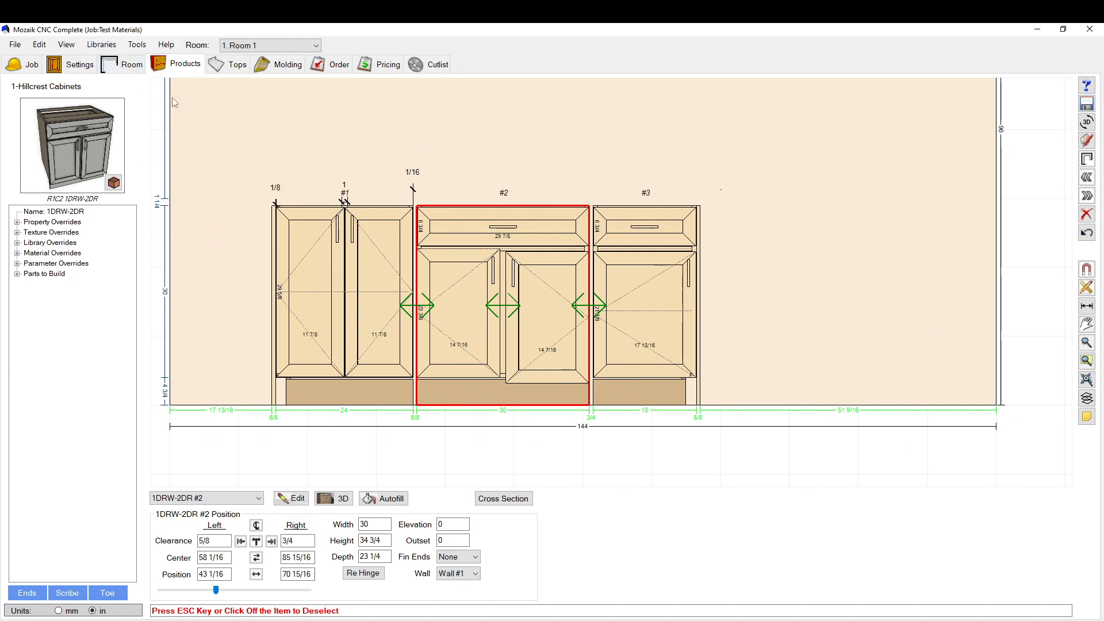
pyautogui.moveTo(101, 45)
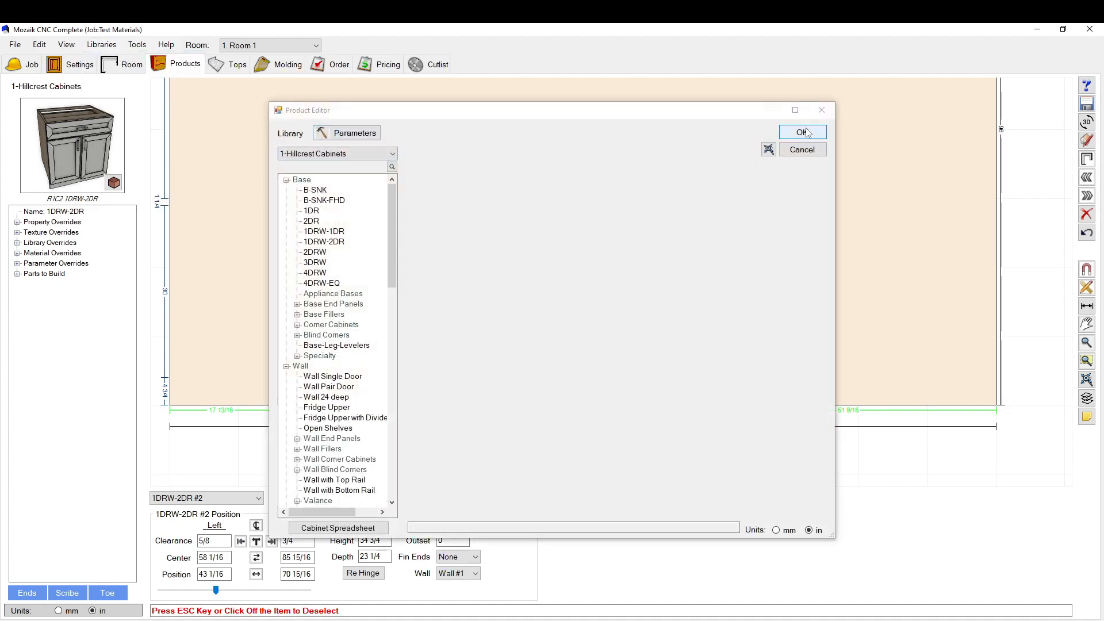
pyautogui.moveTo(200, 216)
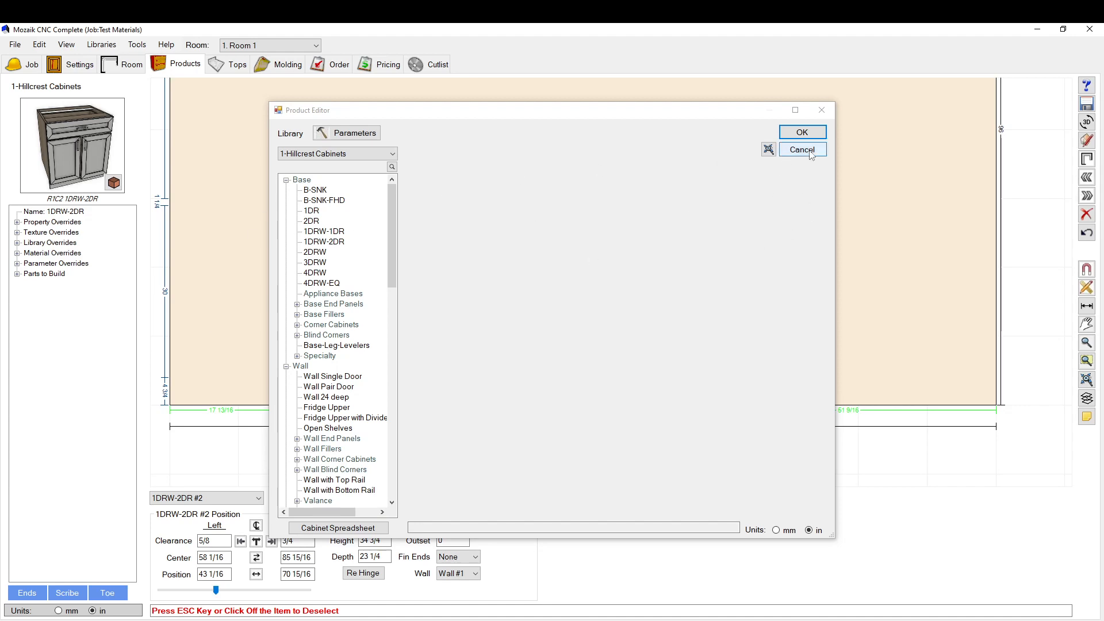
pyautogui.click(801, 149)
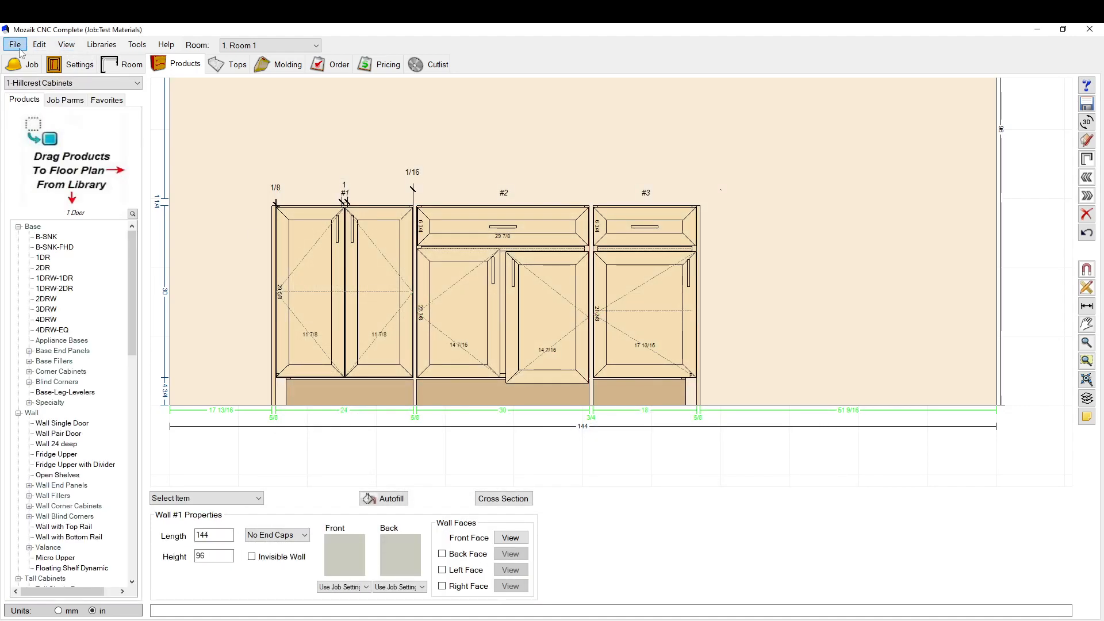
pyautogui.click(39, 45)
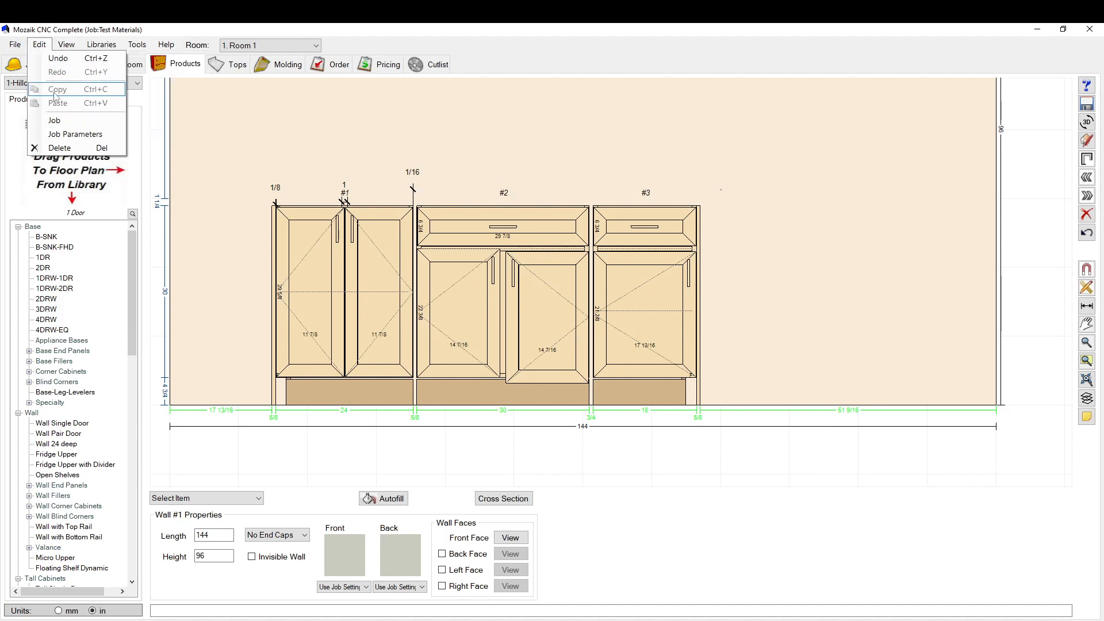
pyautogui.click(75, 134)
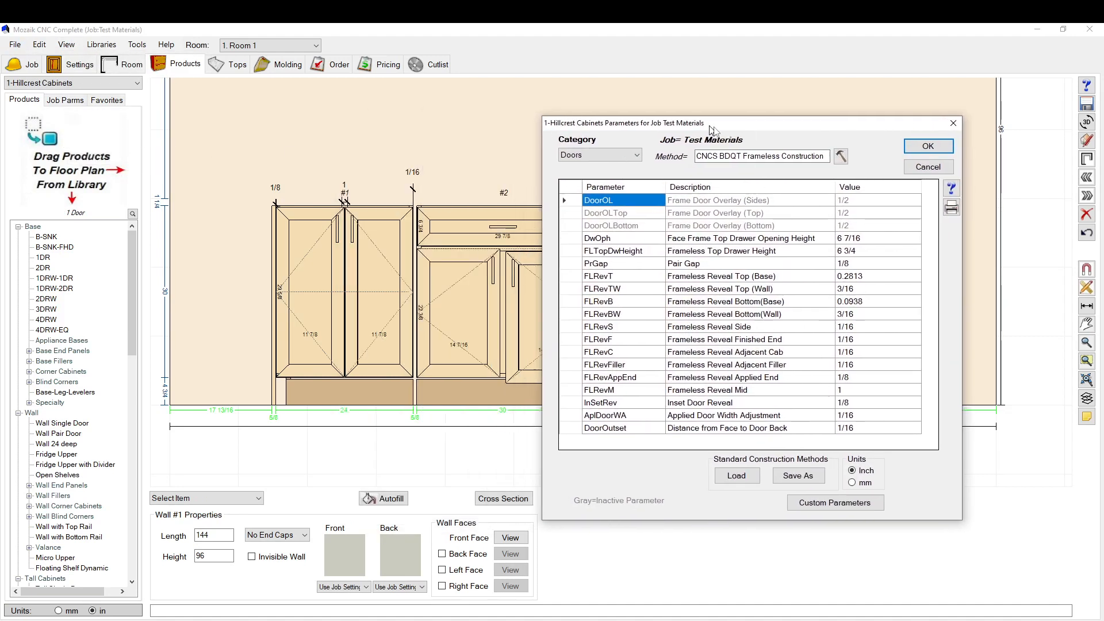
pyautogui.moveTo(711, 123); pyautogui.dragTo(581, 111)
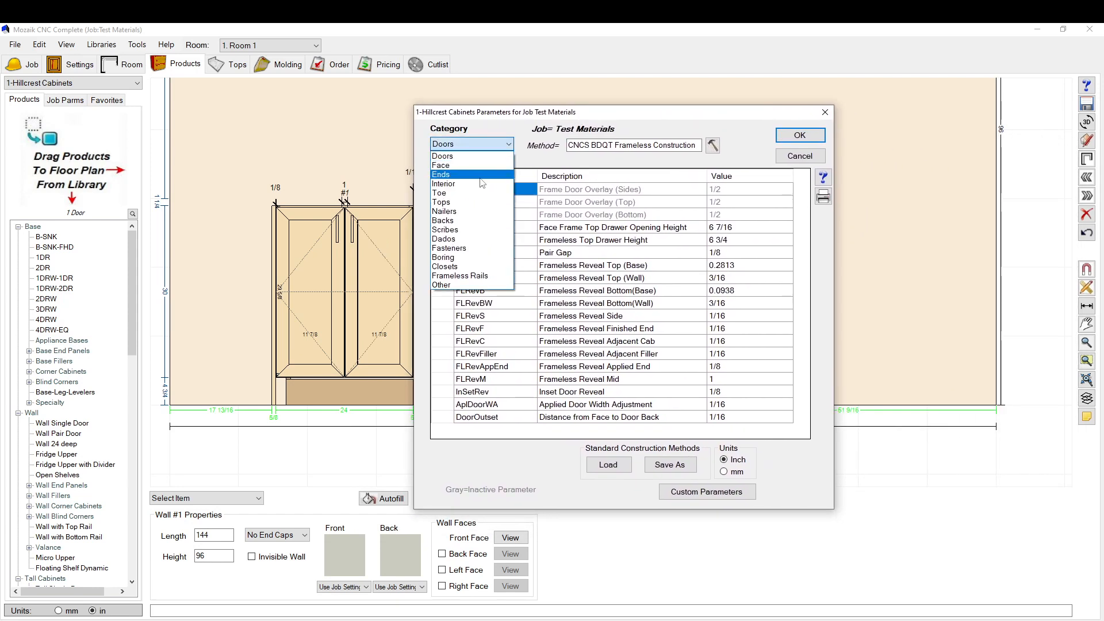
pyautogui.moveTo(449, 230)
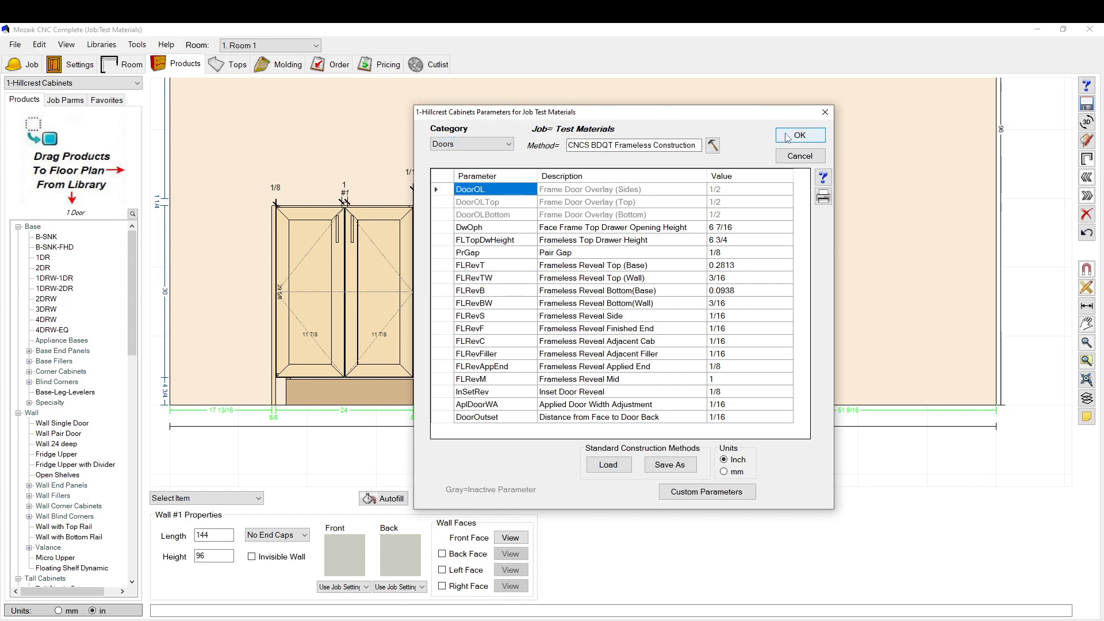
pyautogui.click(799, 136)
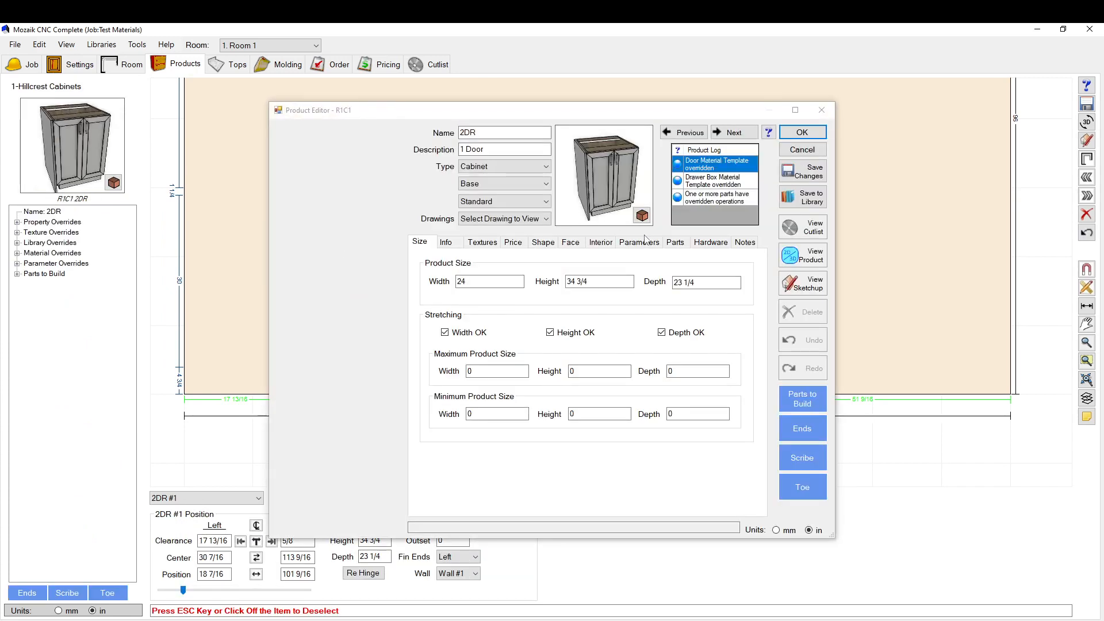
# - Review cabinet R1C1's Face layout and its Parameters overrides: BkRecess 3/16 and DoorOnFE Applied Doors
pyautogui.click(638, 242)
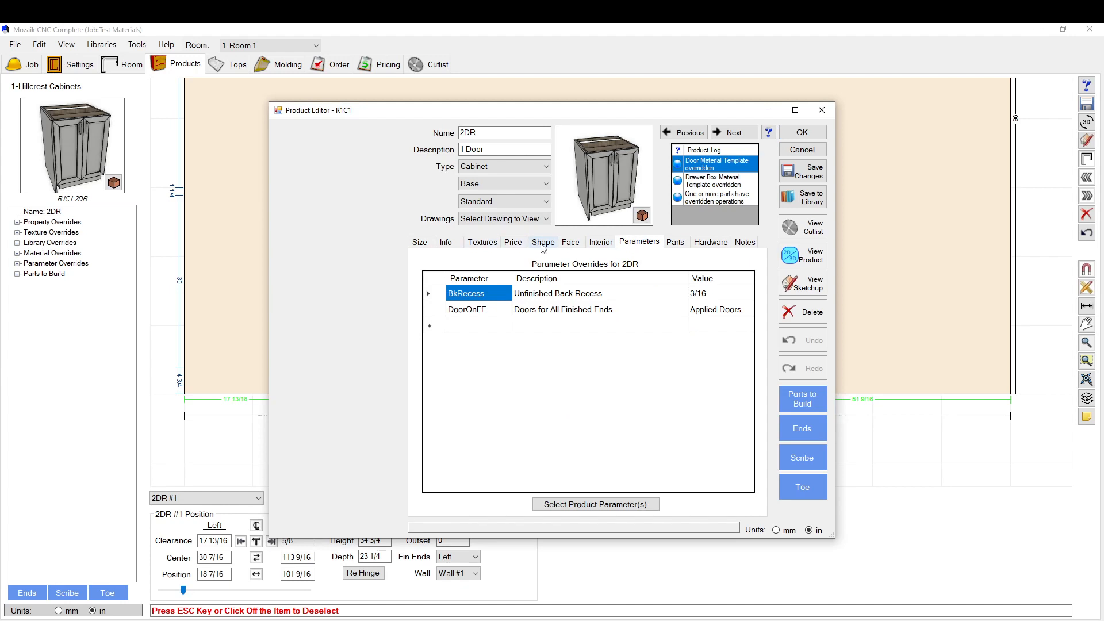
pyautogui.click(570, 242)
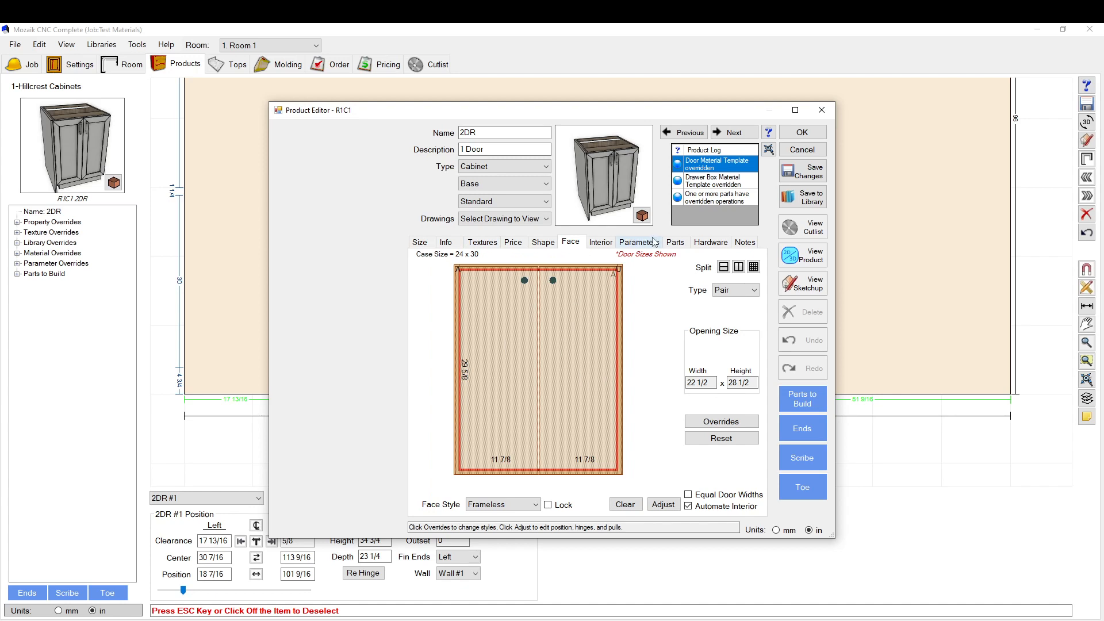
pyautogui.click(638, 241)
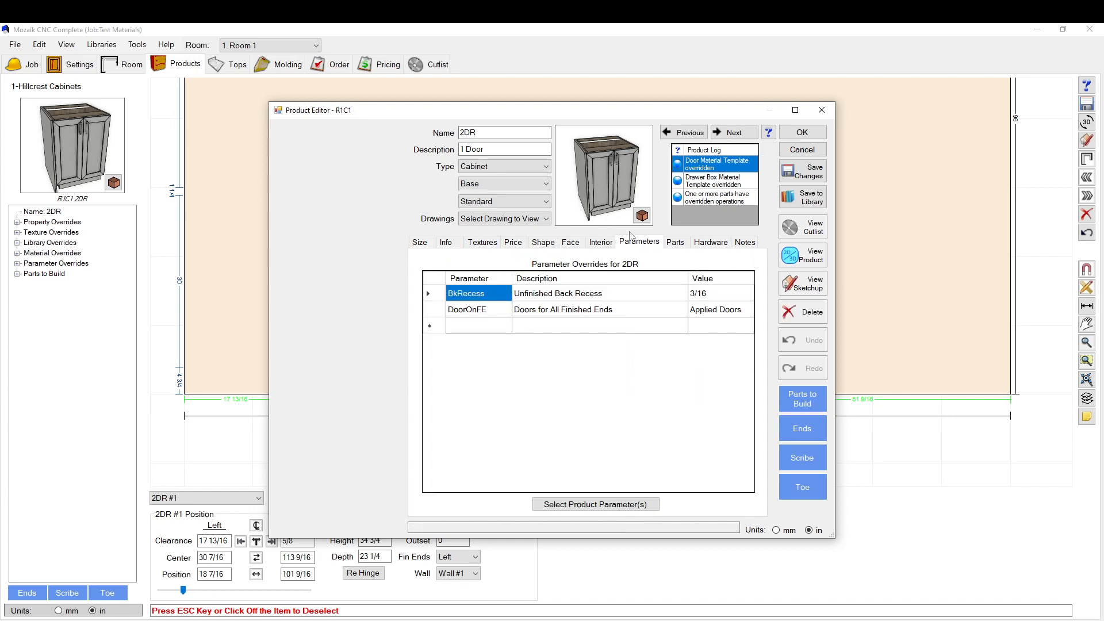
pyautogui.moveTo(145, 83)
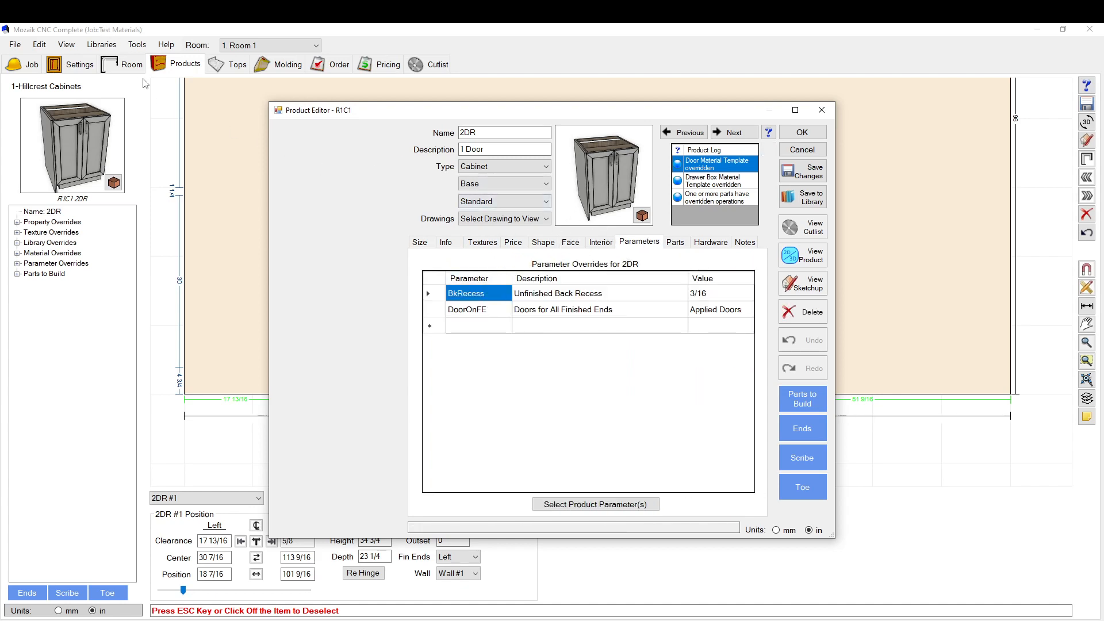
pyautogui.moveTo(488, 288)
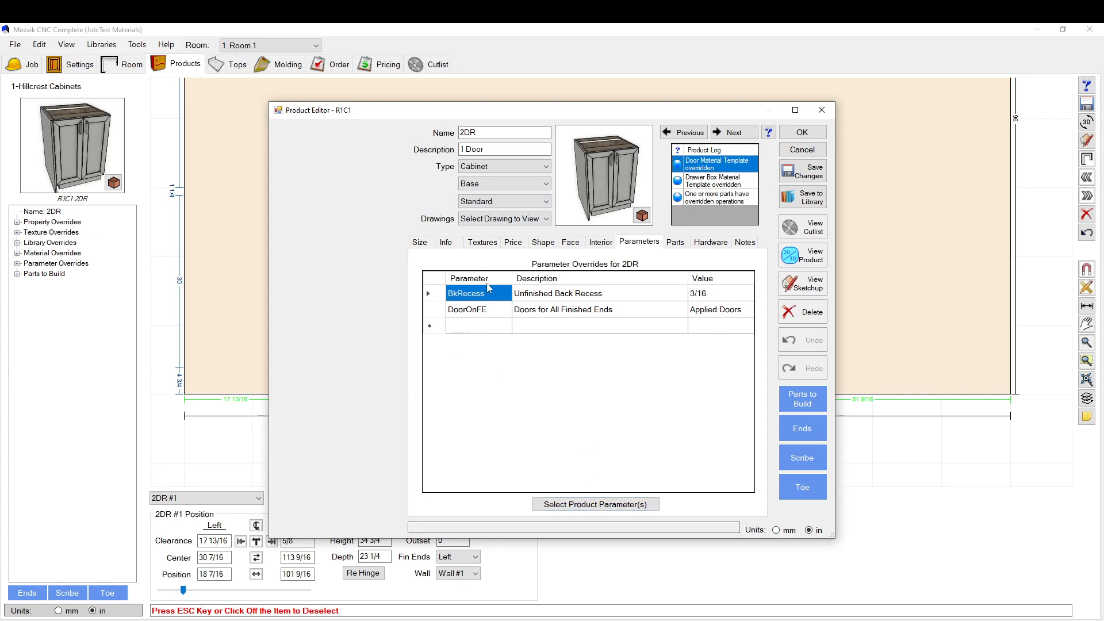
pyautogui.click(570, 241)
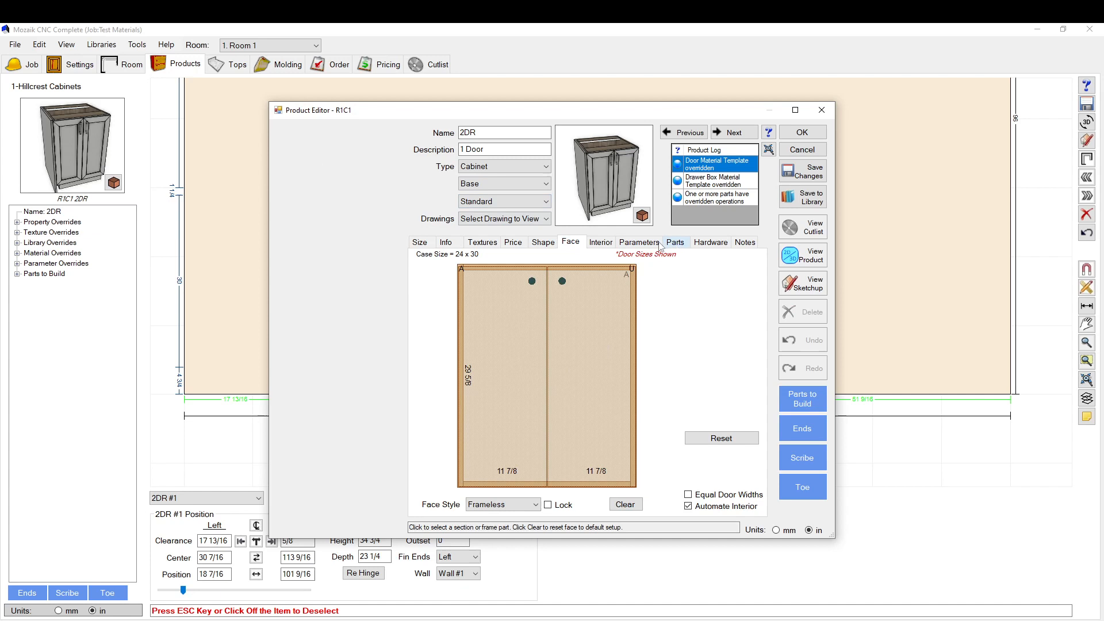
pyautogui.click(638, 241)
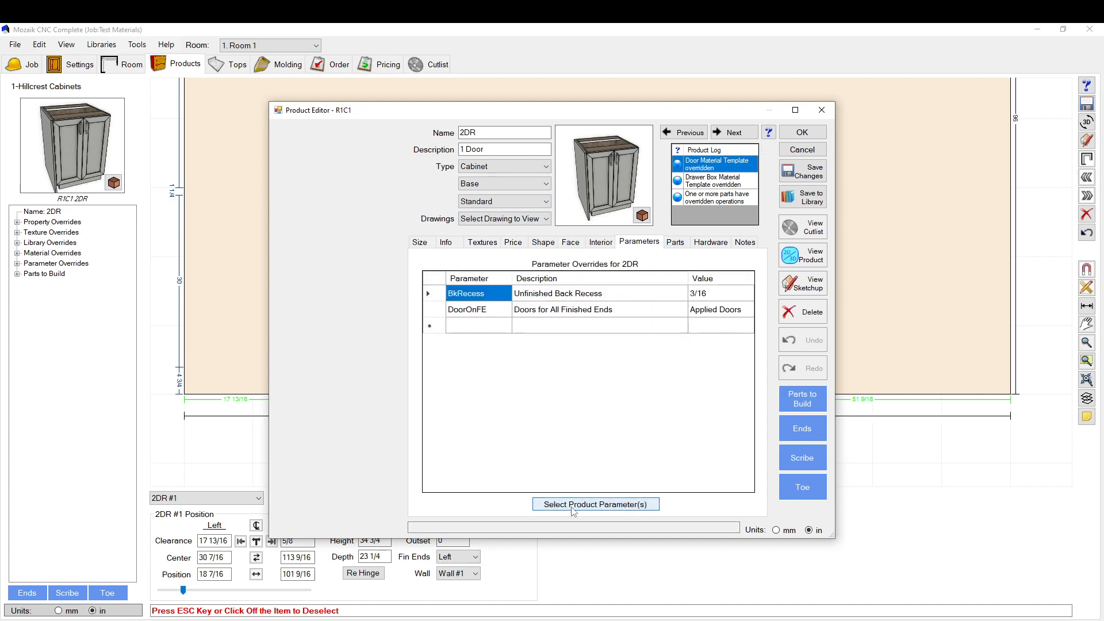
# - Add the Pair Gap (PrGap) parameter from the Doors category as a product override
pyautogui.click(594, 504)
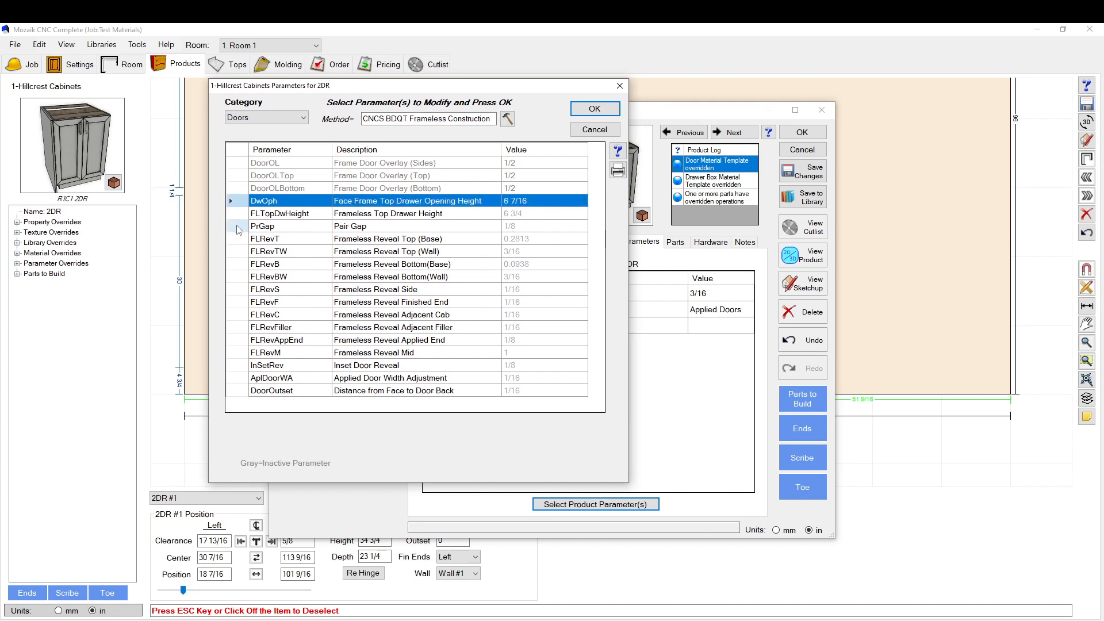
pyautogui.moveTo(319, 268)
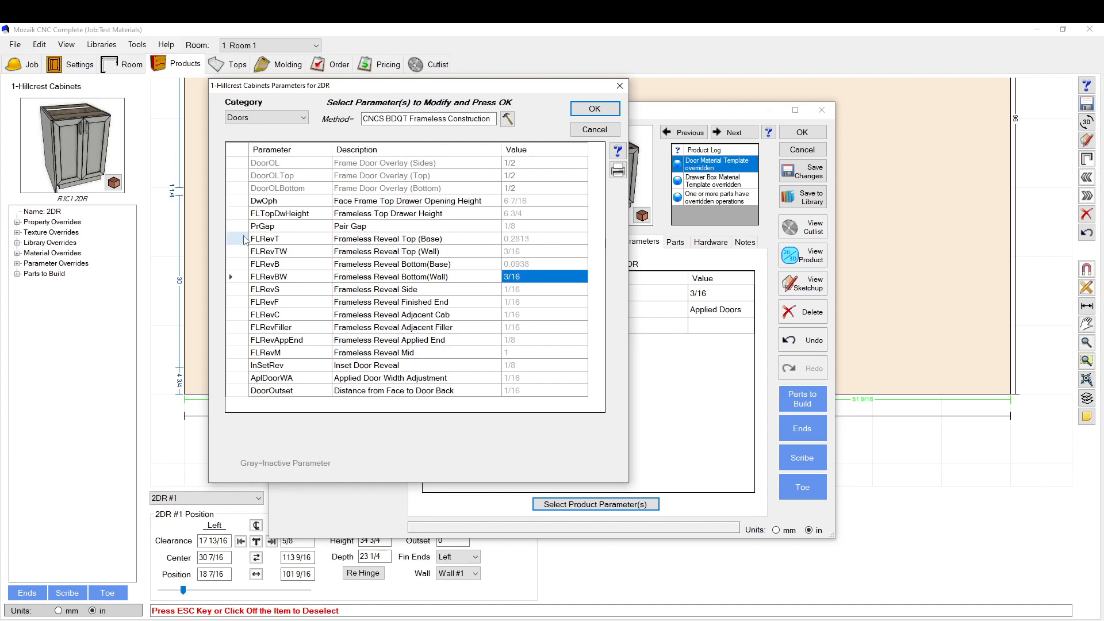
pyautogui.click(350, 226)
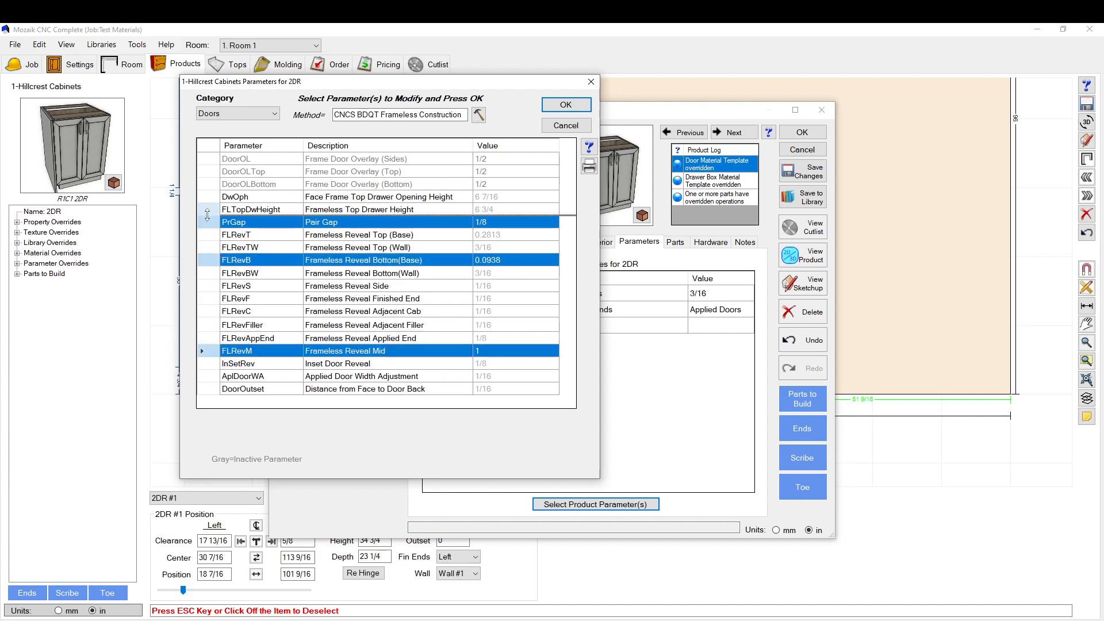
pyautogui.click(565, 105)
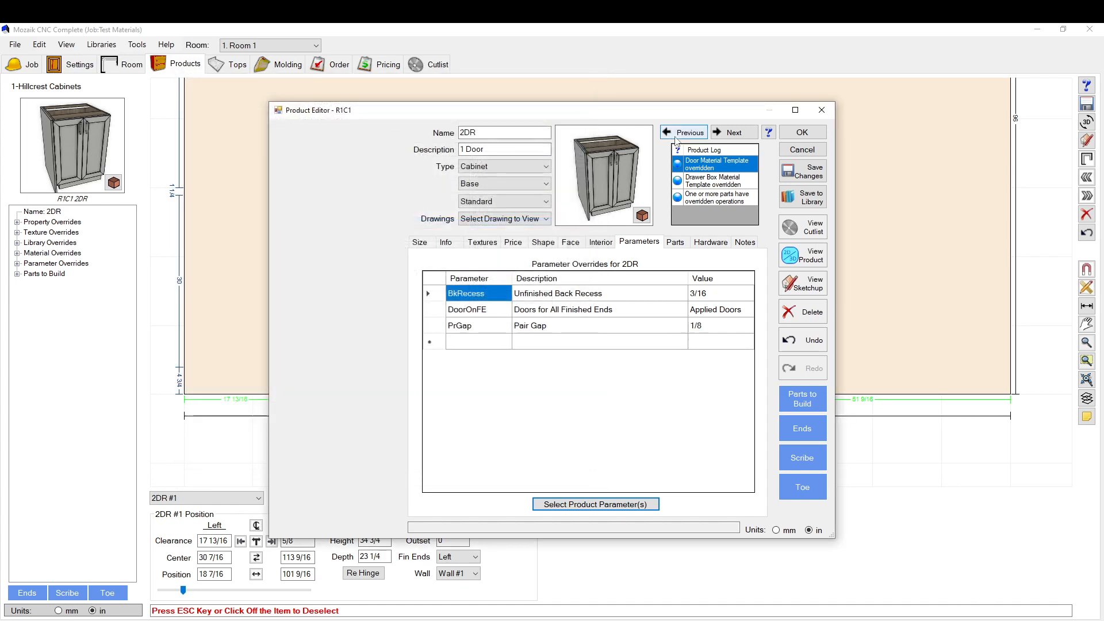
pyautogui.moveTo(709, 330)
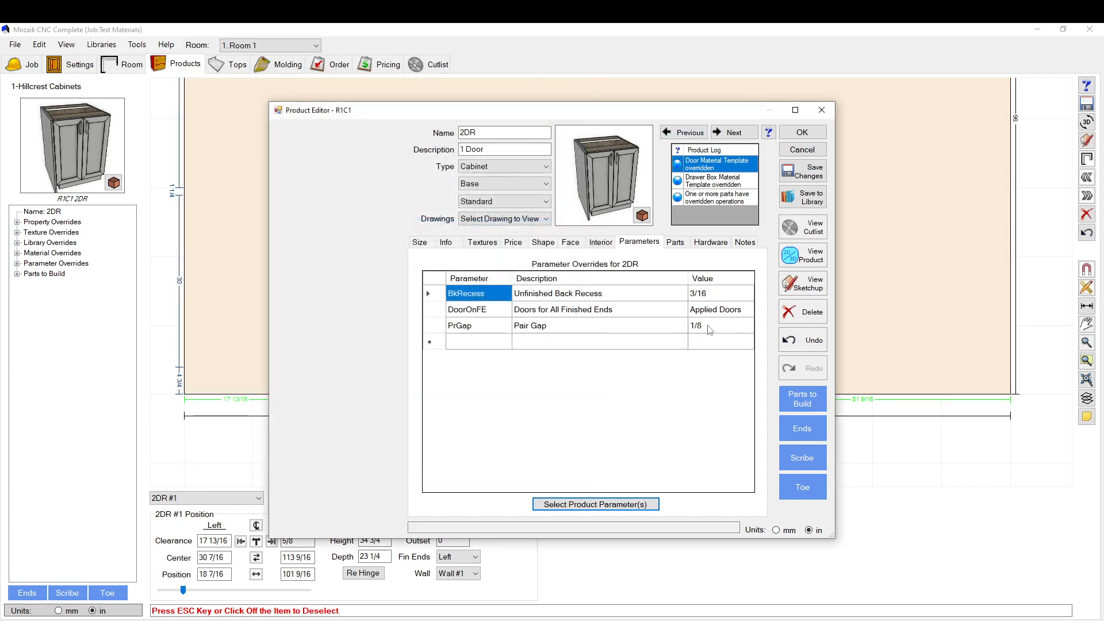
# - Set the Pair Gap override to 1, keep DoorOnFE as Applied Doors, and accept the product changes
pyautogui.click(696, 326)
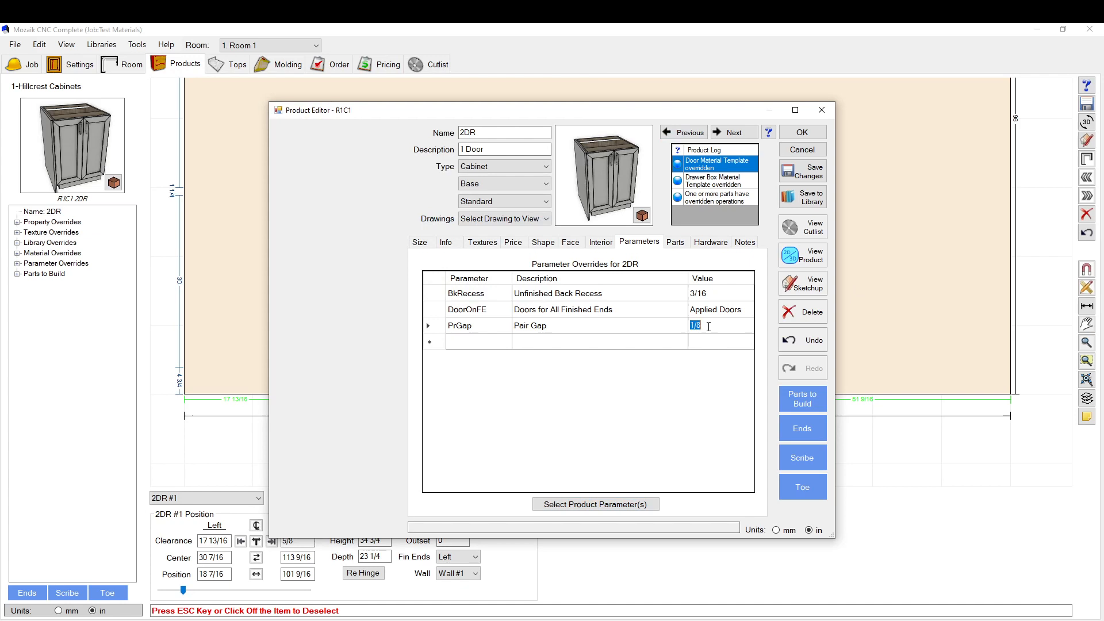
pyautogui.write('1')
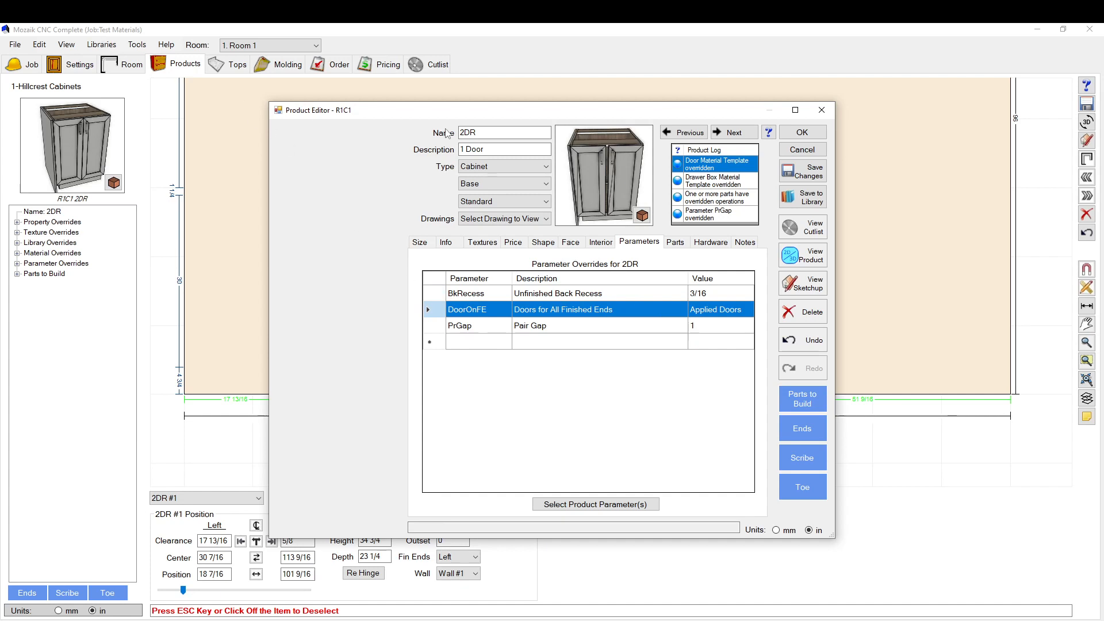
pyautogui.click(698, 293)
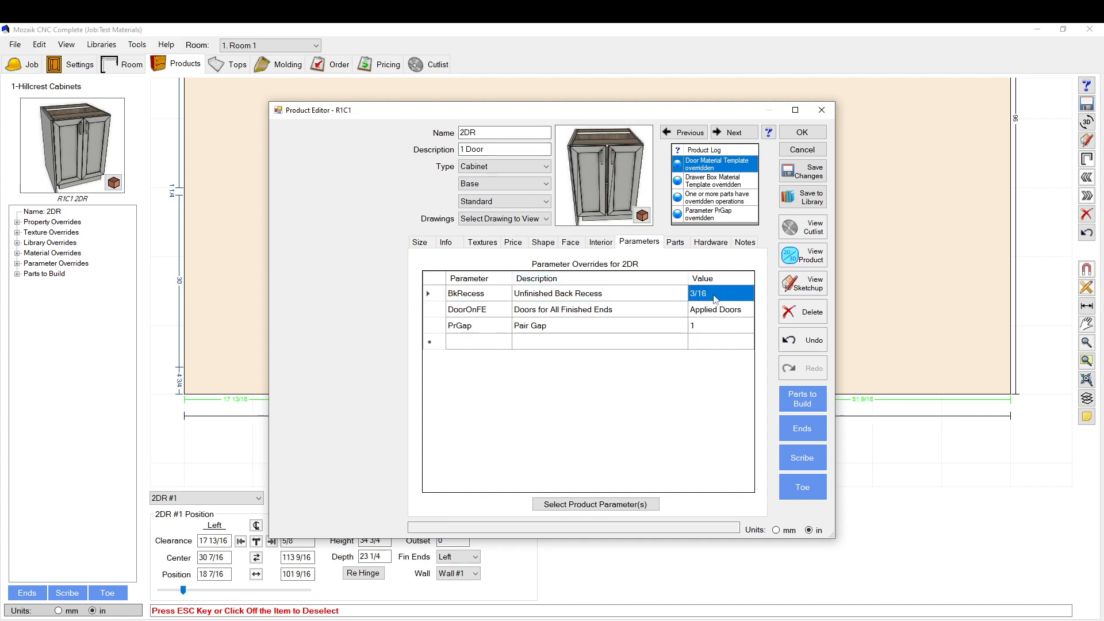
pyautogui.click(714, 309)
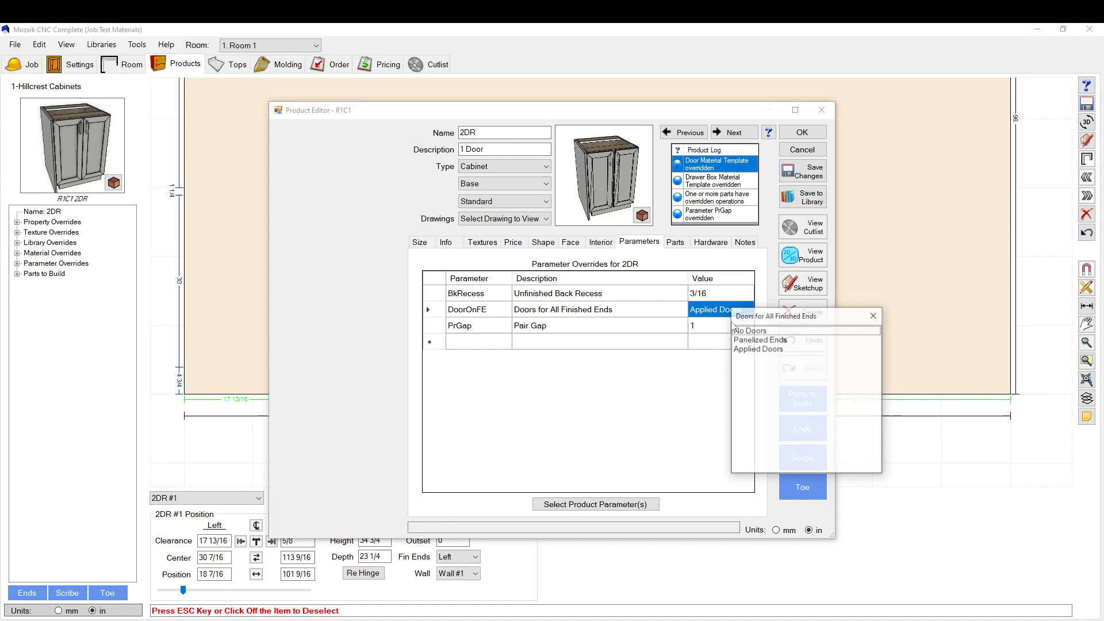
pyautogui.click(757, 350)
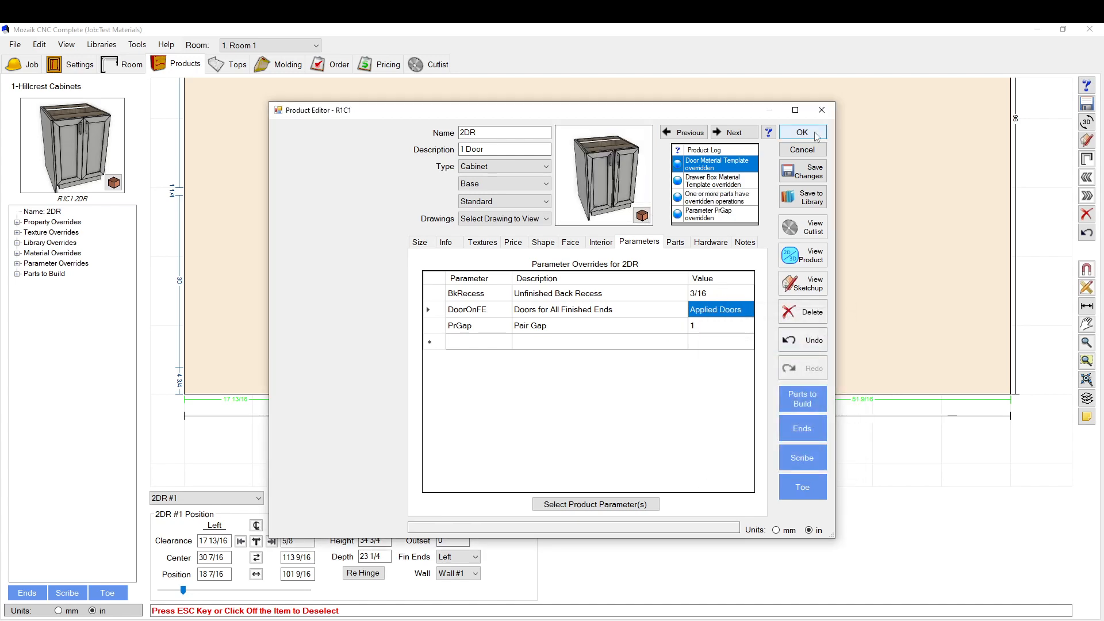
pyautogui.click(800, 132)
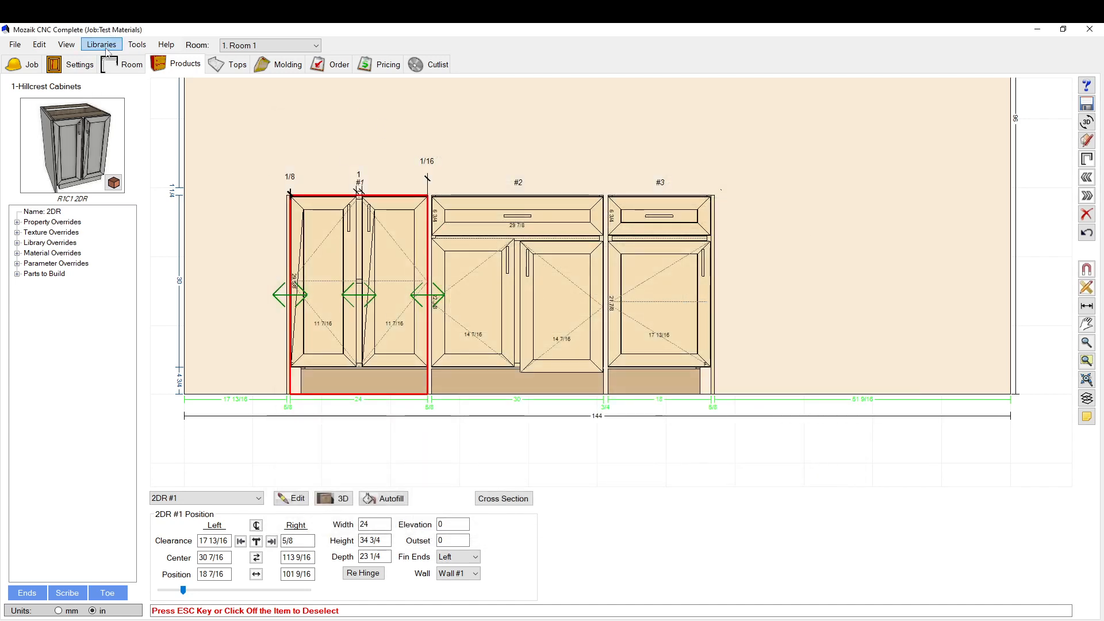
# - Reopen the library Product Editor from the Libraries menu for the Hillcrest Cabinets library
pyautogui.click(296, 498)
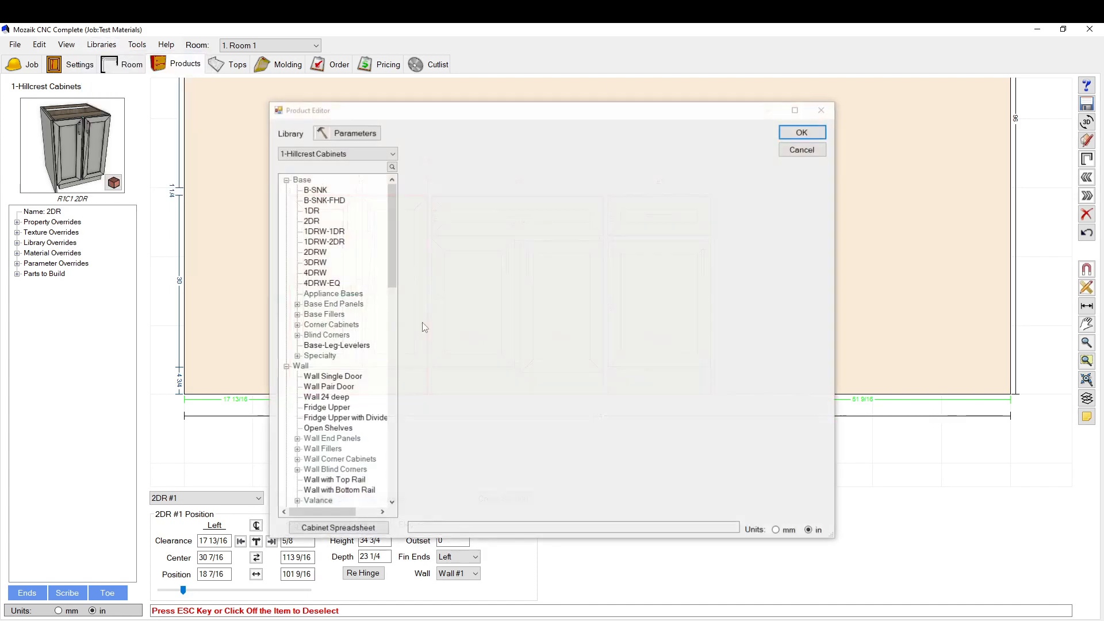
pyautogui.click(354, 134)
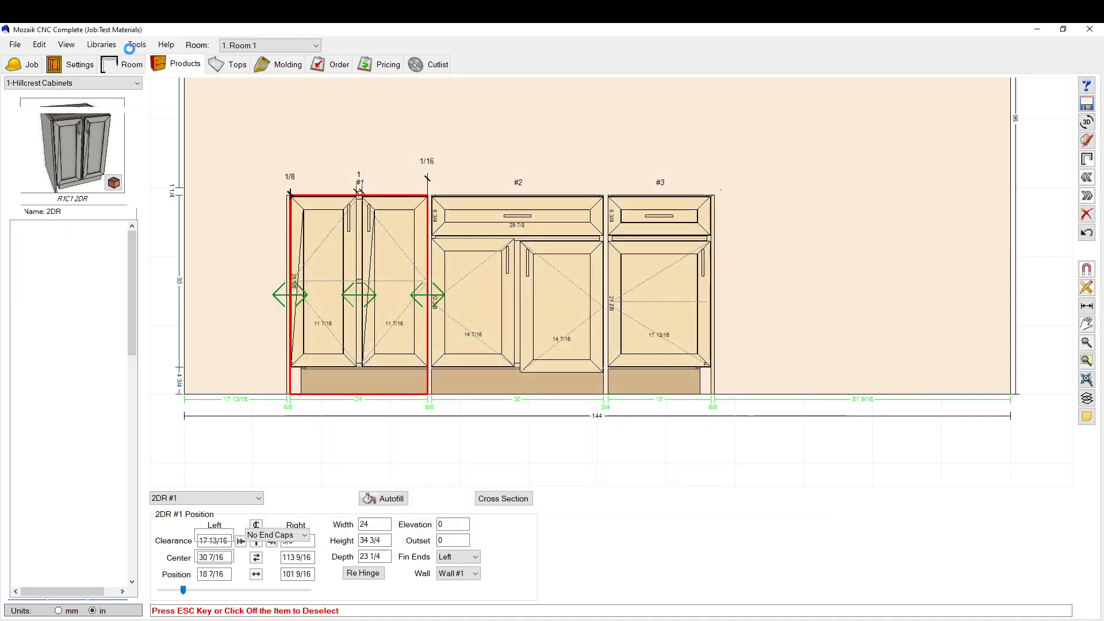
pyautogui.click(39, 45)
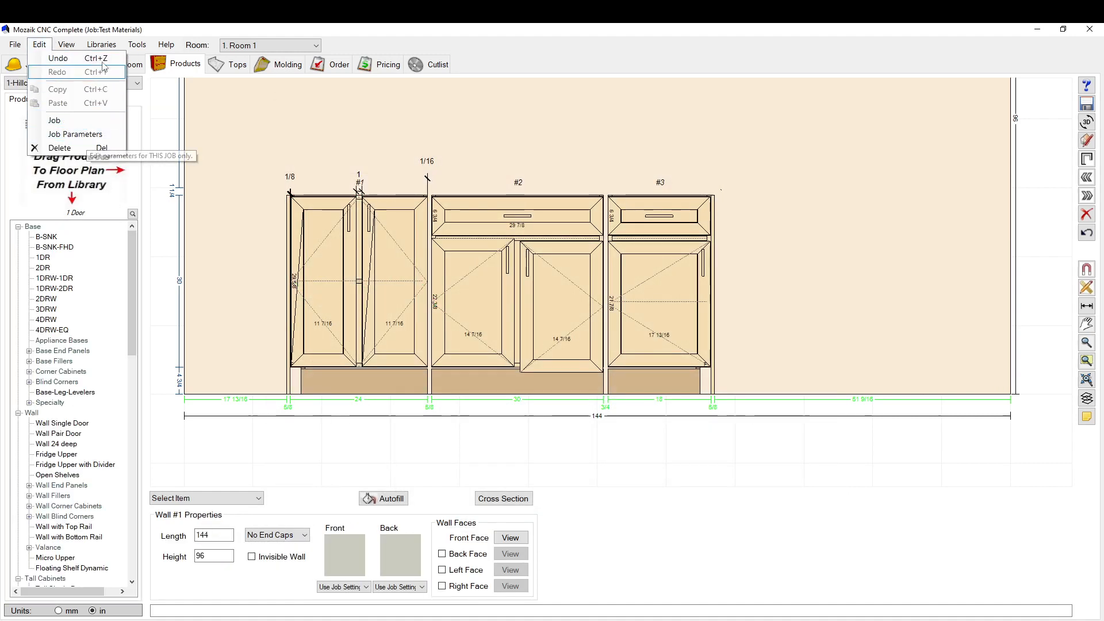
pyautogui.click(54, 120)
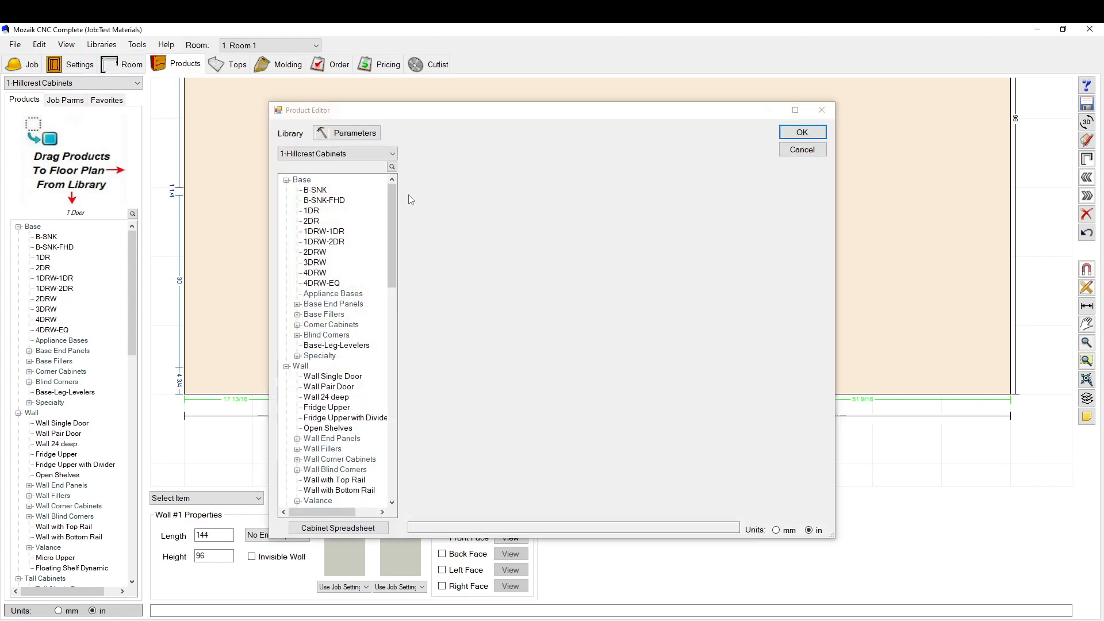
# - Browse the 2DR, B-SNK-FHD and 1DRW-1DR library products, checking their parameter overrides
pyautogui.click(325, 200)
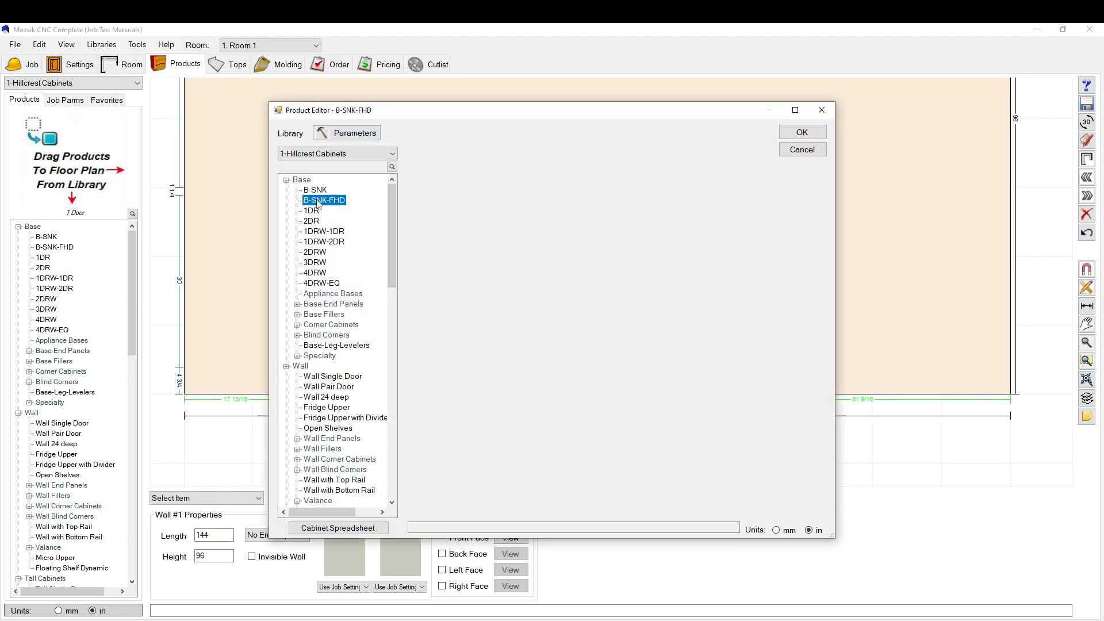
pyautogui.click(311, 220)
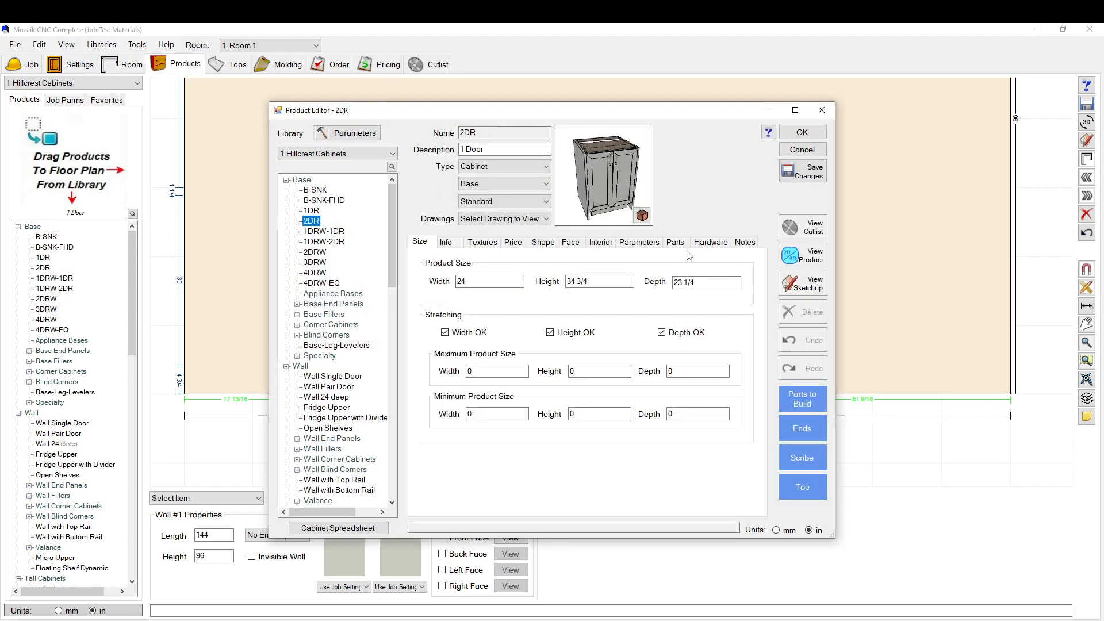
pyautogui.click(638, 242)
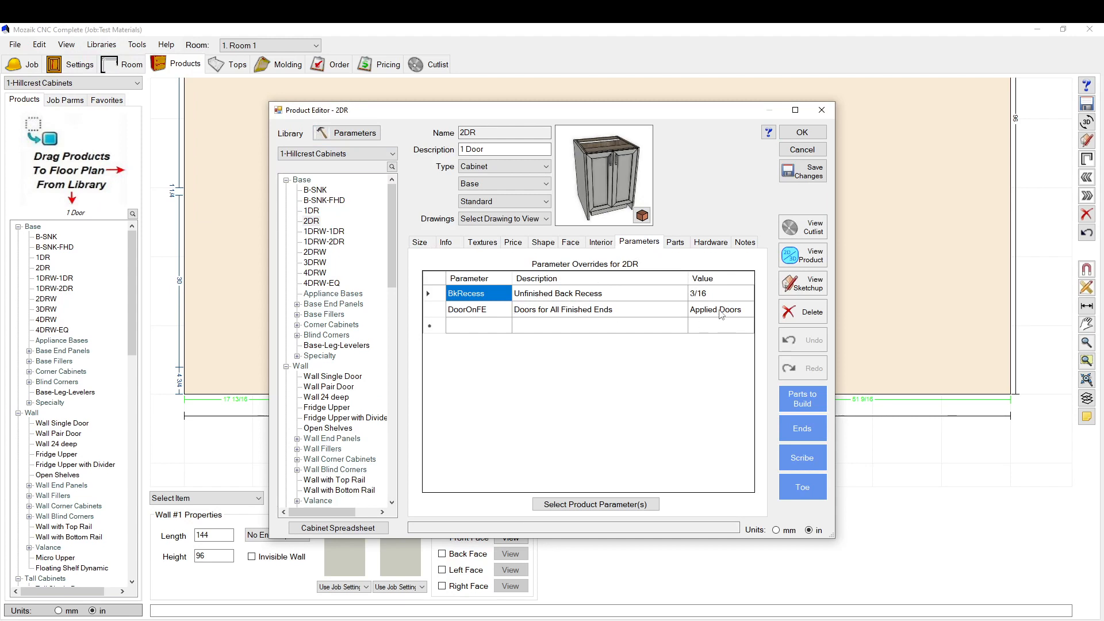
pyautogui.click(324, 200)
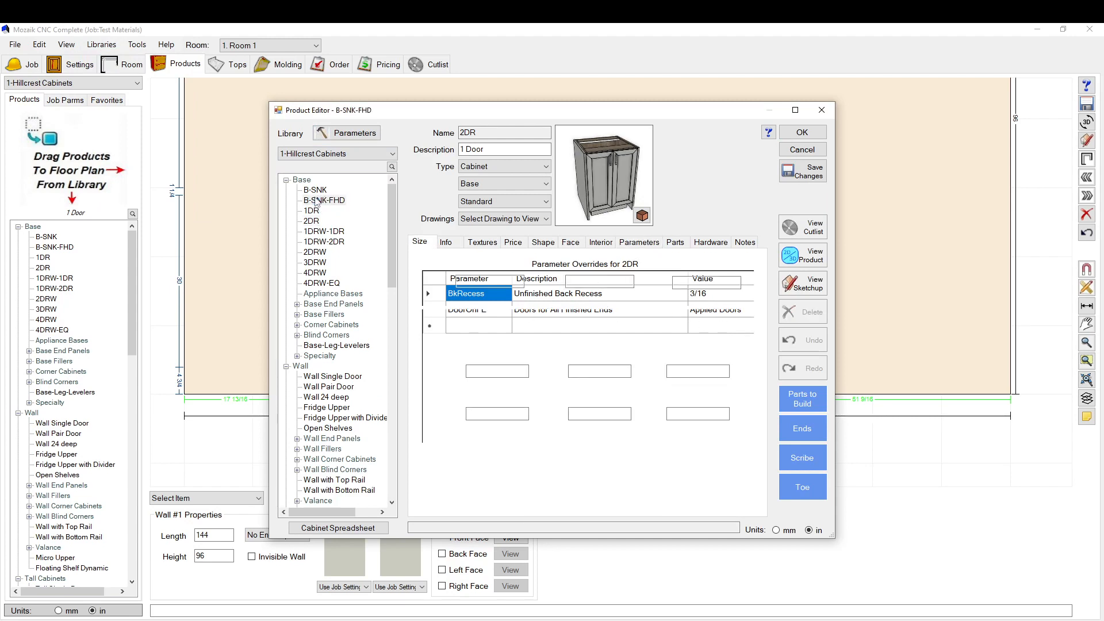
pyautogui.click(324, 201)
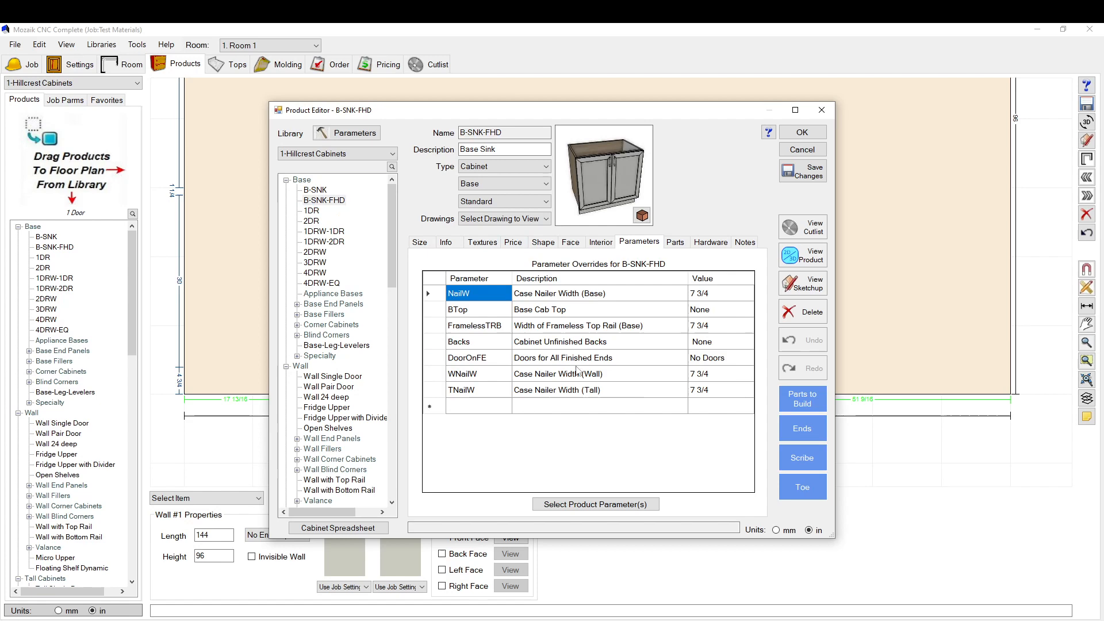
pyautogui.click(321, 231)
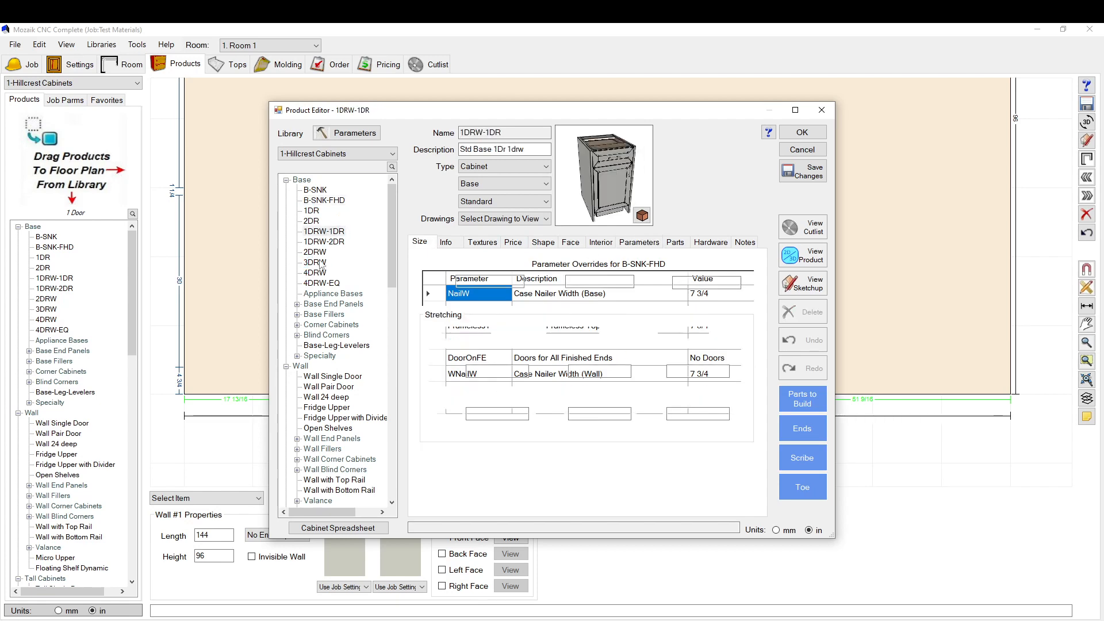